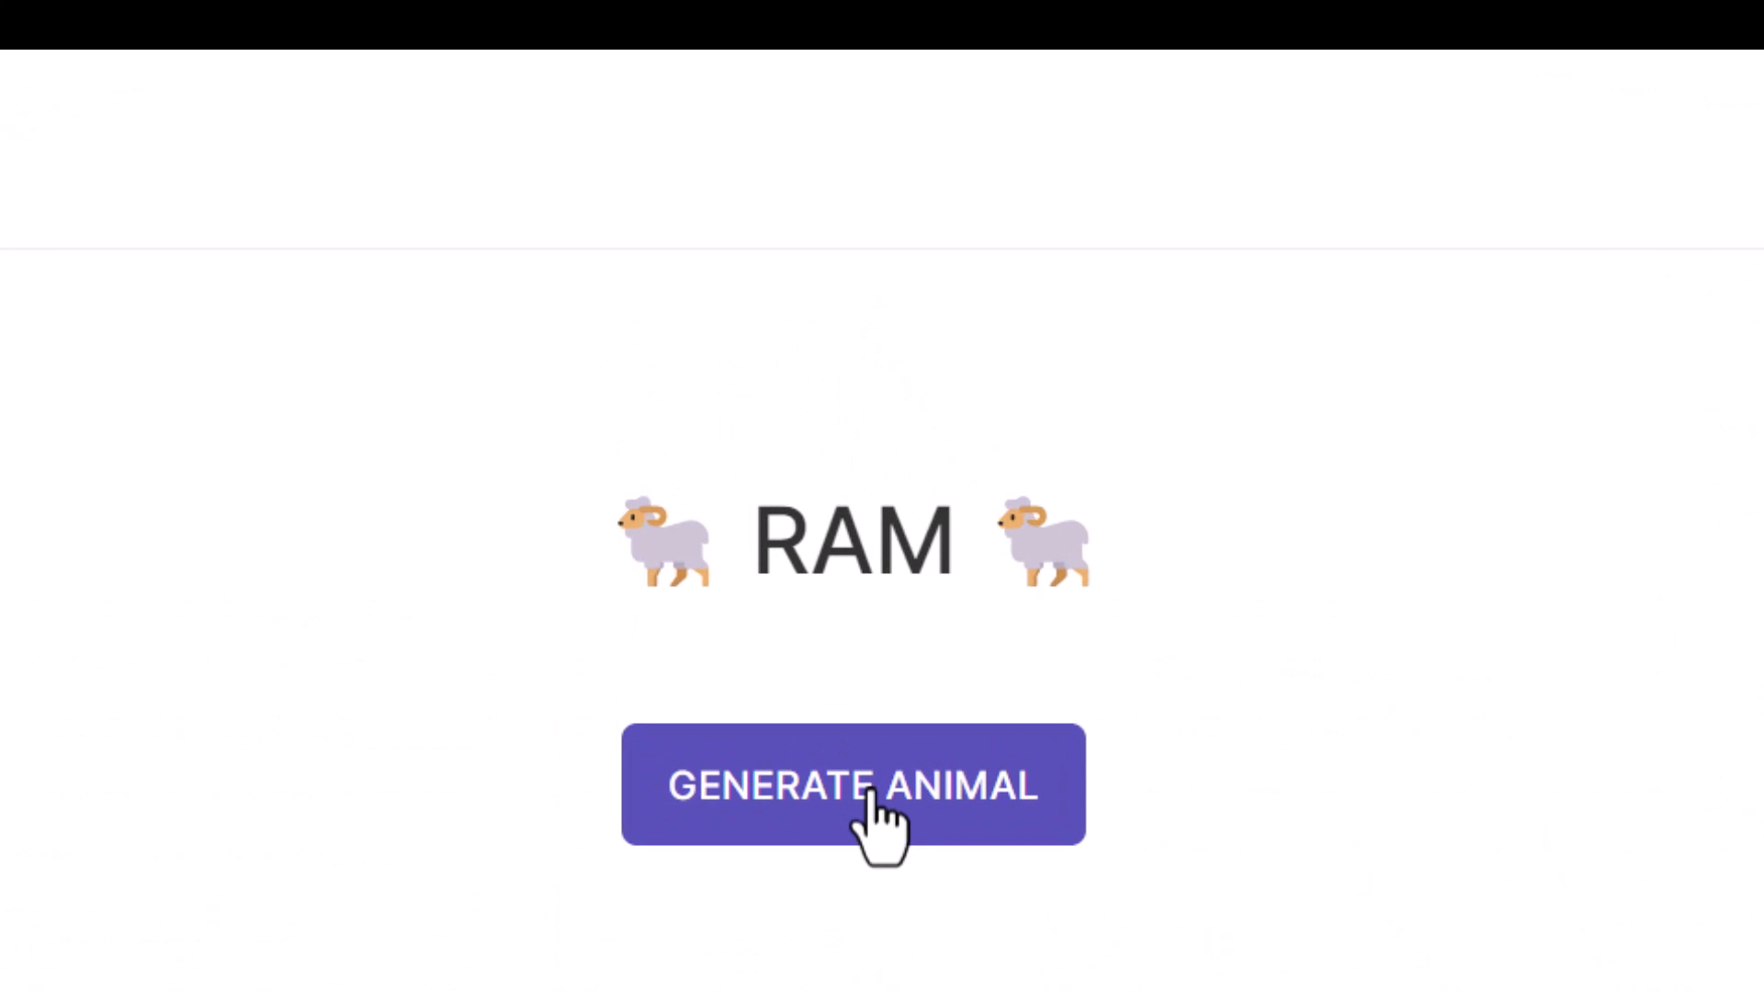
Generate a new random animal on the generator website
click(869, 788)
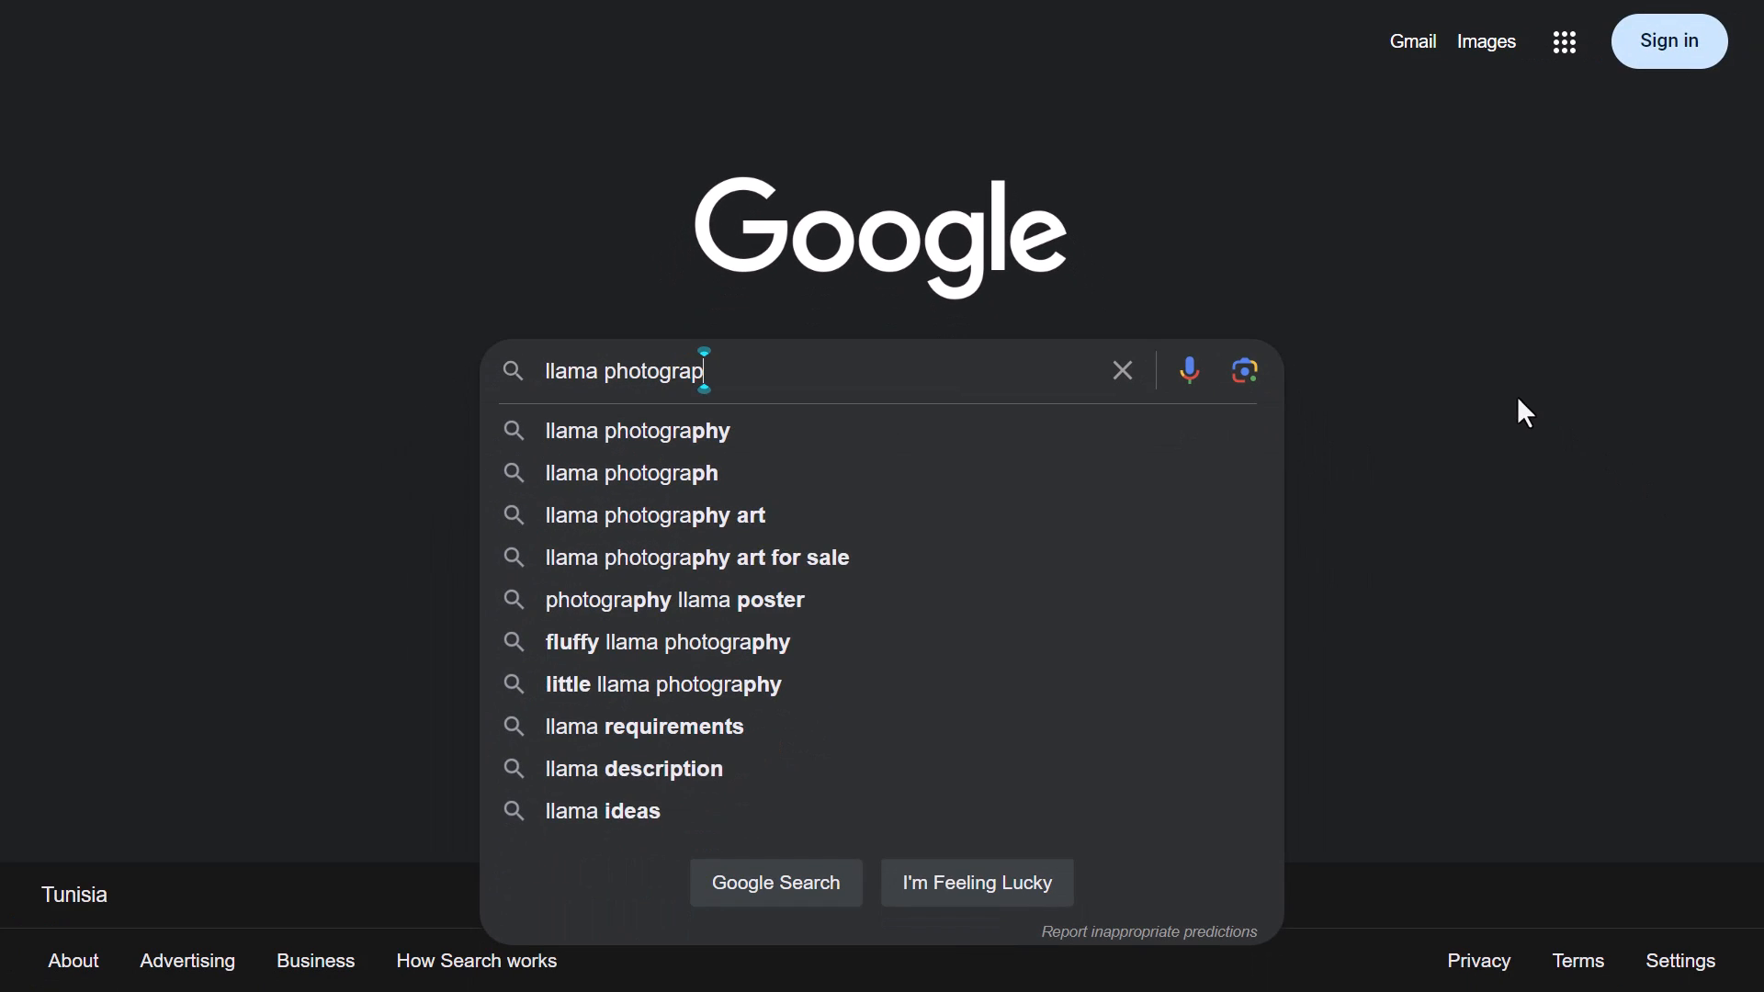
Show Google image results for llamas and browse down through them
click(636, 430)
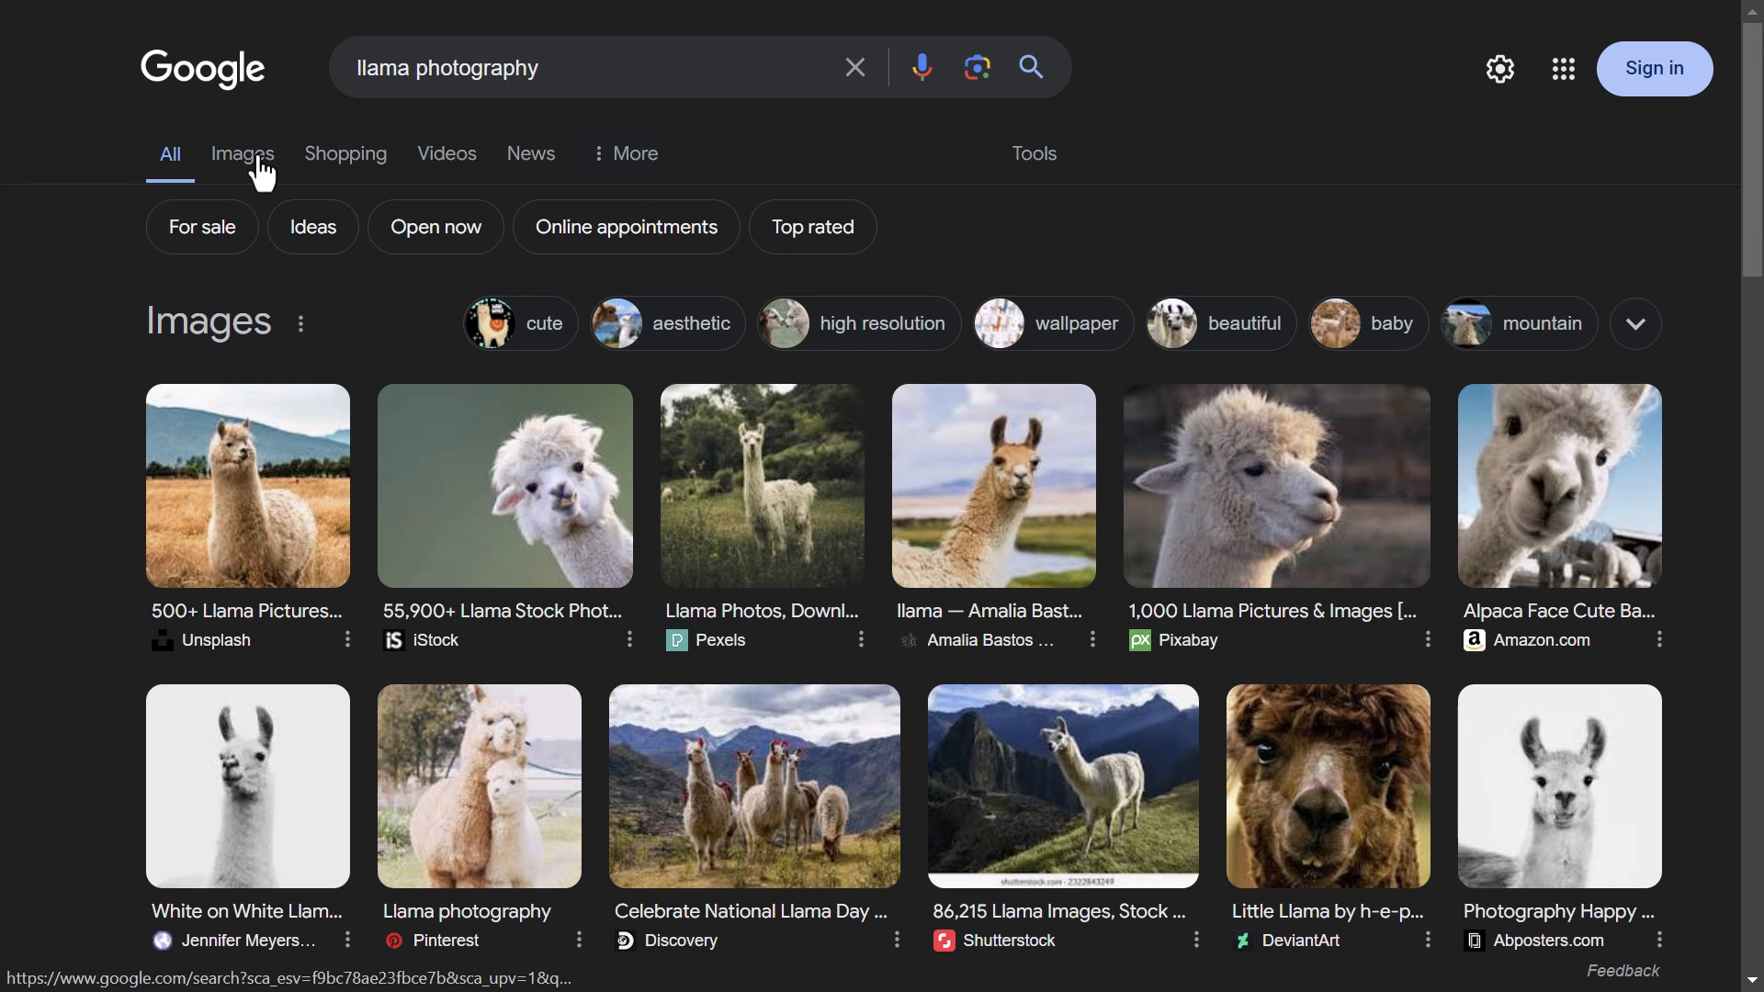
scroll(down, 3)
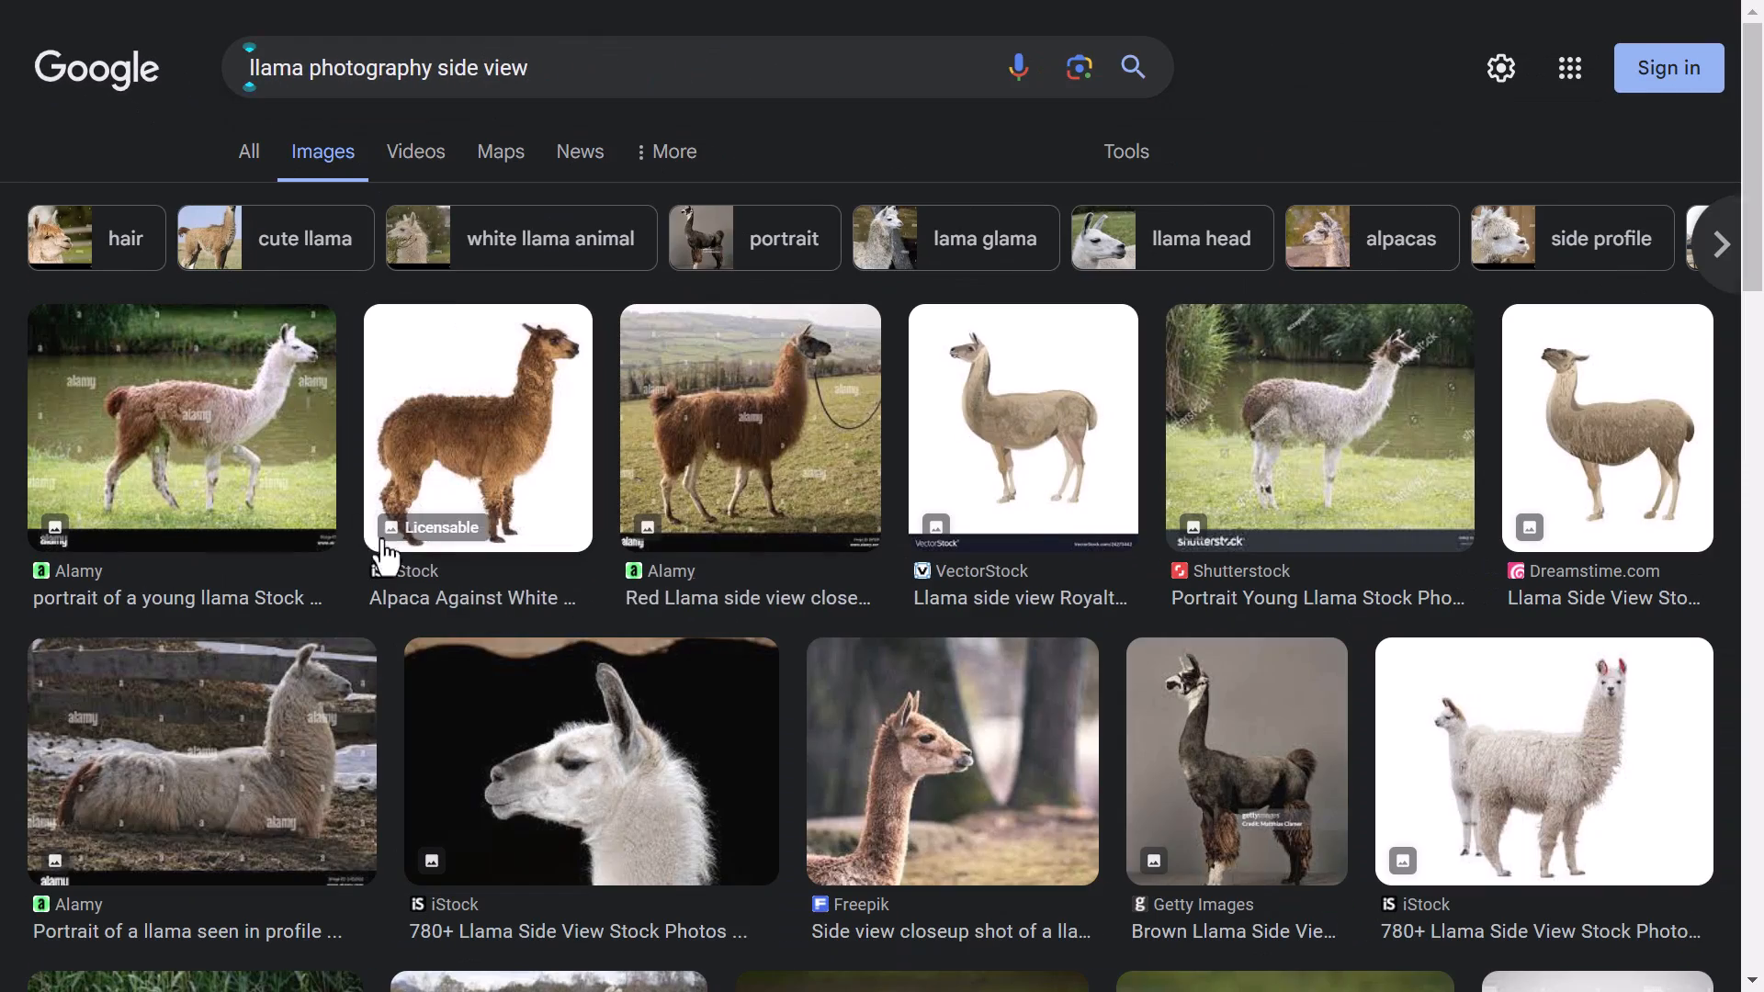
scroll(down, 3)
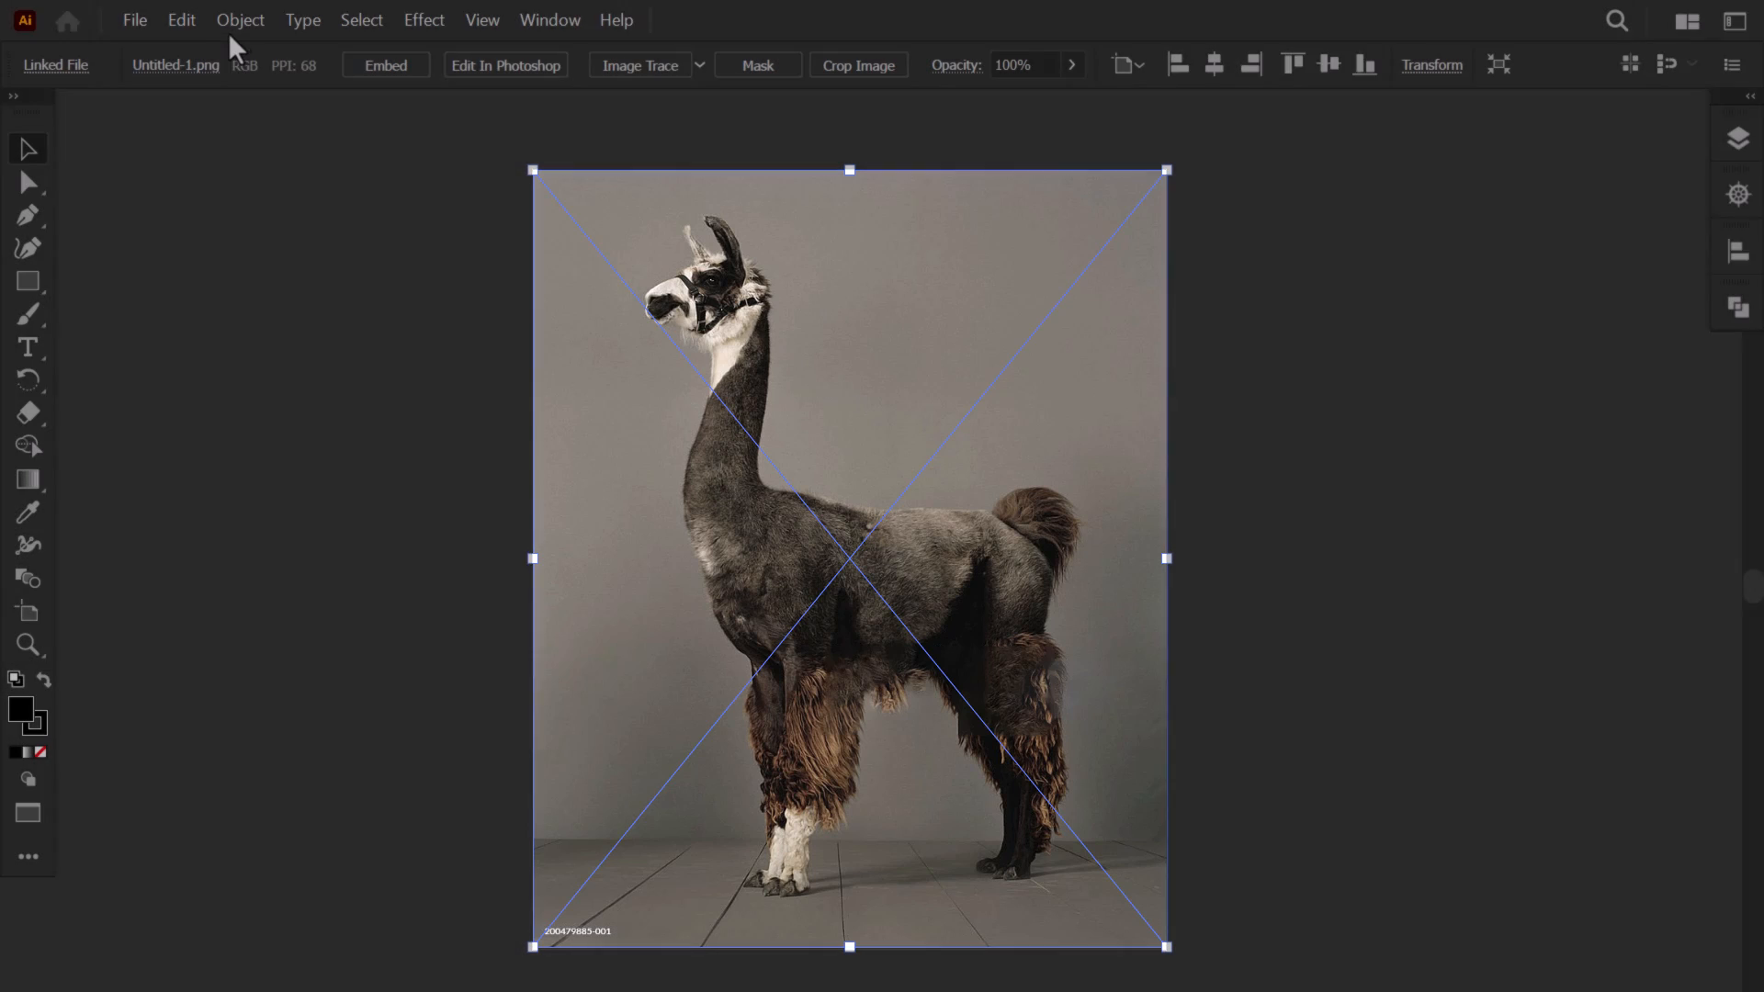
Reflect the placed llama photo so it faces right
click(240, 20)
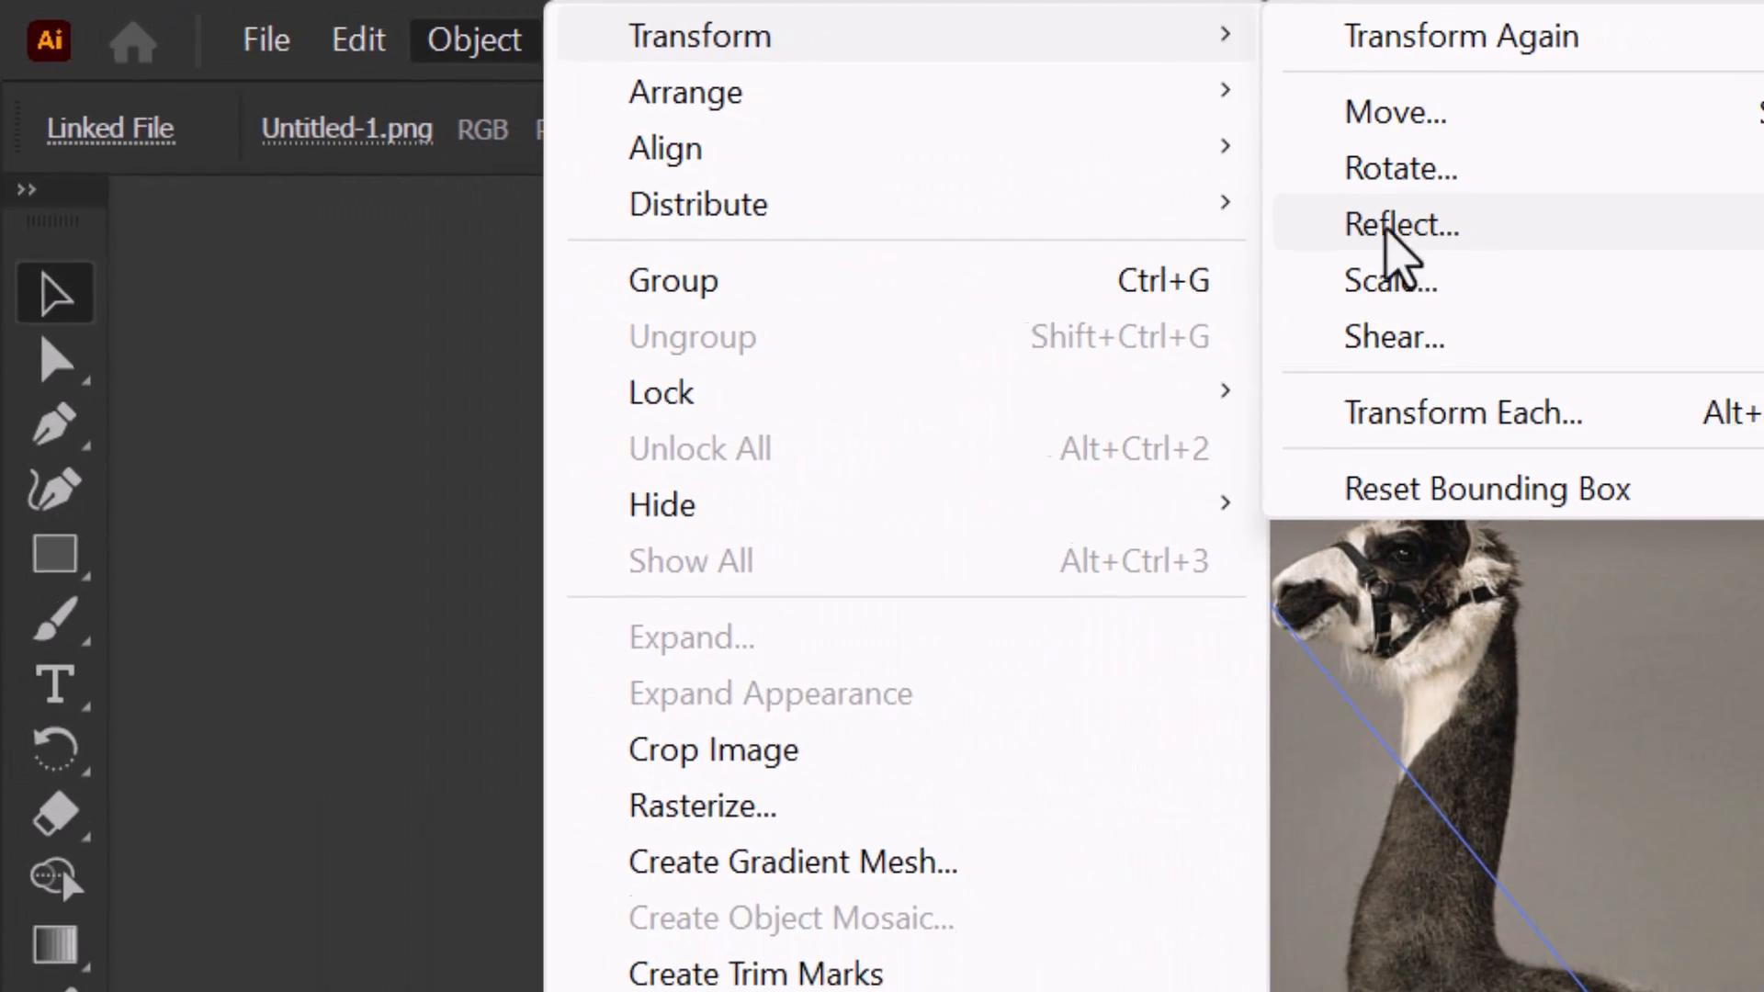
click(1396, 224)
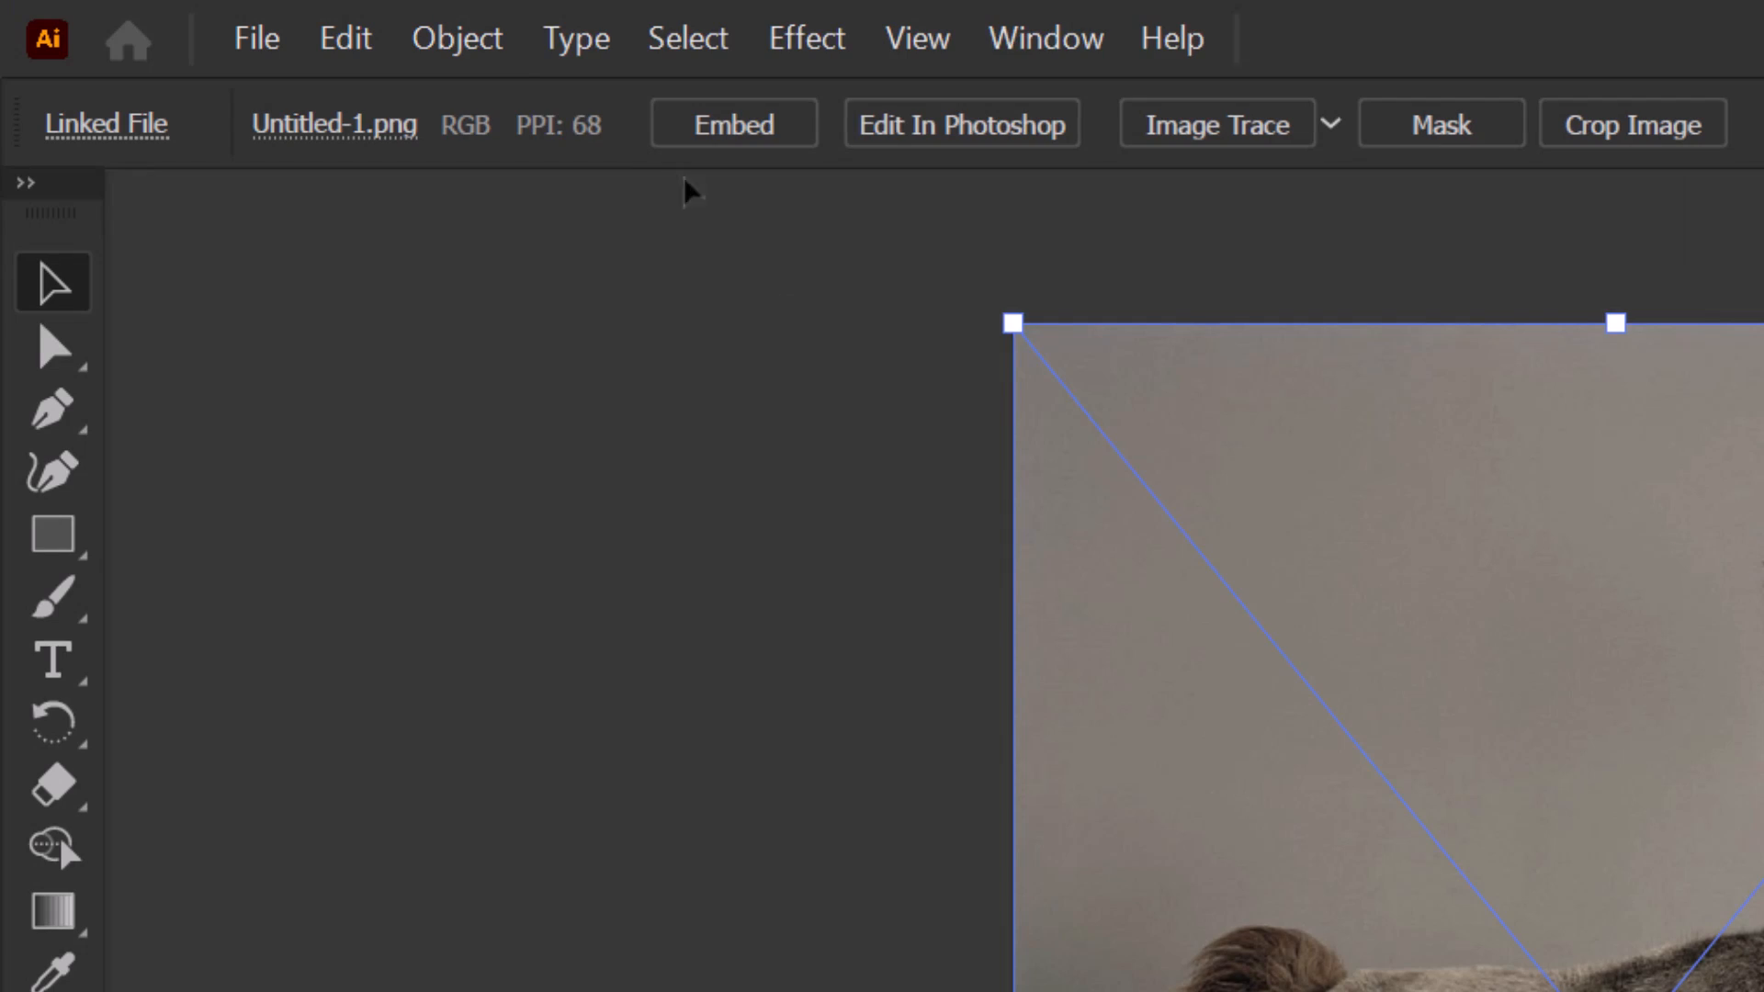
click(455, 39)
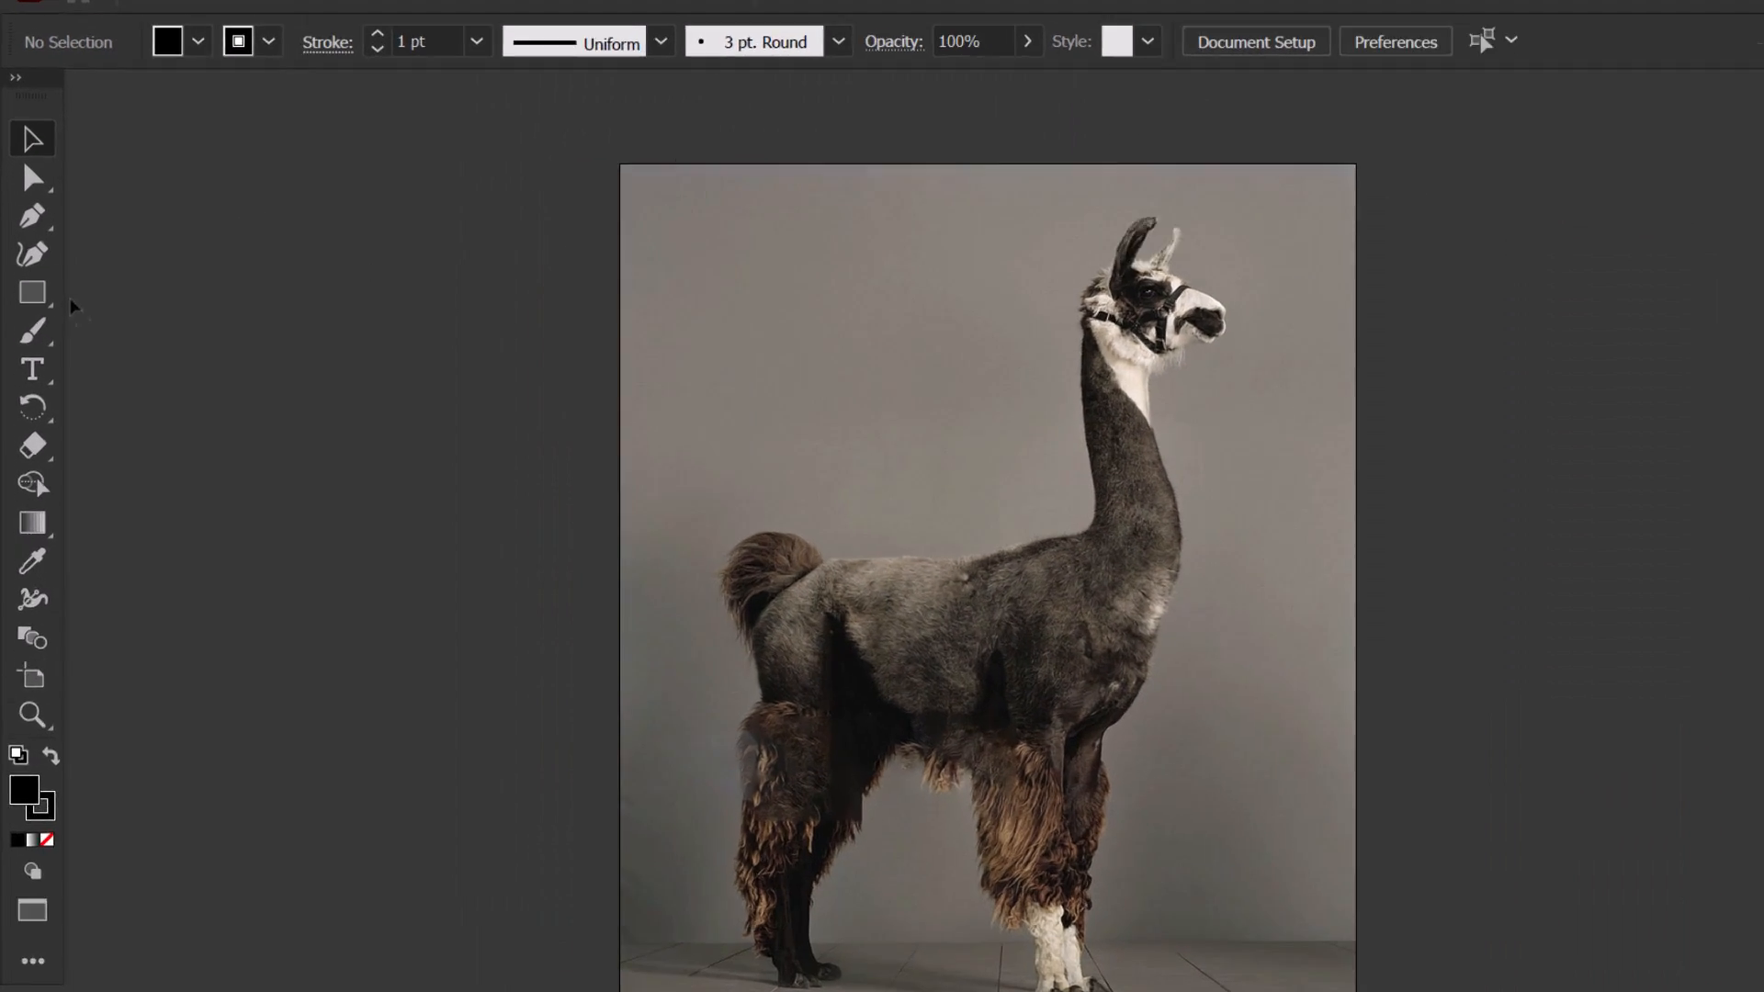
Draw a black rectangle over the photo and bring up its Opacity setting
drag(534, 175, 1060, 727)
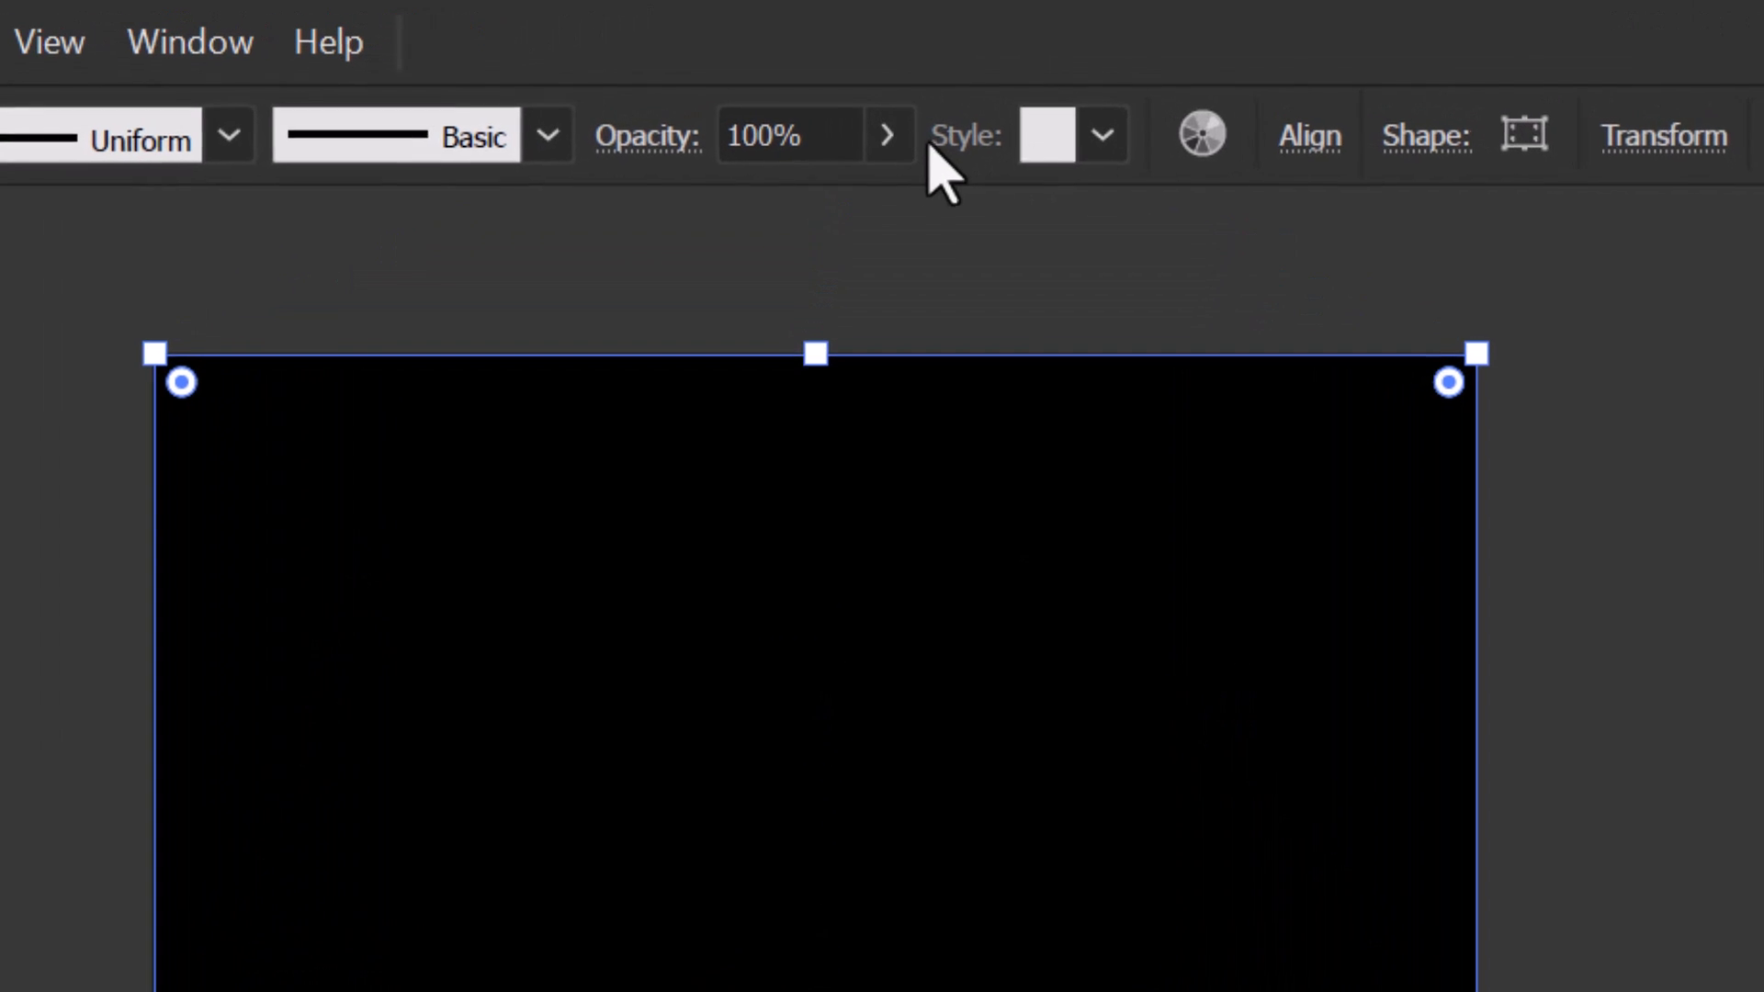
click(889, 136)
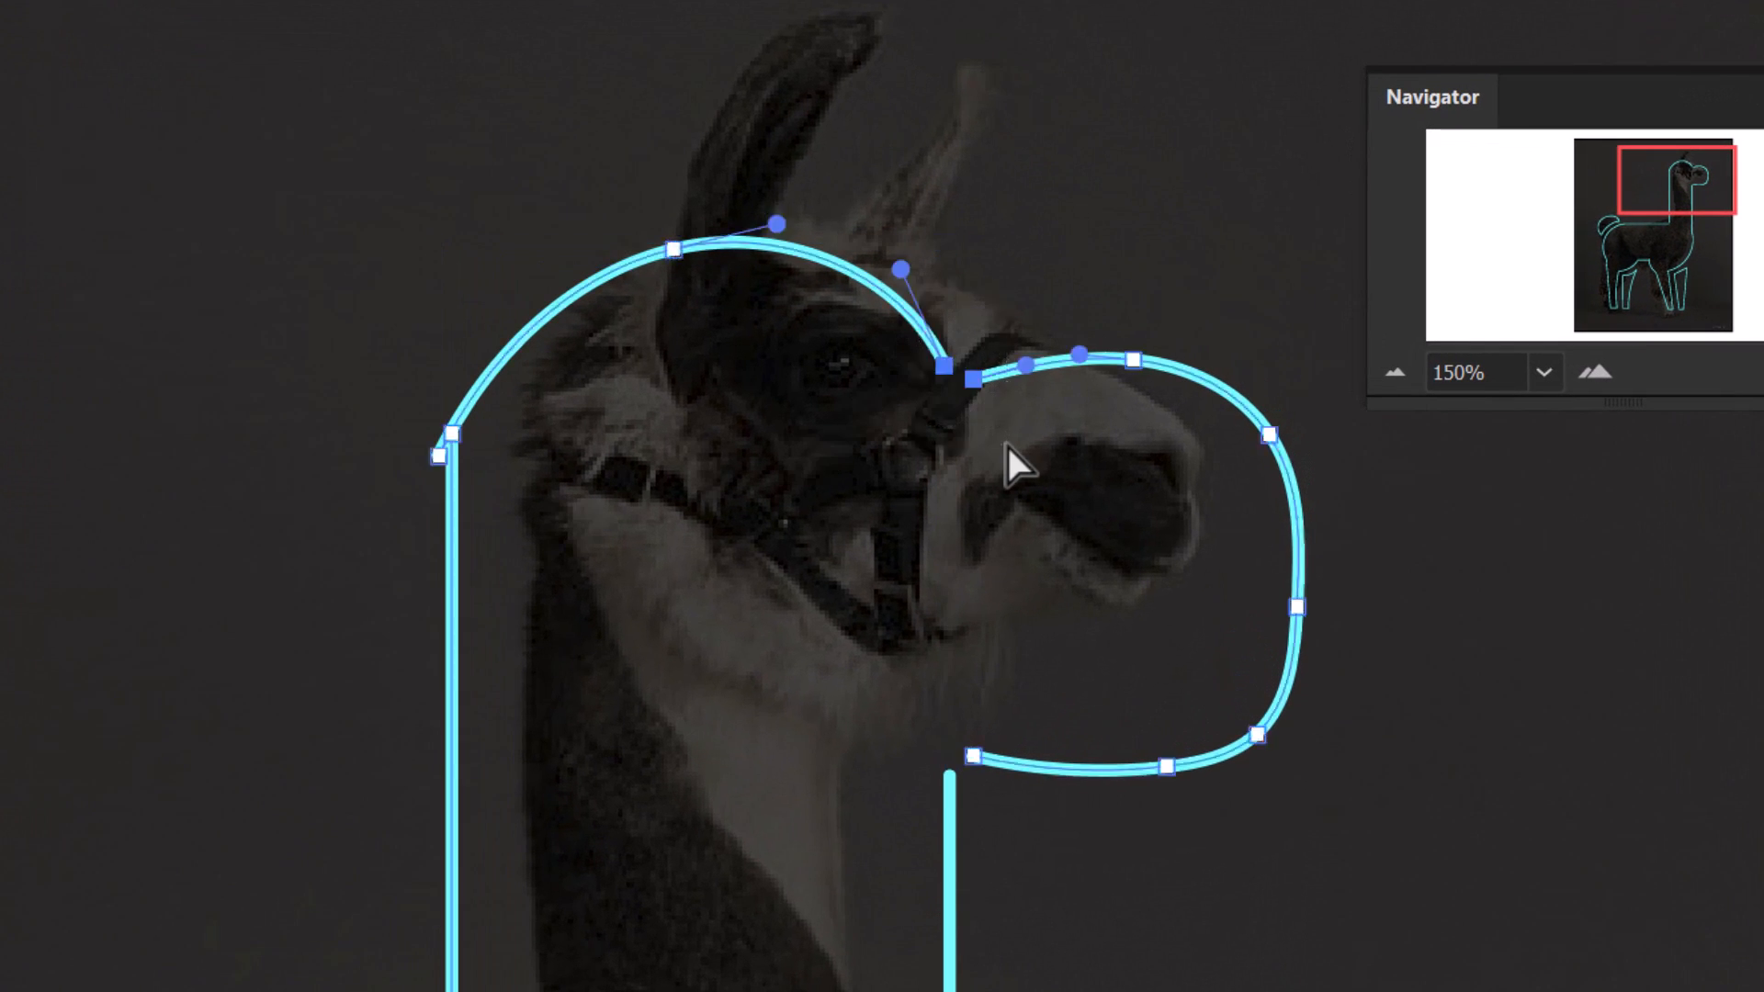
Join the traced head and neck path segments into one path
key(Ctrl+J)
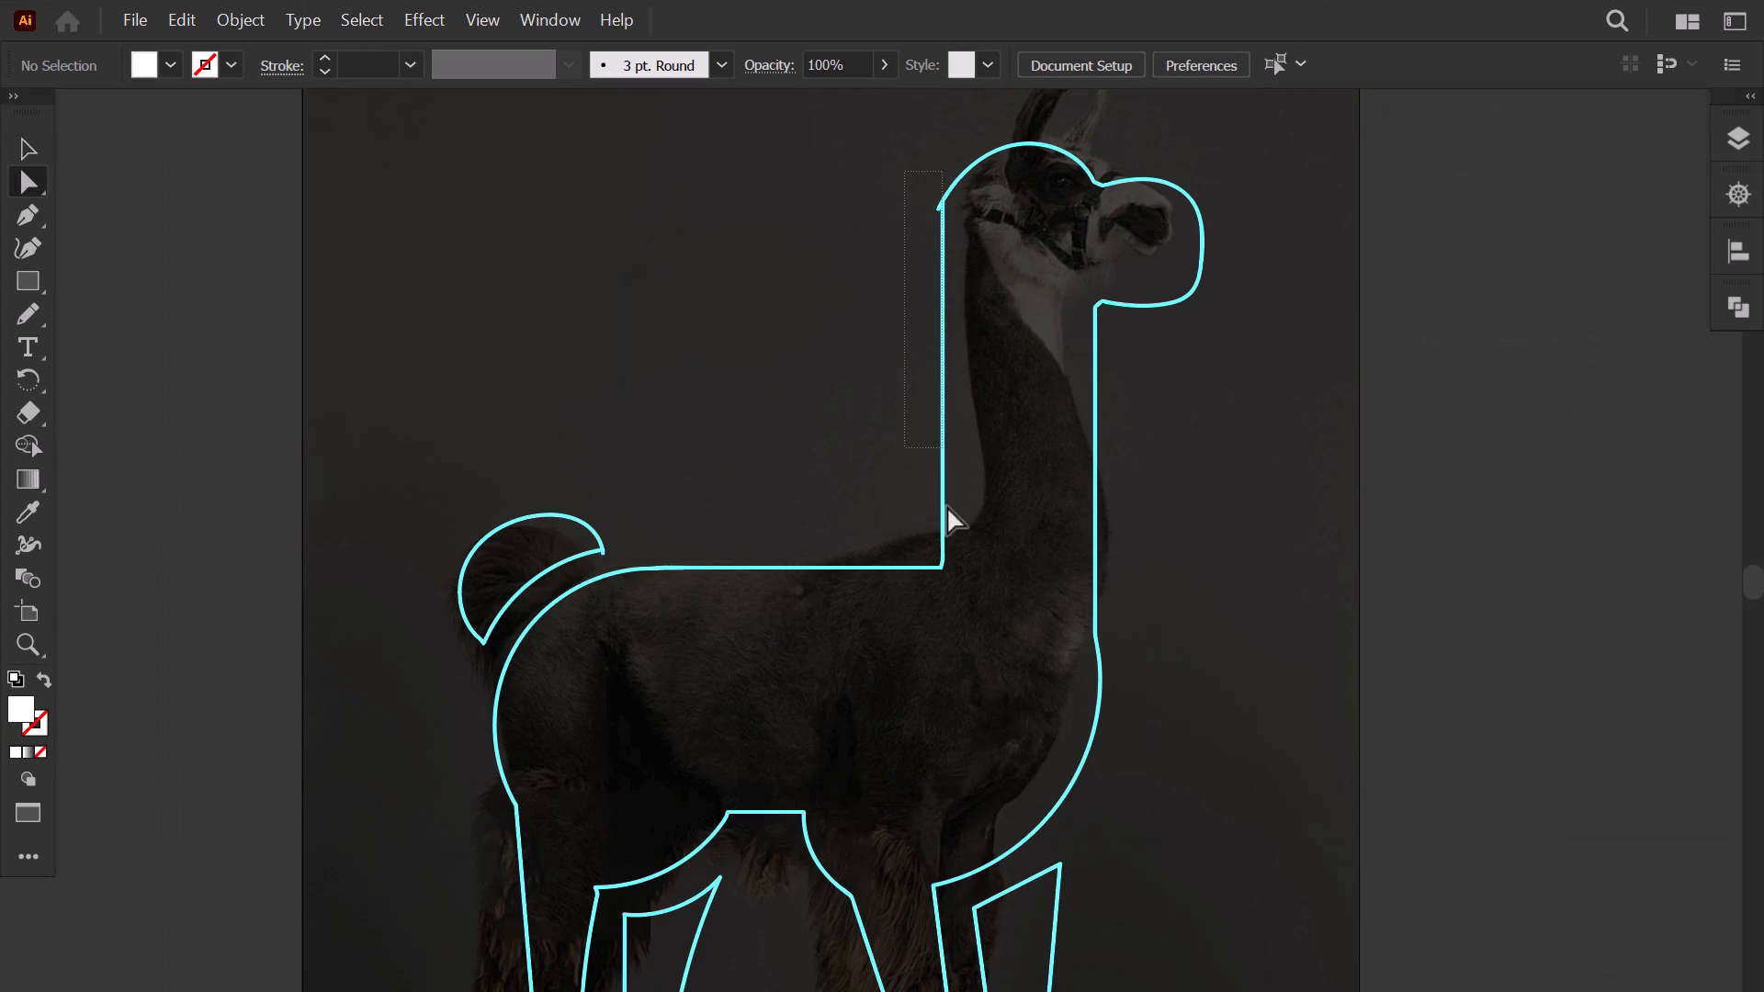
Continue the cyan outline along the llama's body
click(928, 586)
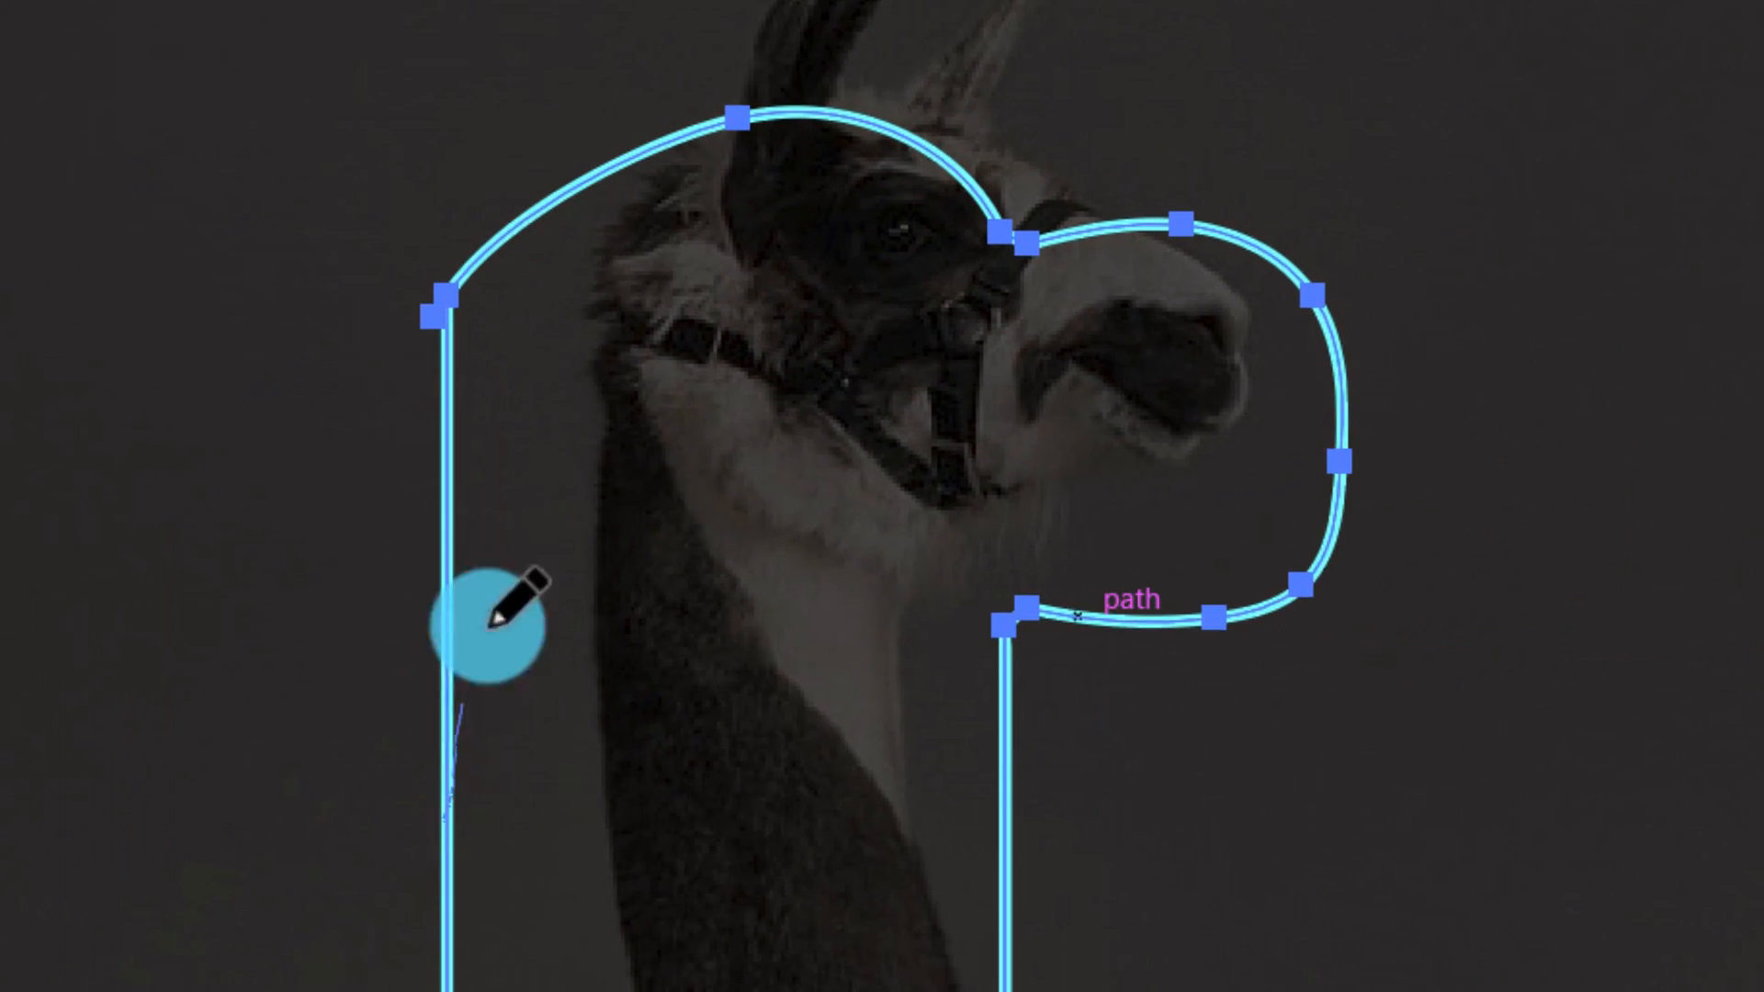
Redraw the front edge of the llama's neck with a freehand stroke
drag(494, 619, 1171, 361)
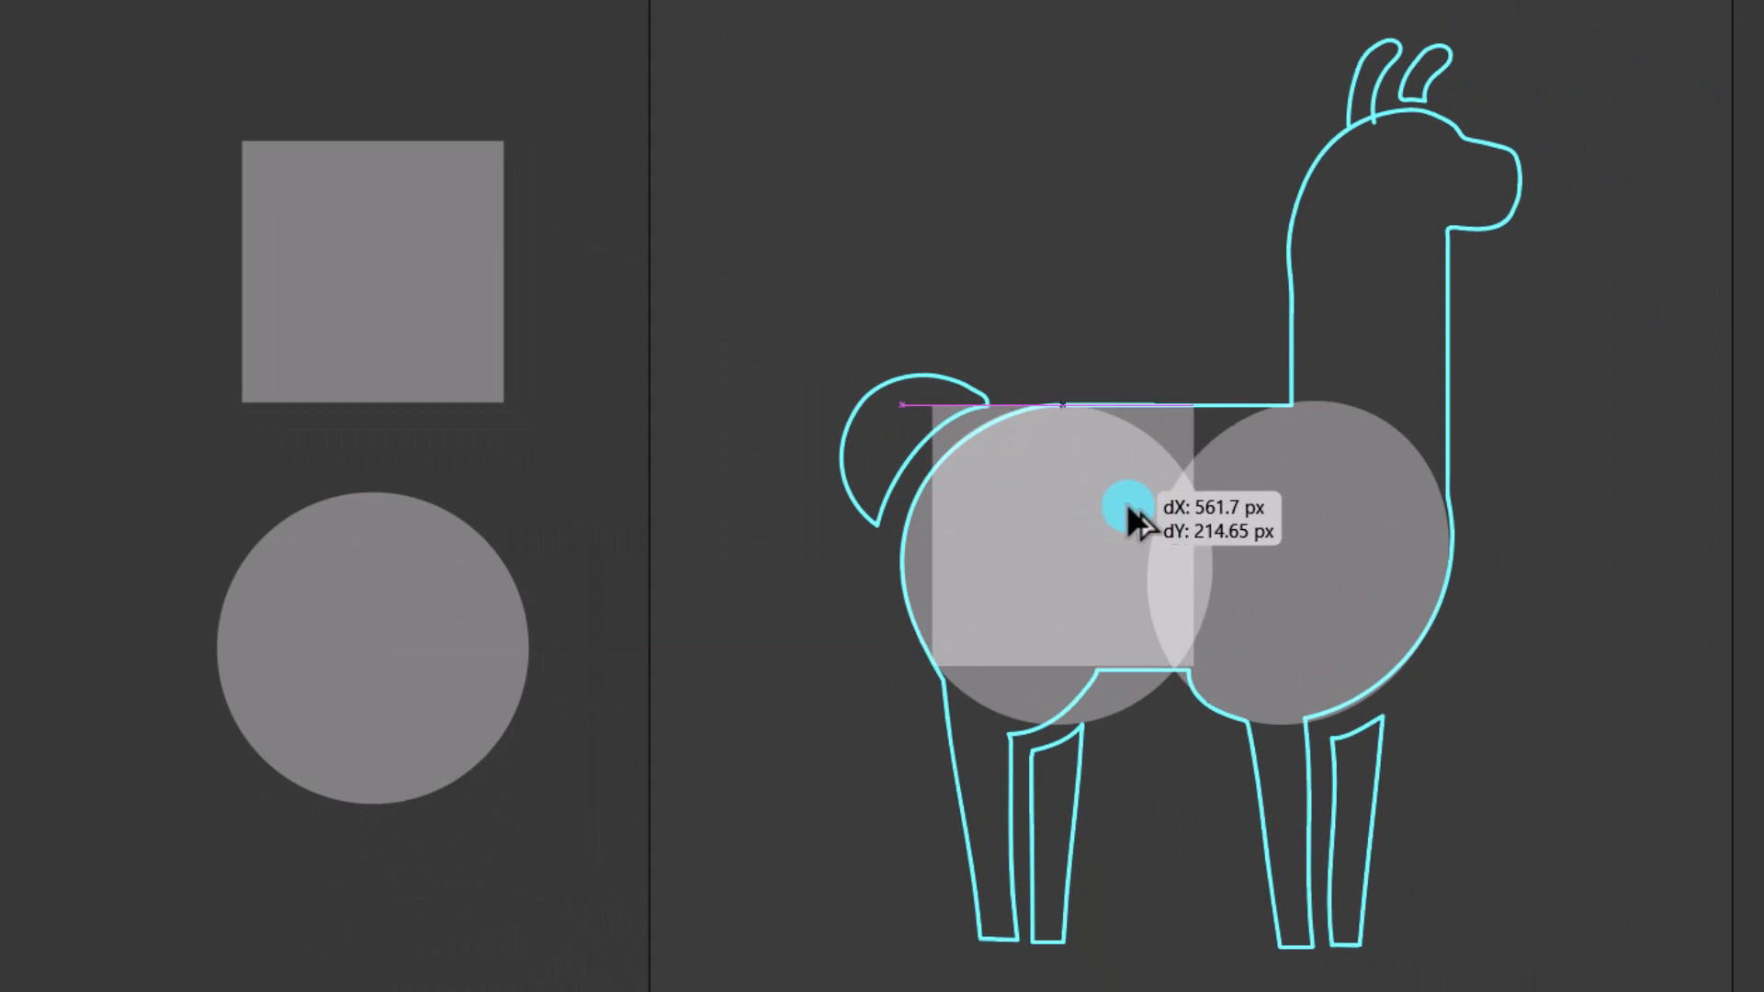
Place a gray square over the llama's body and add the tail circle to the selection
drag(1114, 500, 1198, 494)
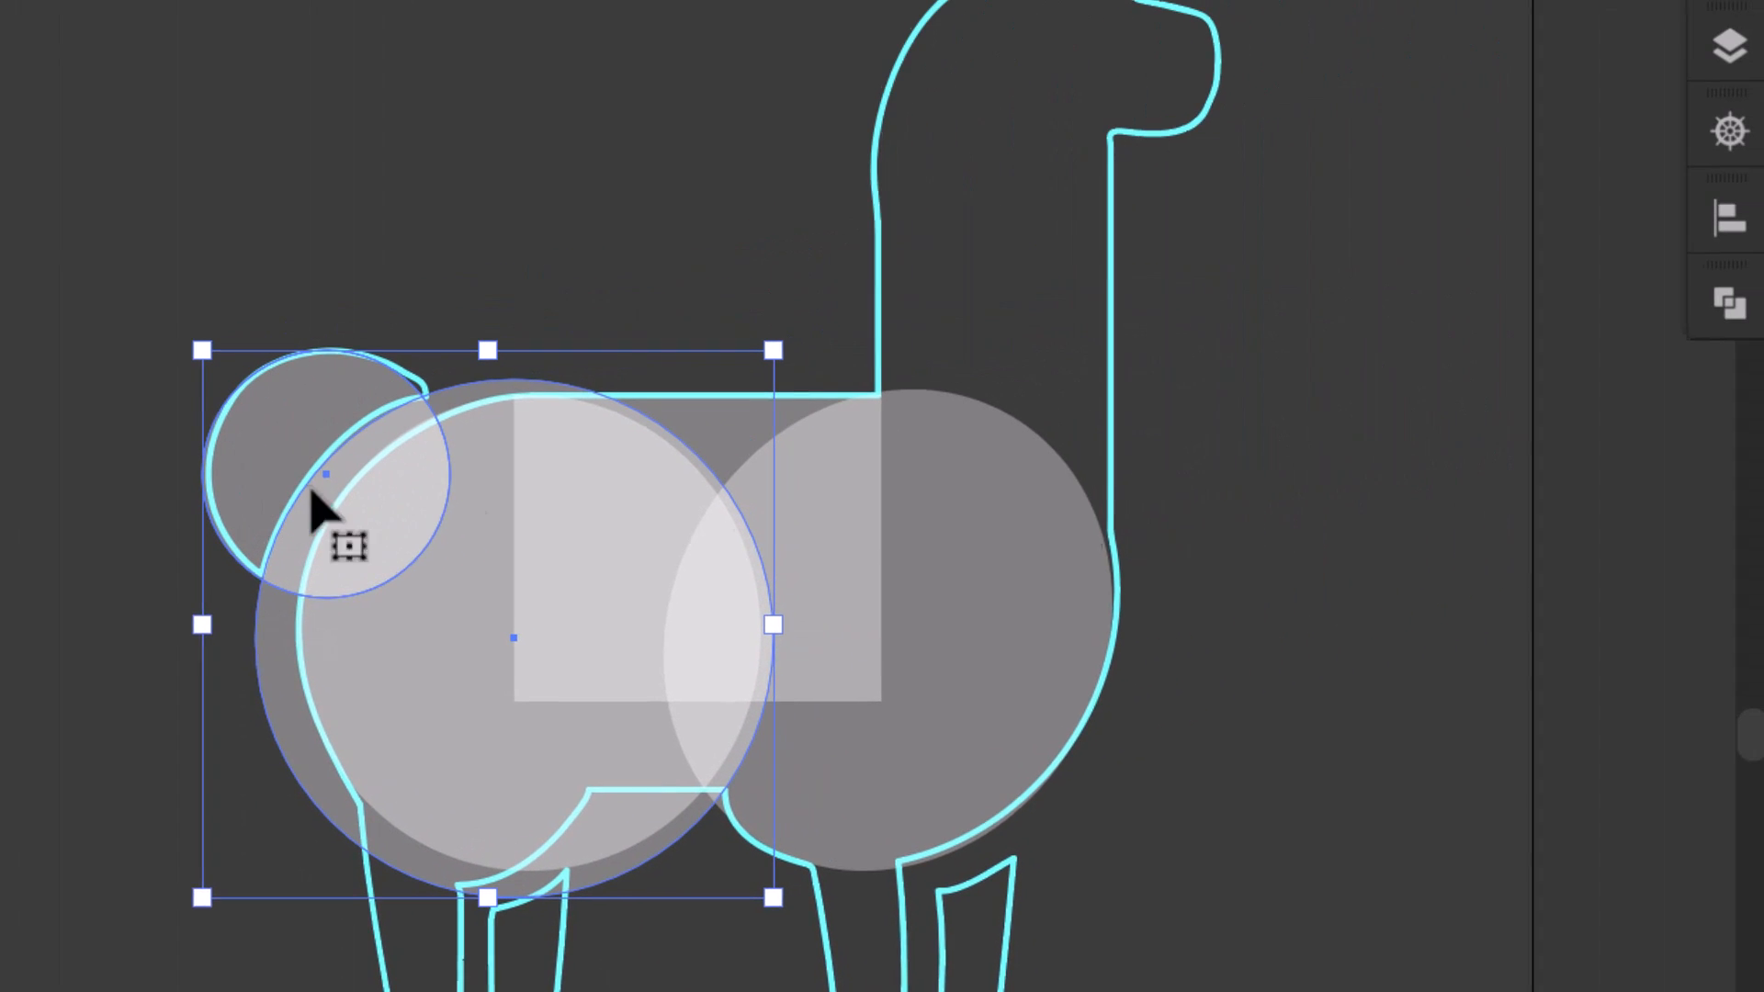
click(1730, 305)
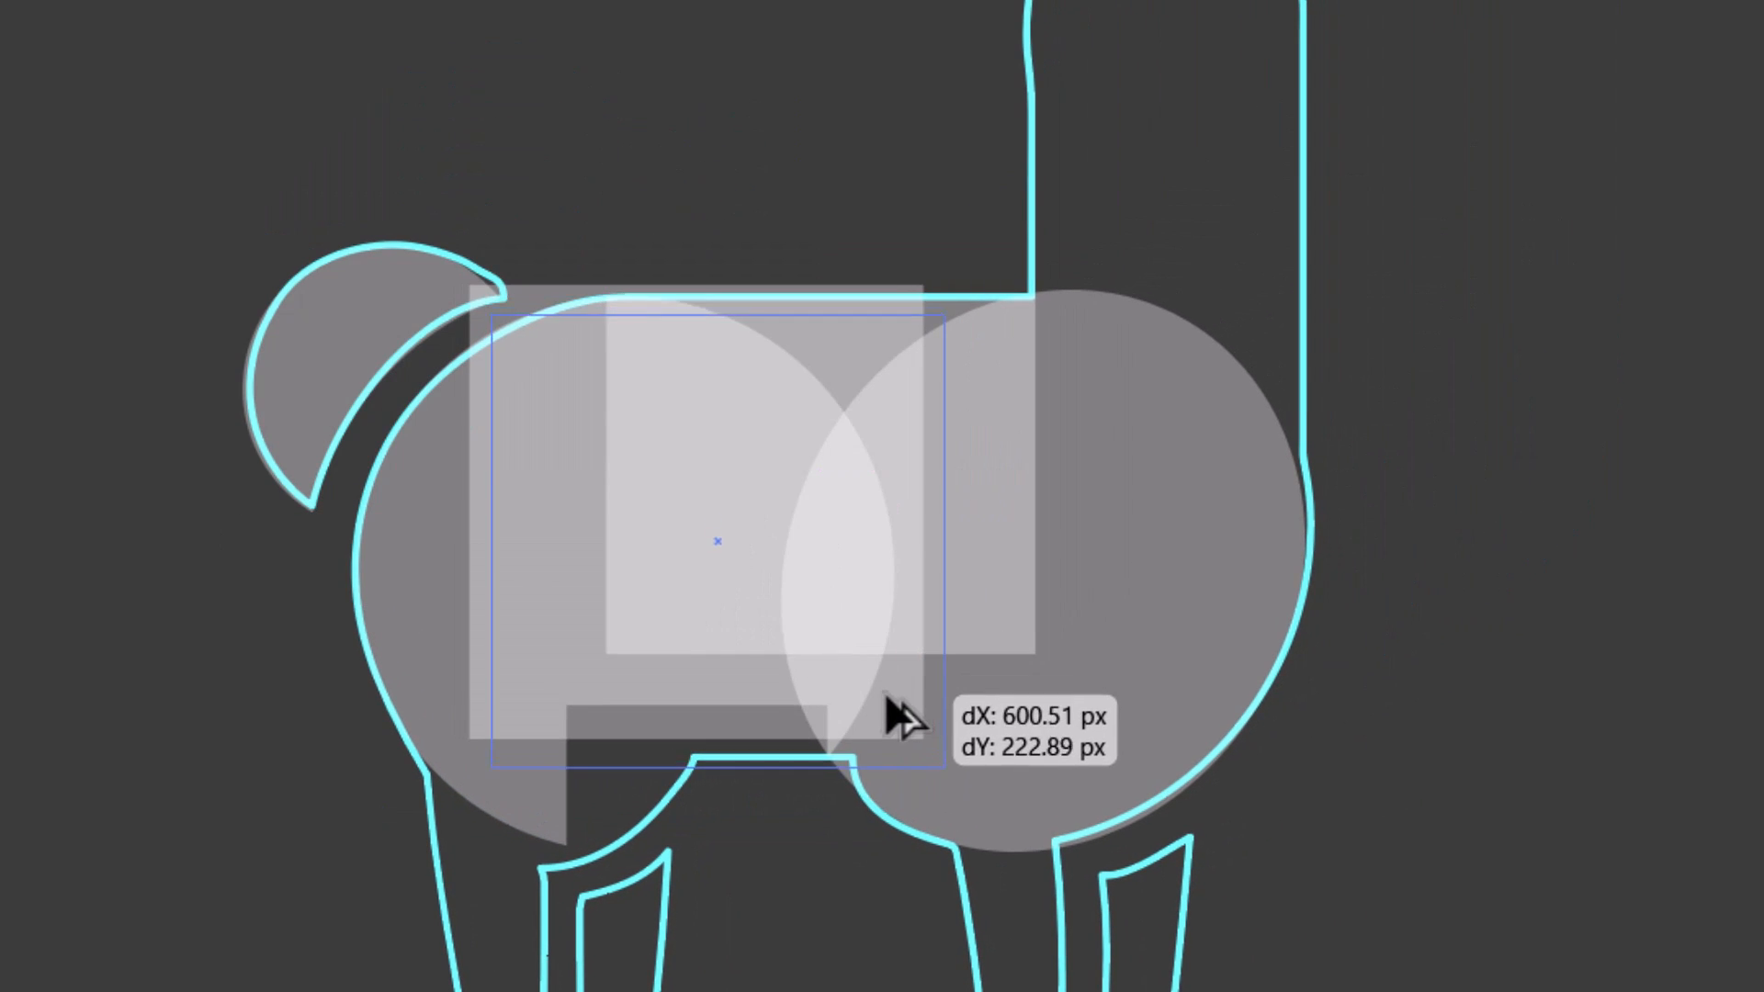
Position another gray square over the llama's belly
drag(900, 709, 483, 743)
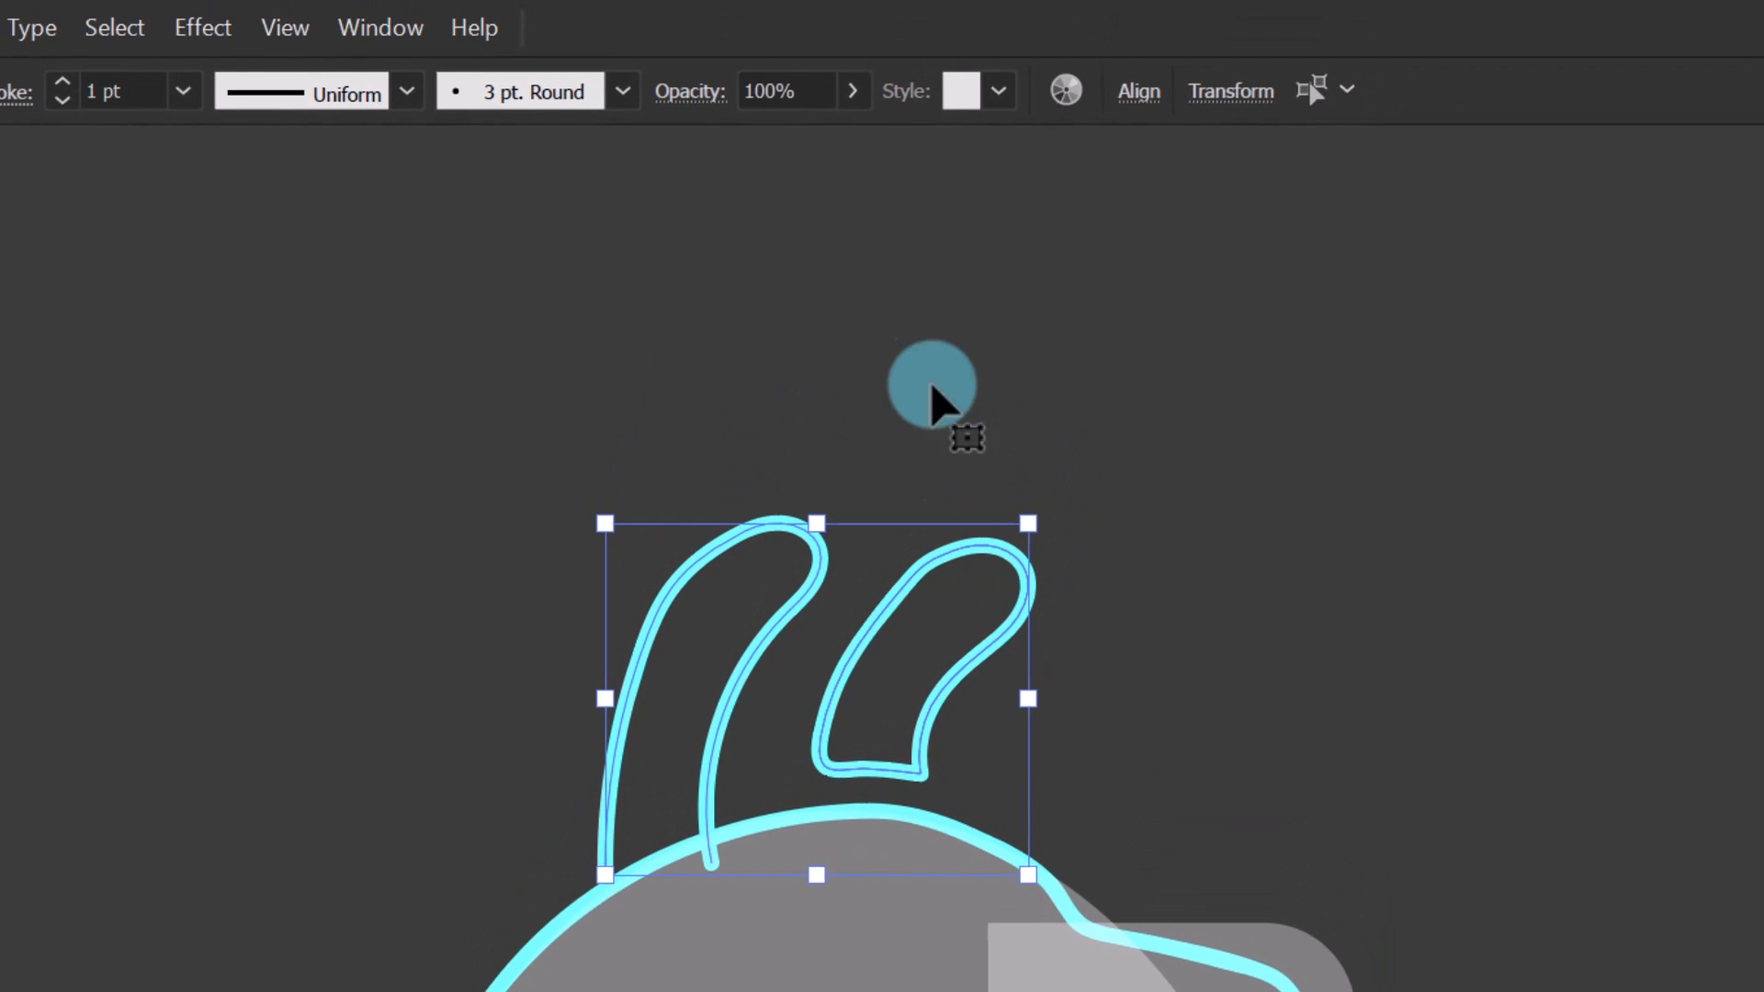
Lower the opacity of the cyan ear outlines so they fade
click(852, 92)
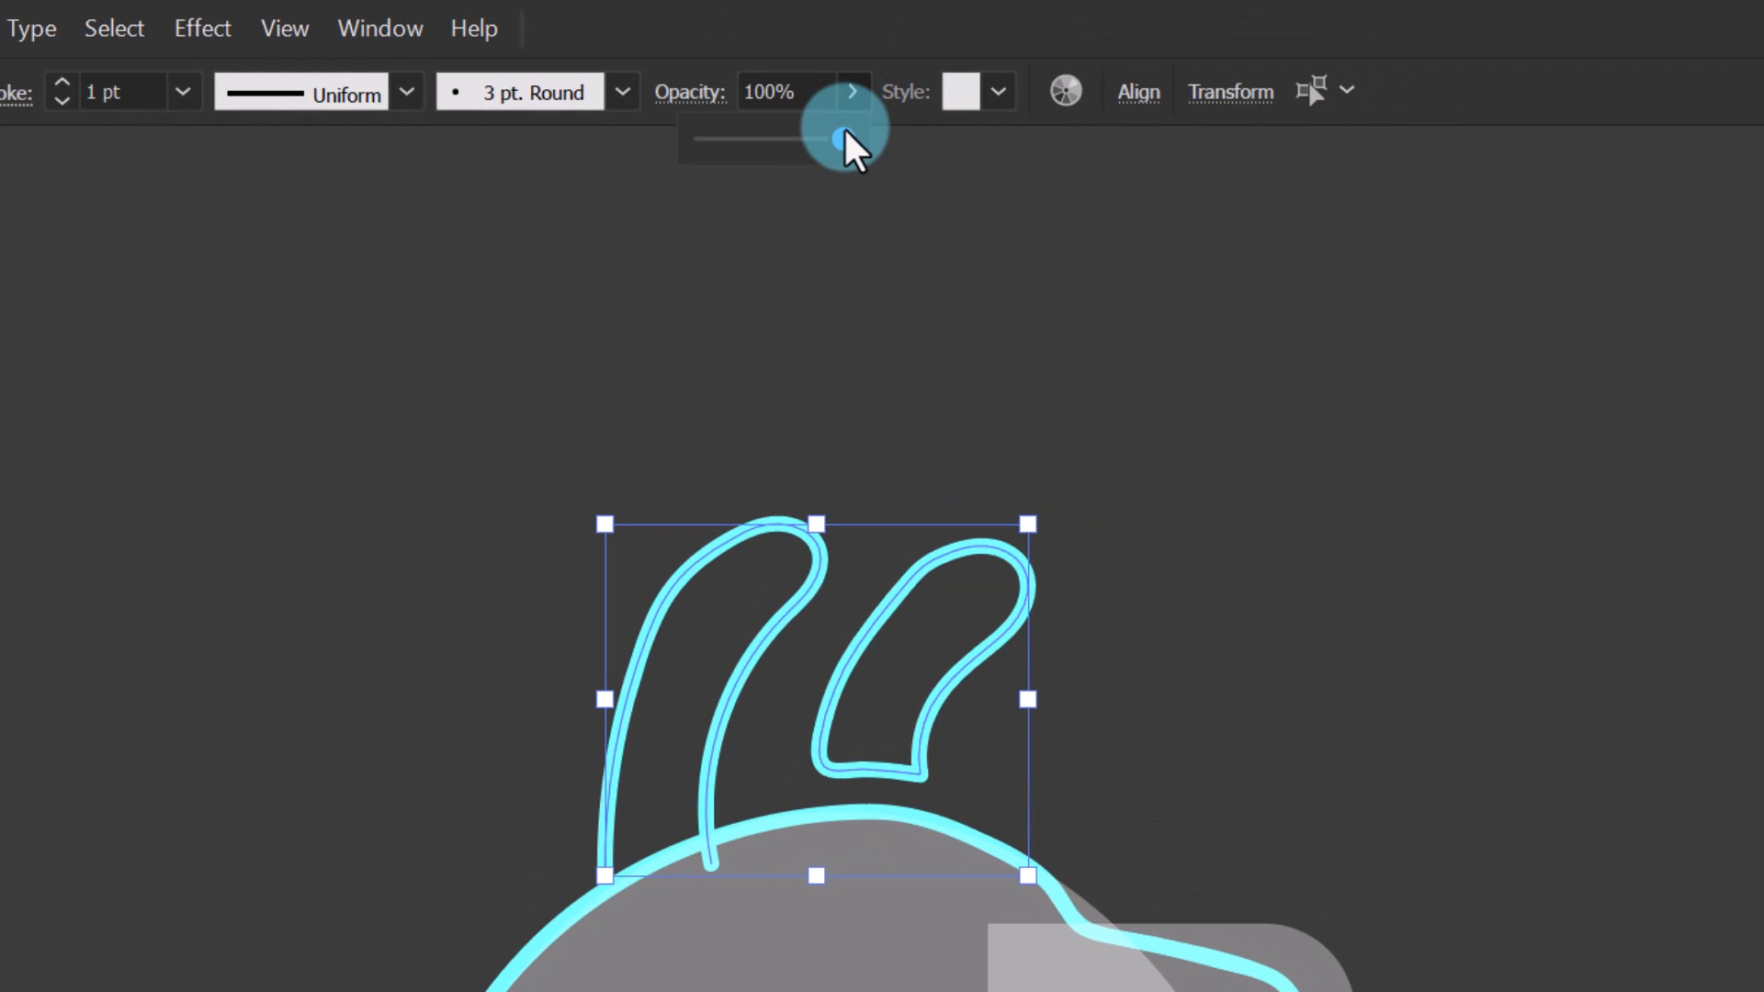
drag(832, 138, 736, 138)
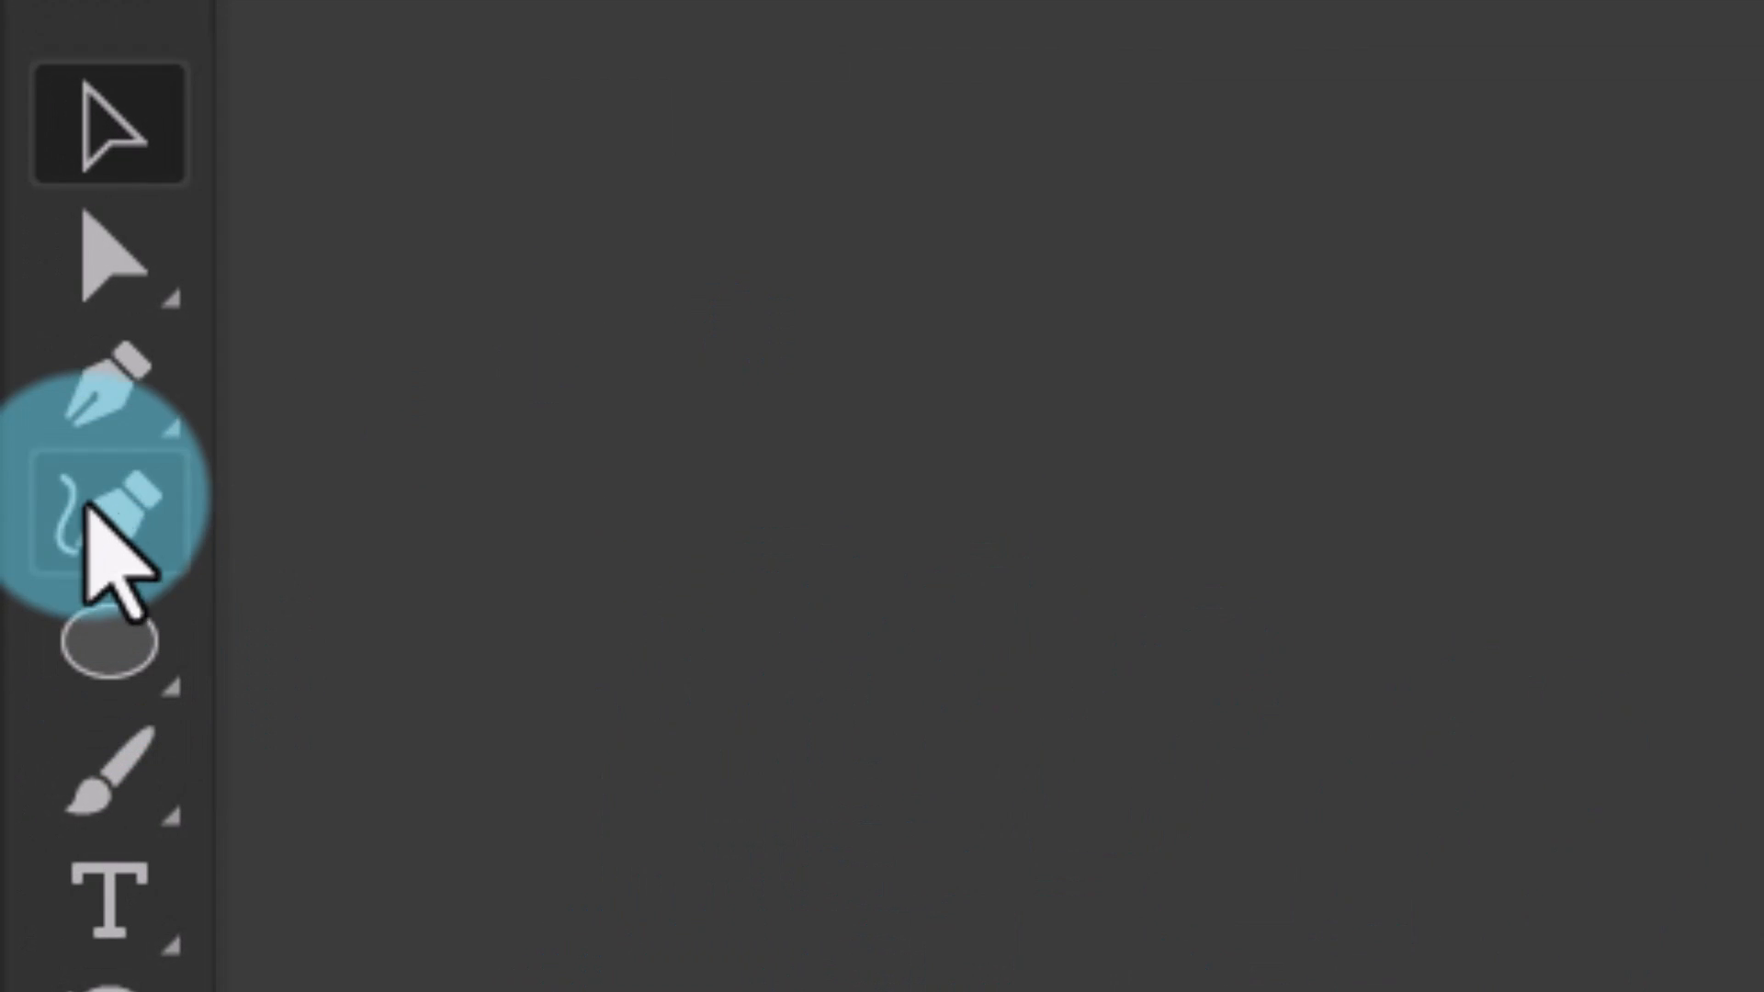
Draw the gray ear shapes with curved edges and merge them with the head via Pathfinder
drag(652, 694, 878, 269)
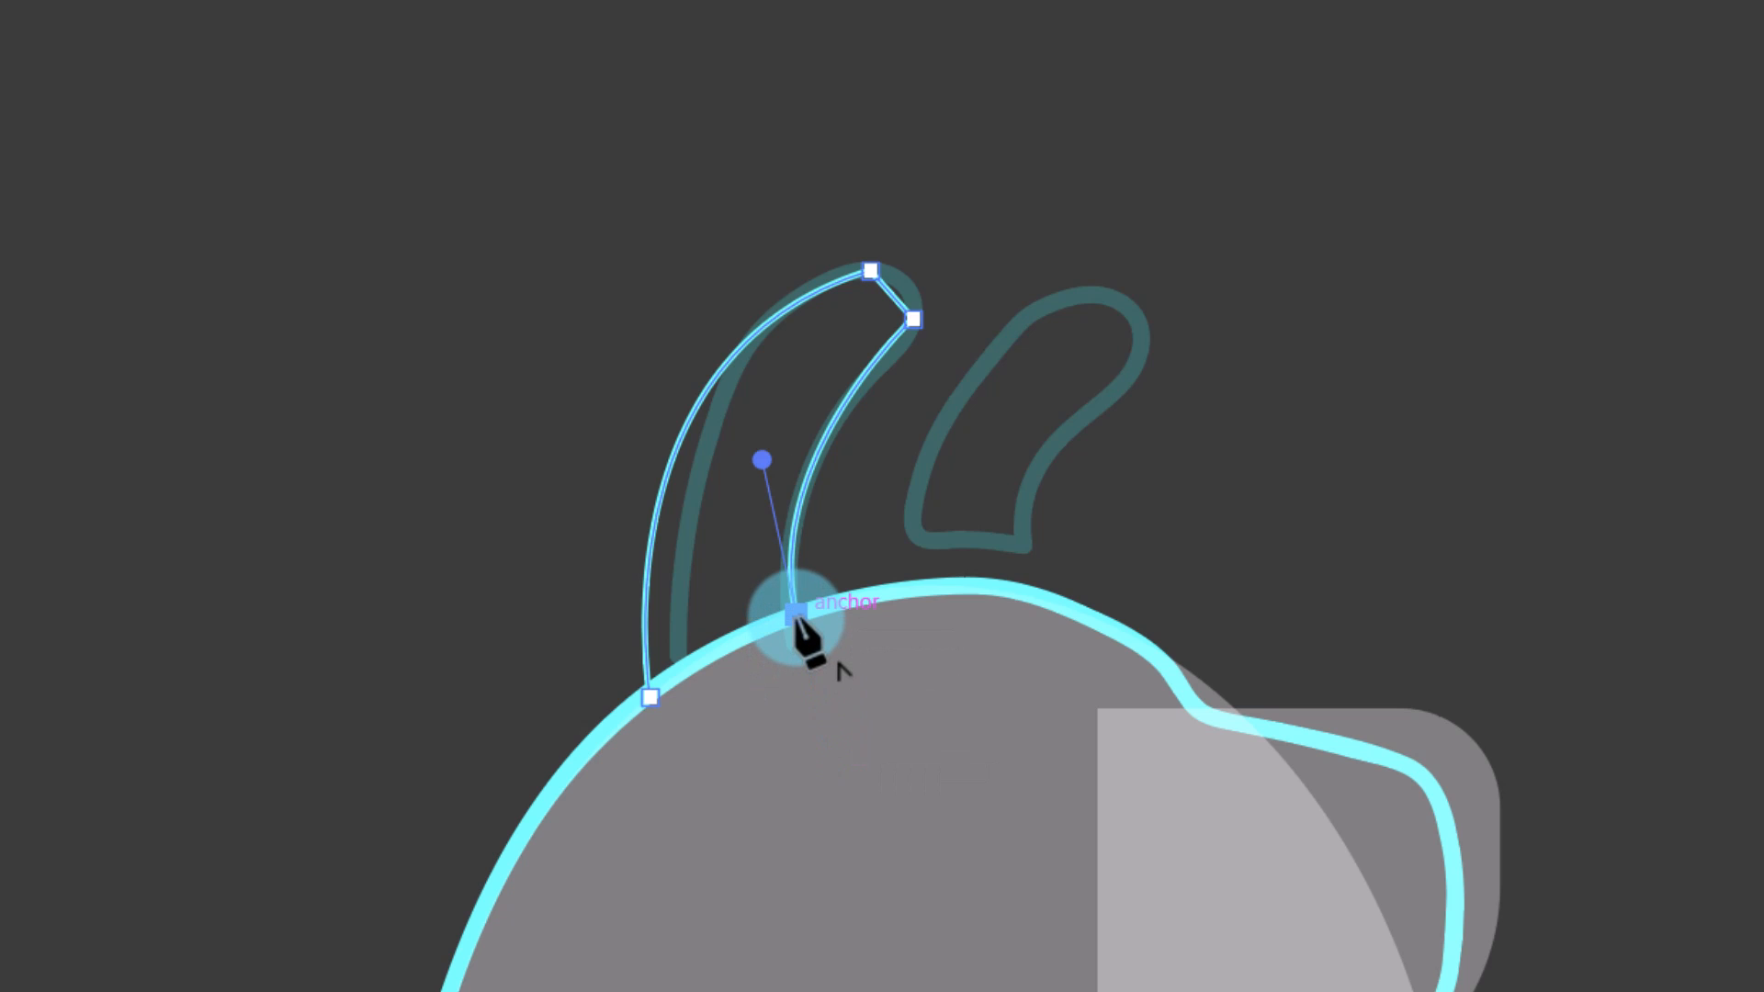
drag(794, 614, 663, 704)
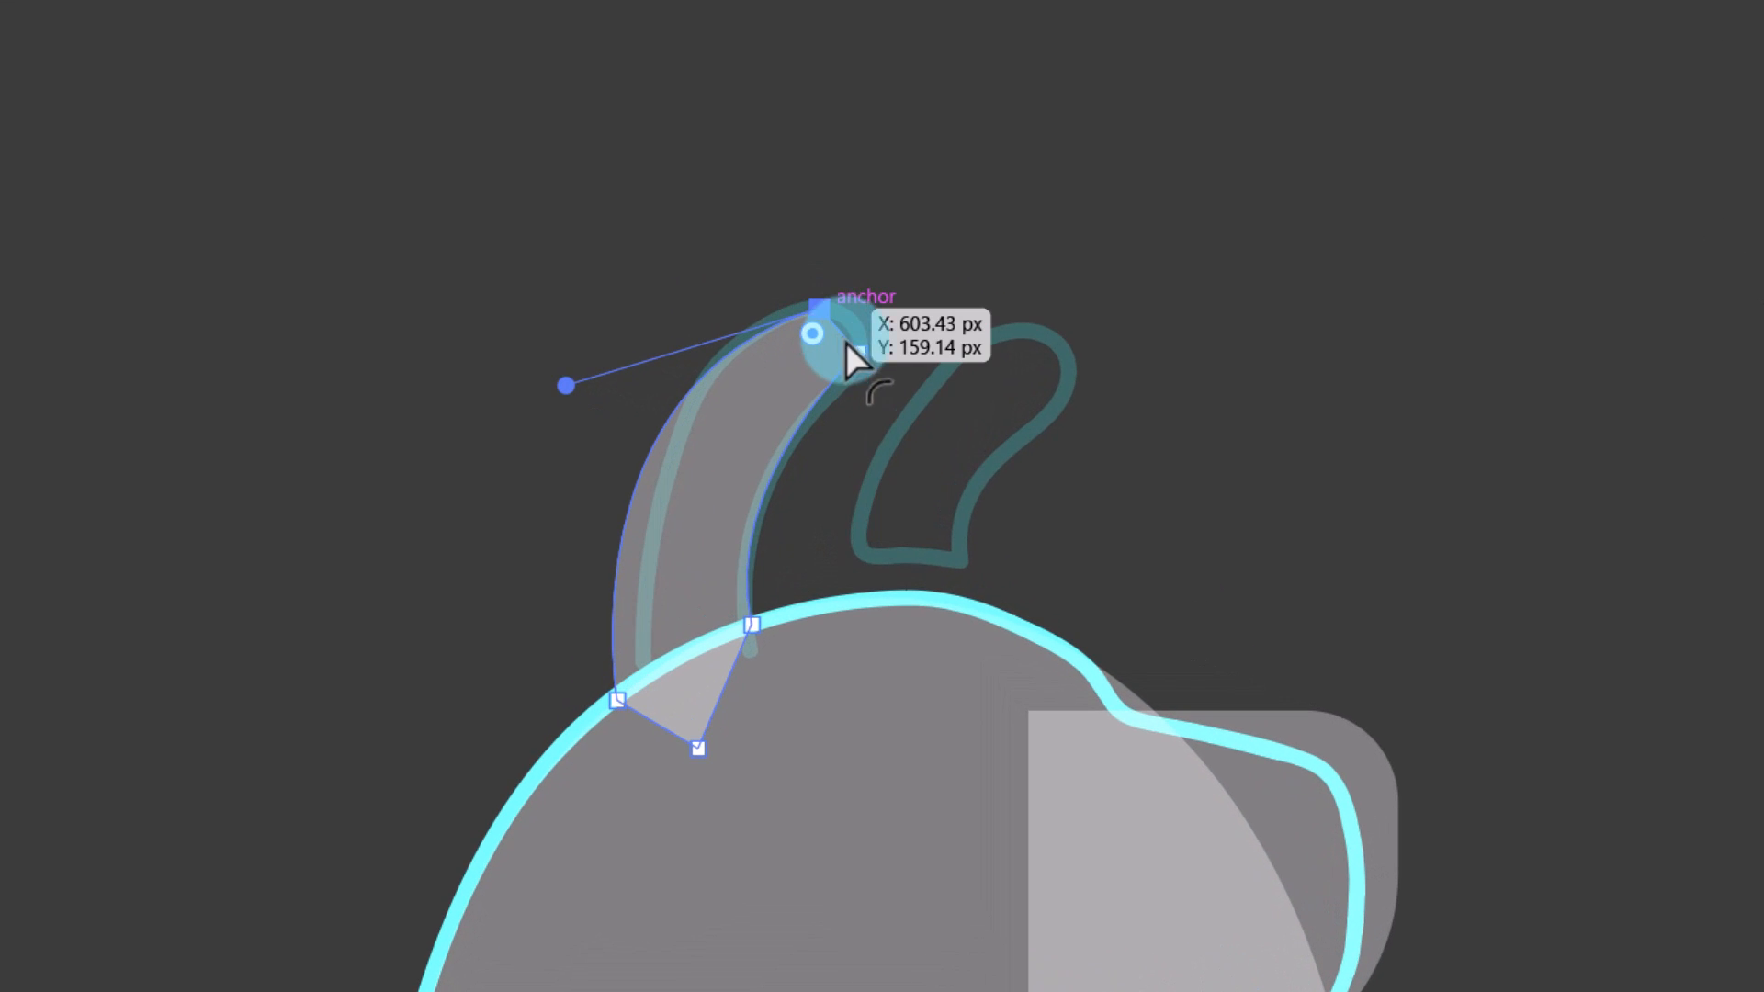
drag(563, 384, 718, 481)
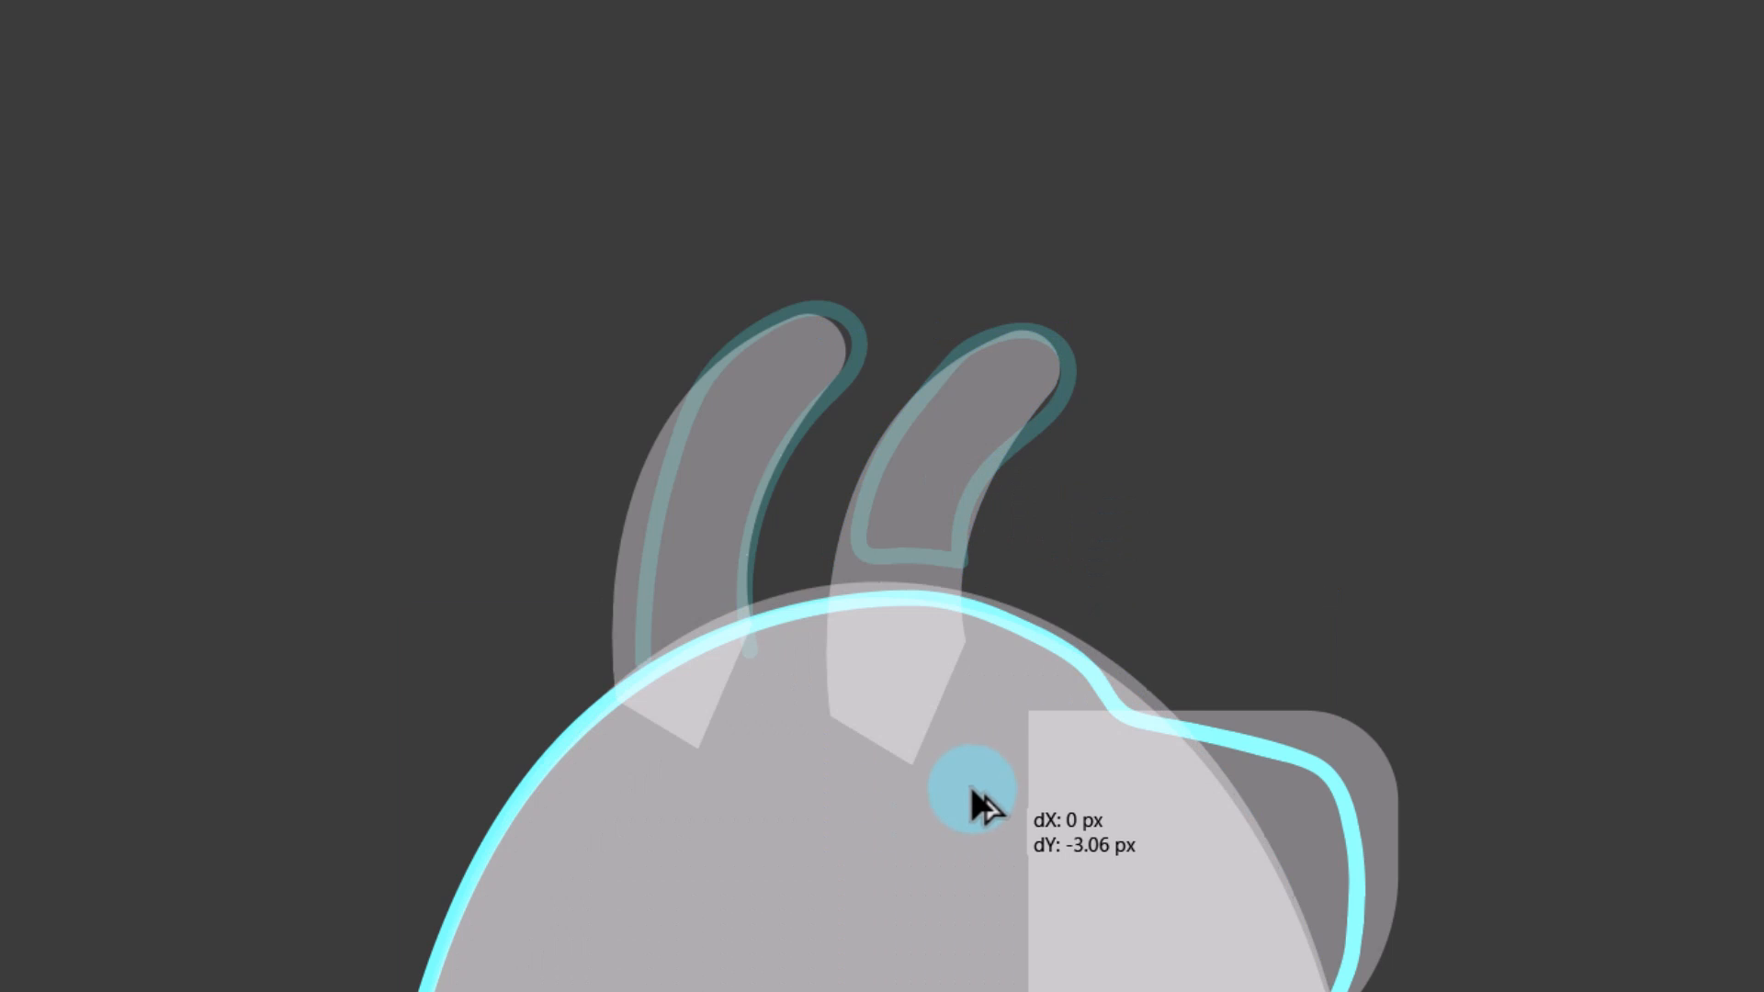
right_click(977, 805)
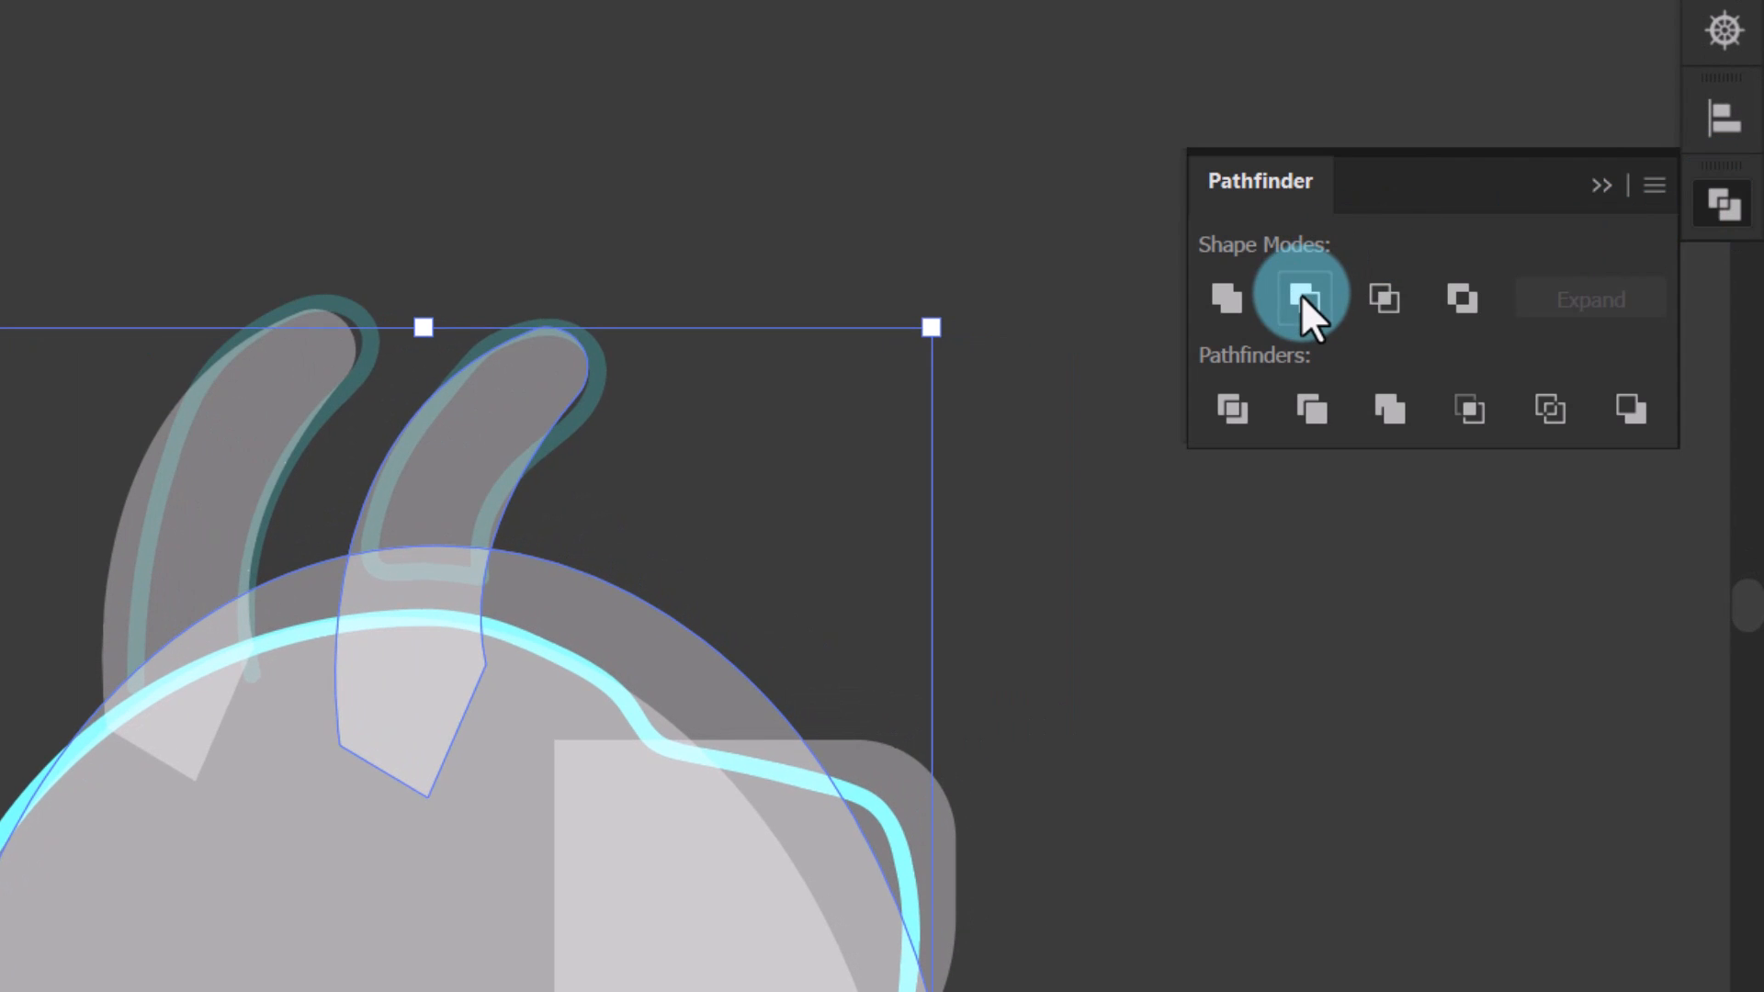
click(1301, 297)
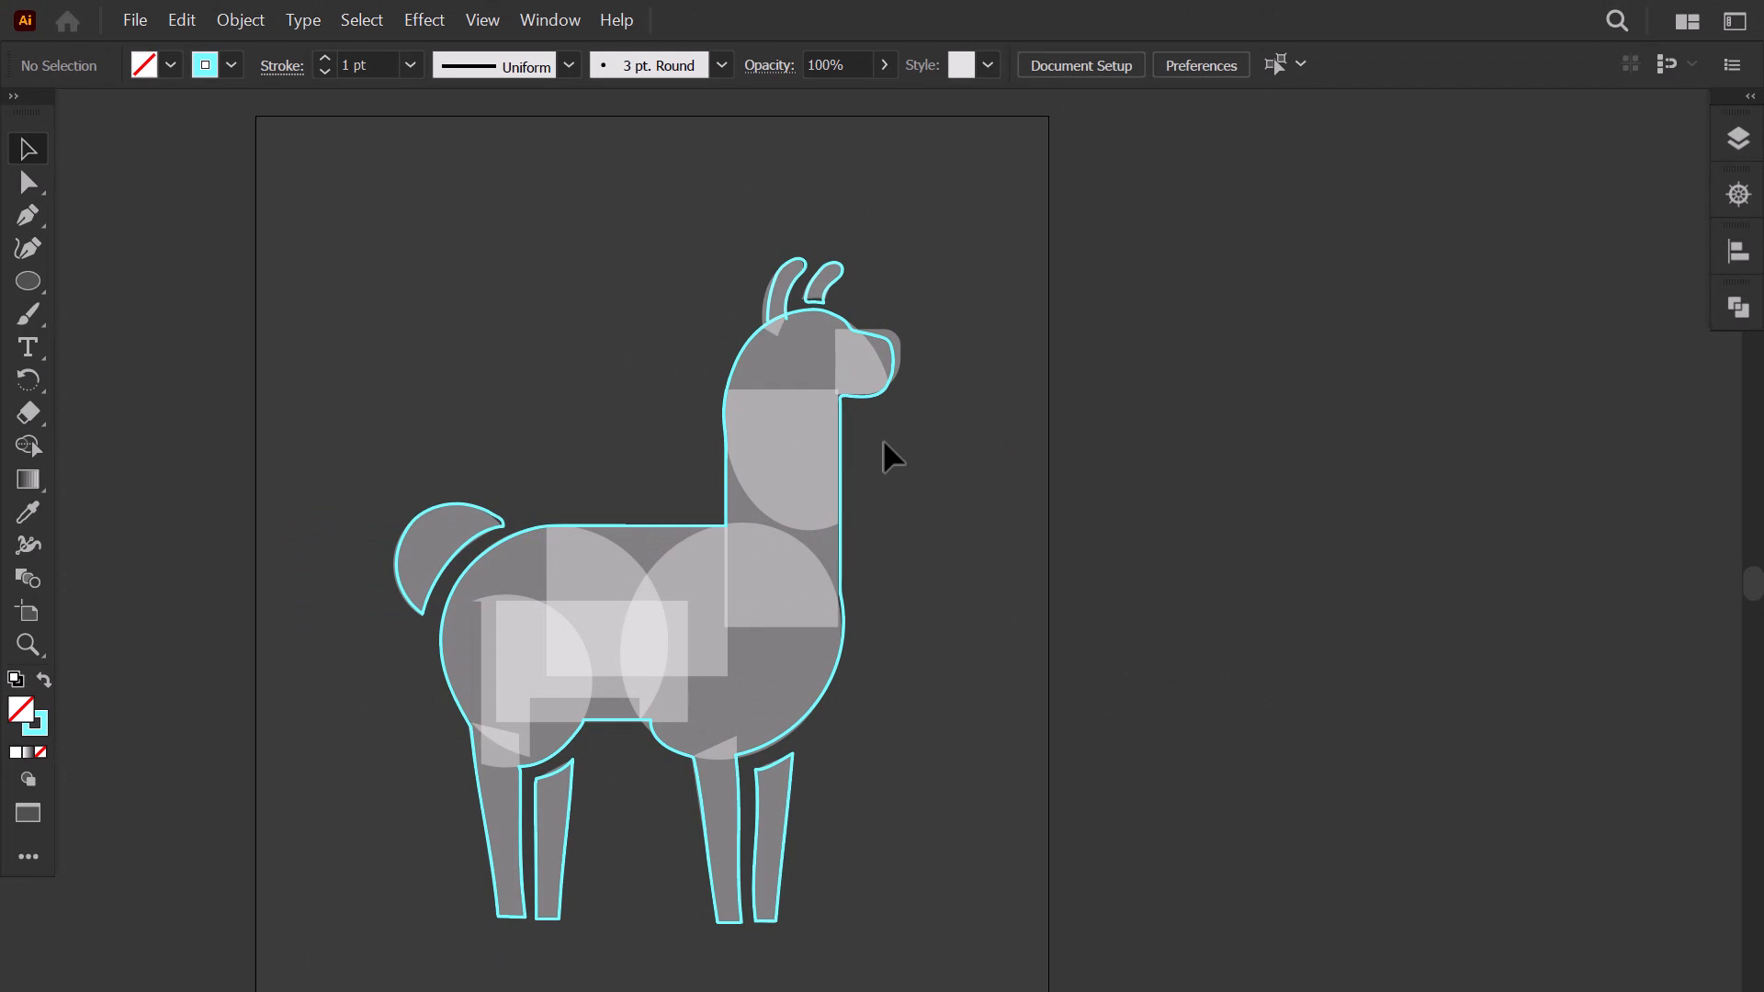
Extend the neck rectangle's top edge up to meet the base of the head
drag(788, 338, 1530, 338)
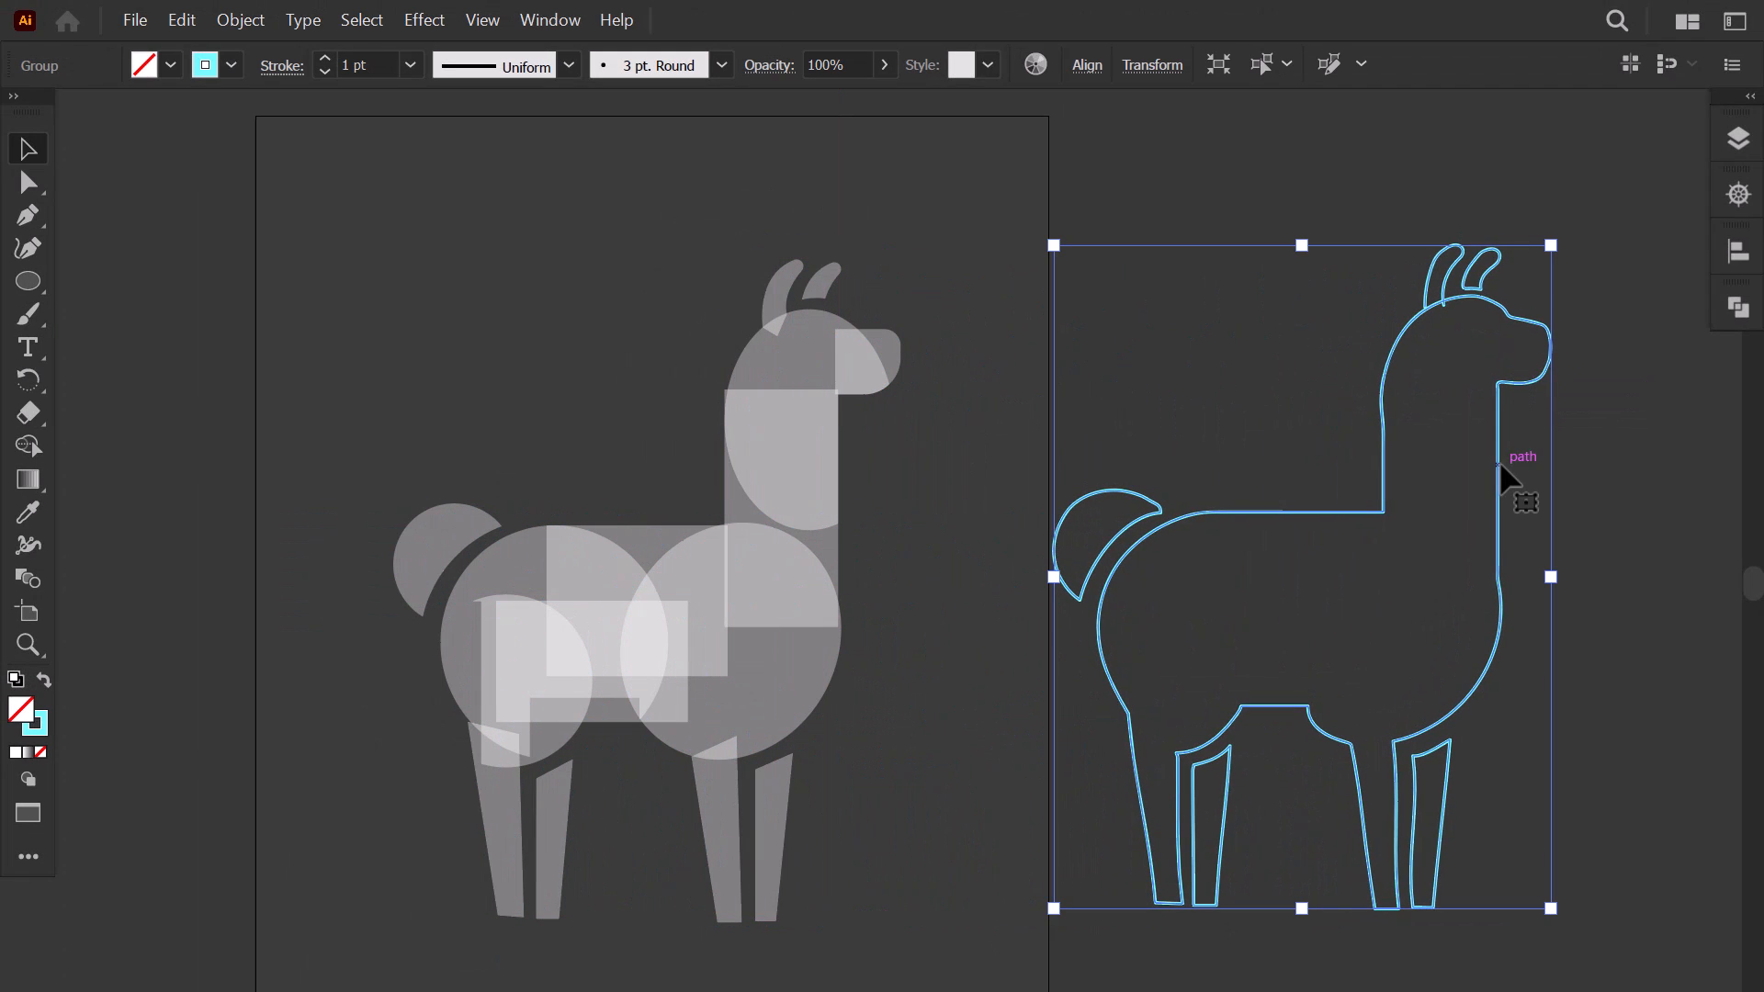
click(1058, 571)
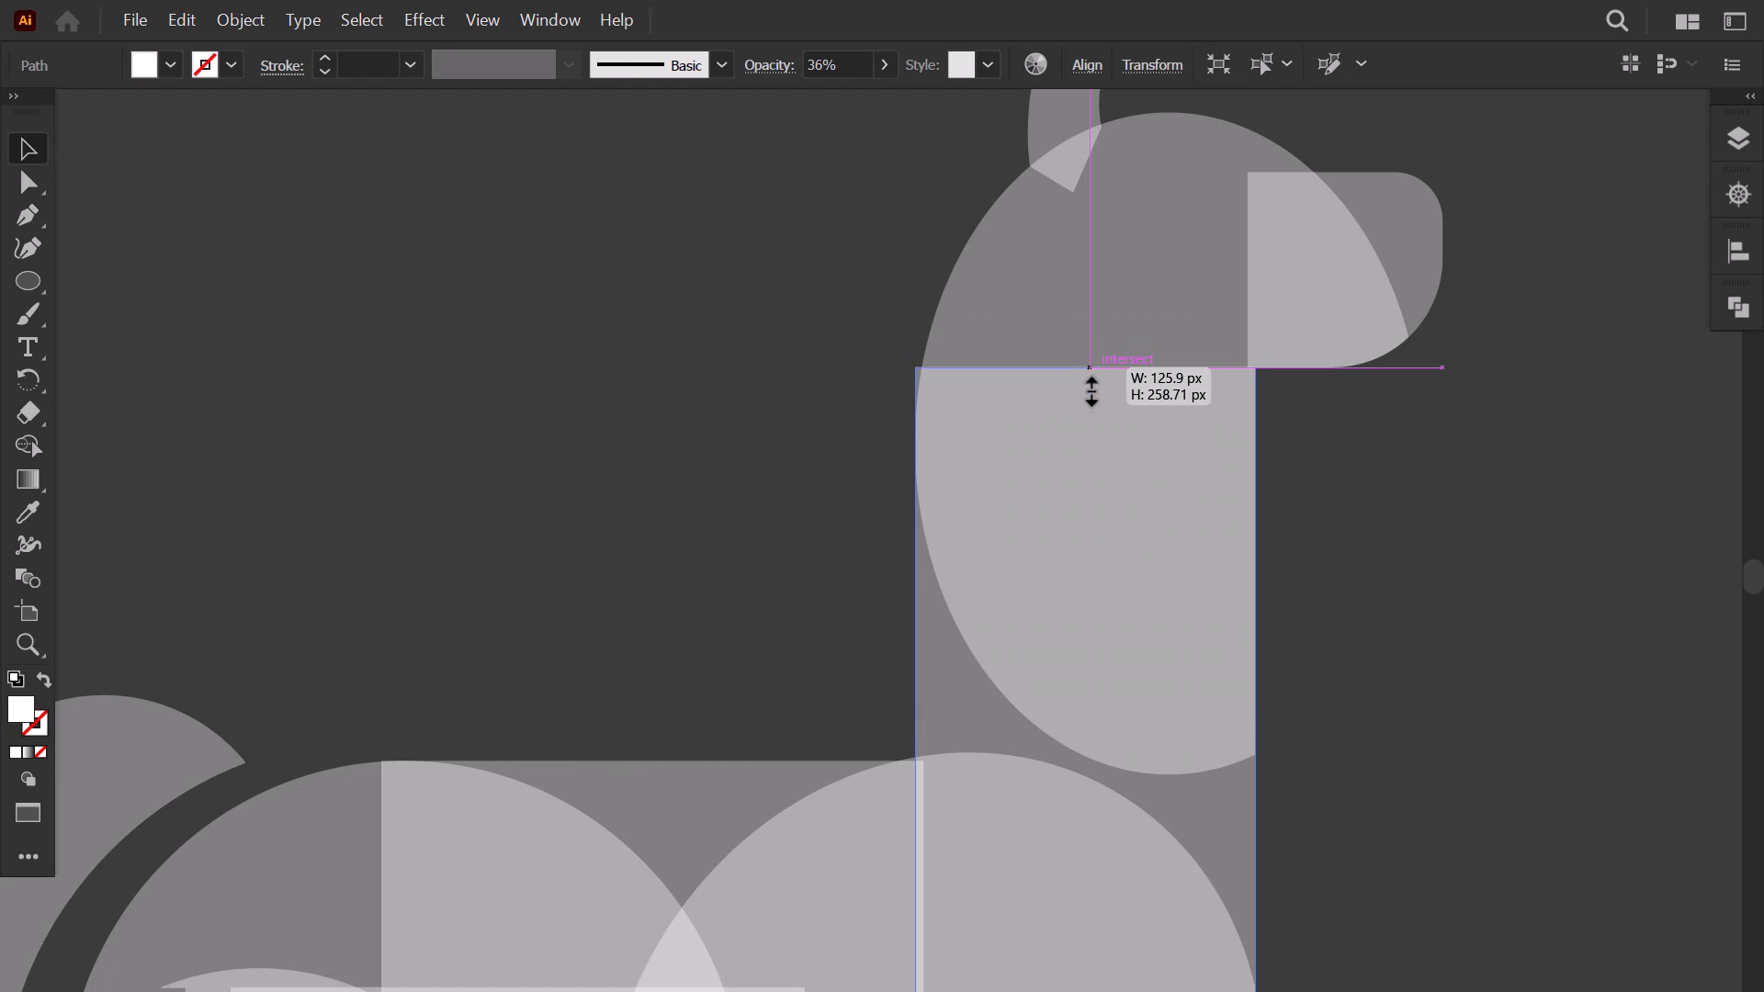
drag(1090, 365, 1098, 446)
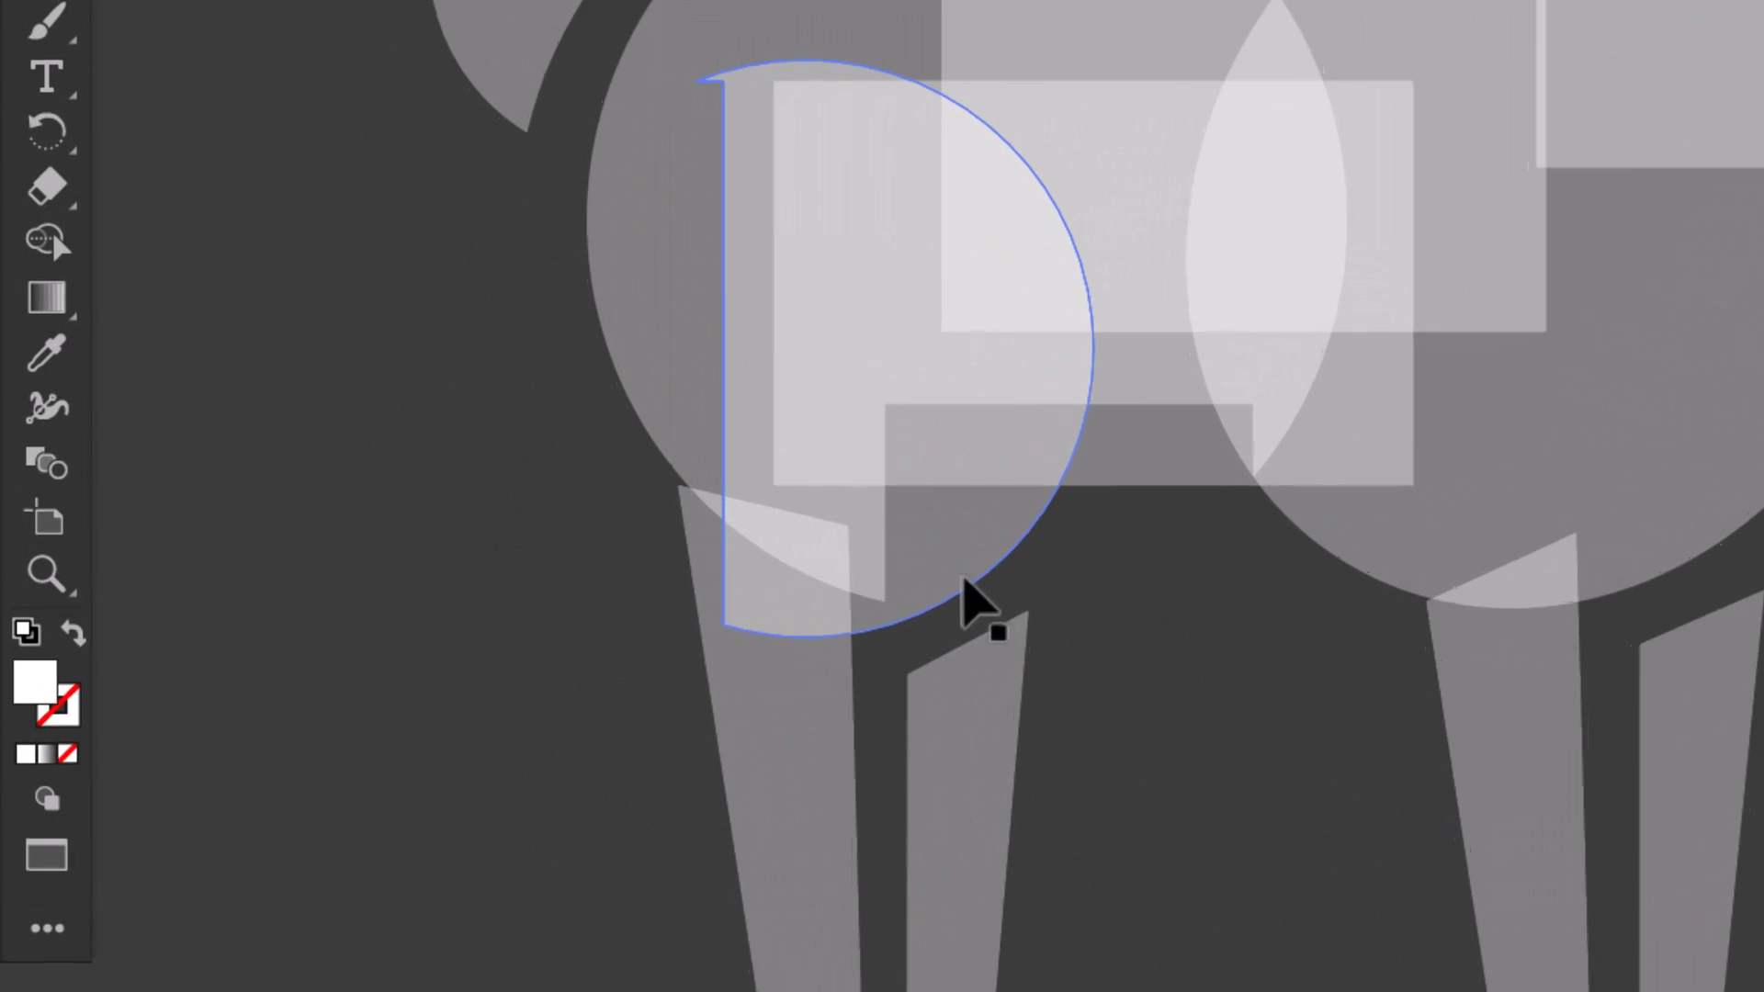
Duplicate the rear half-circle with an offset, then unite all gray pieces via Pathfinder
drag(990, 602, 1006, 636)
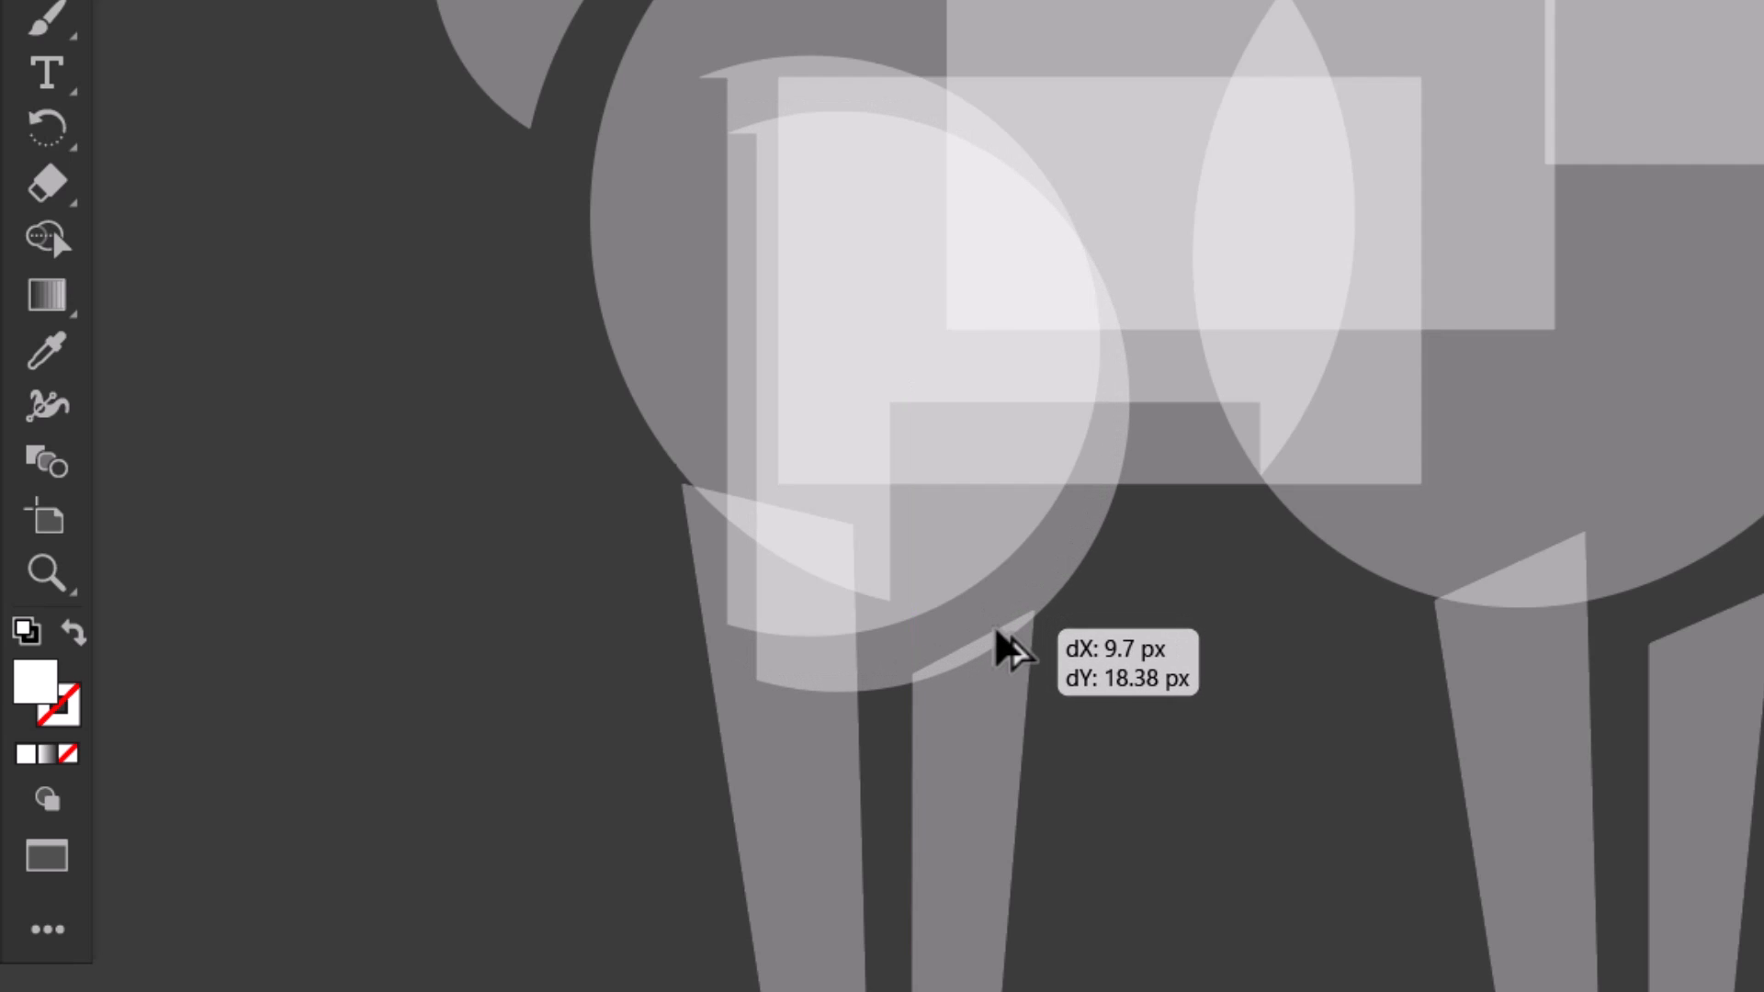
right_click(1007, 661)
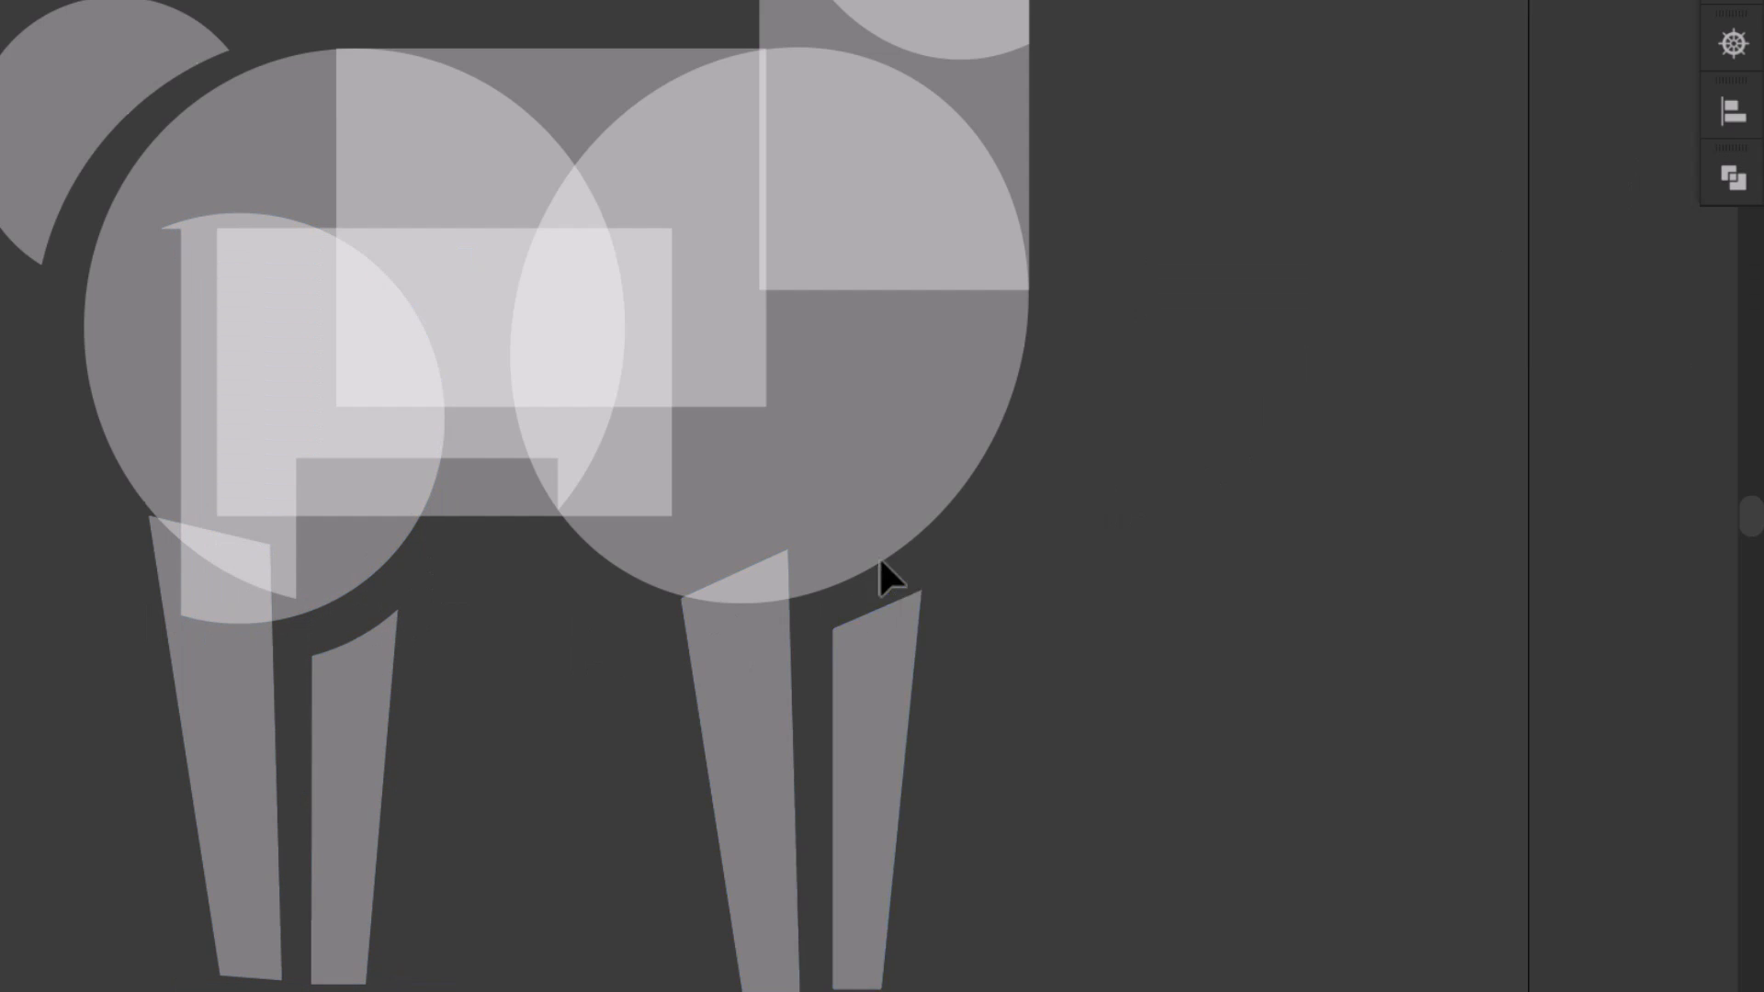
click(893, 579)
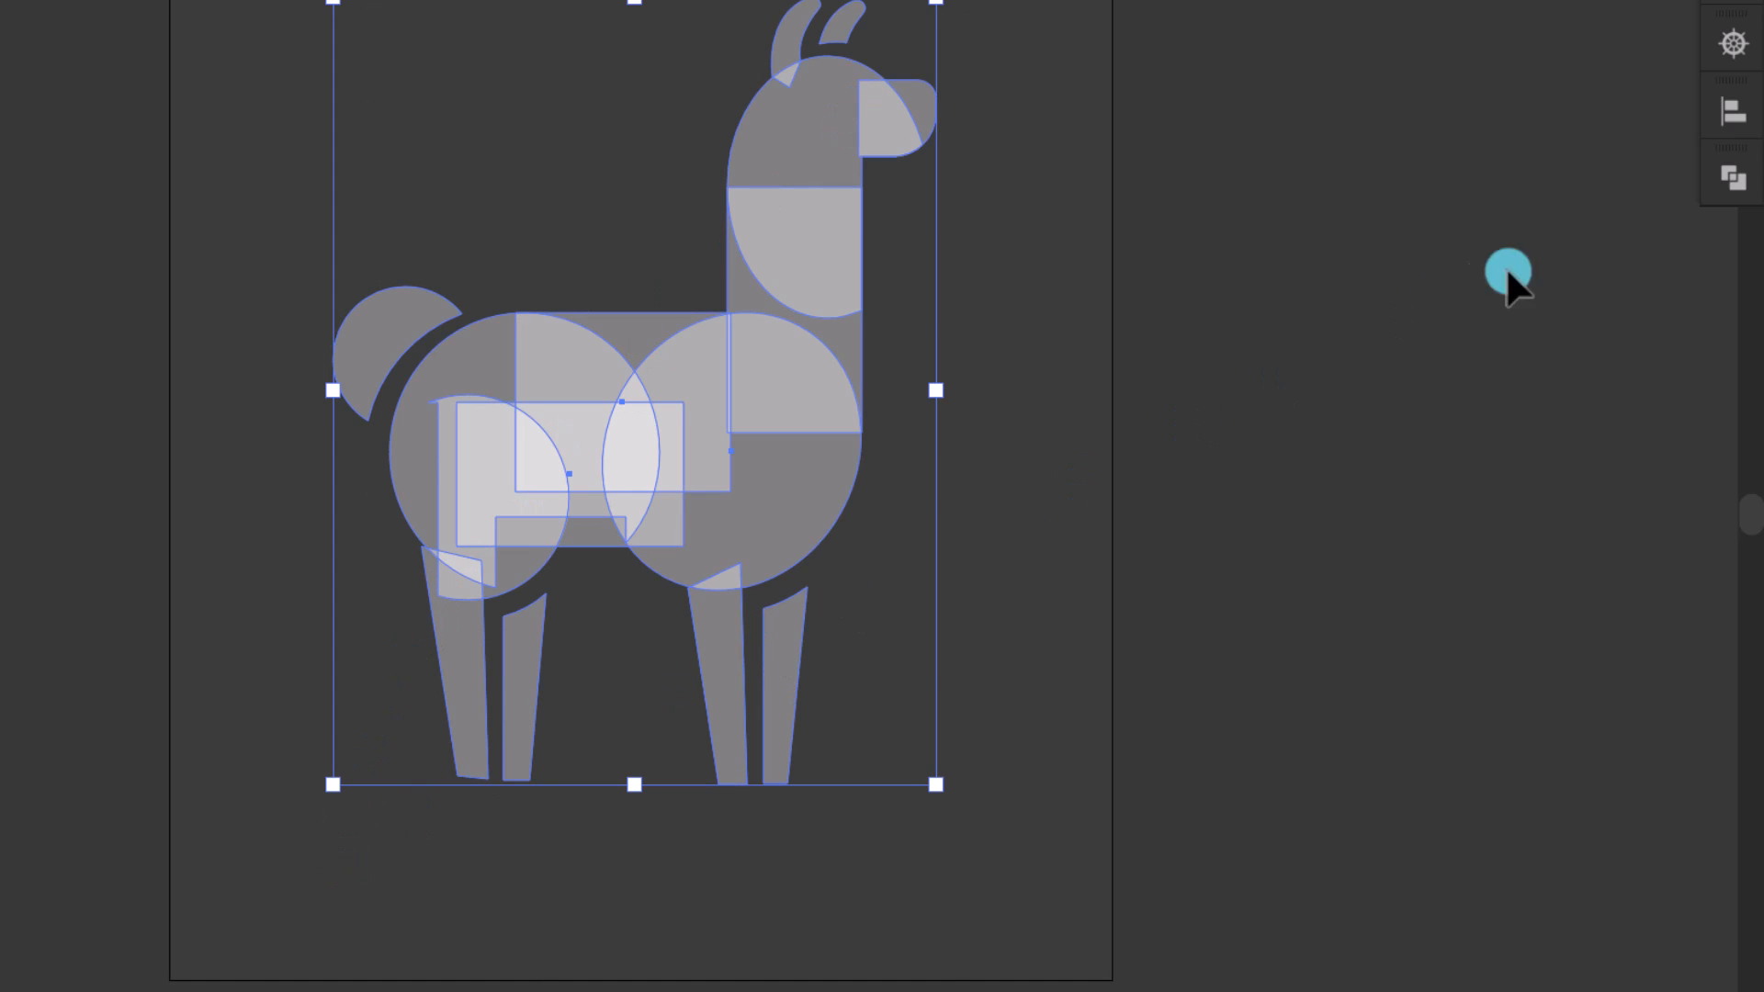
click(1732, 177)
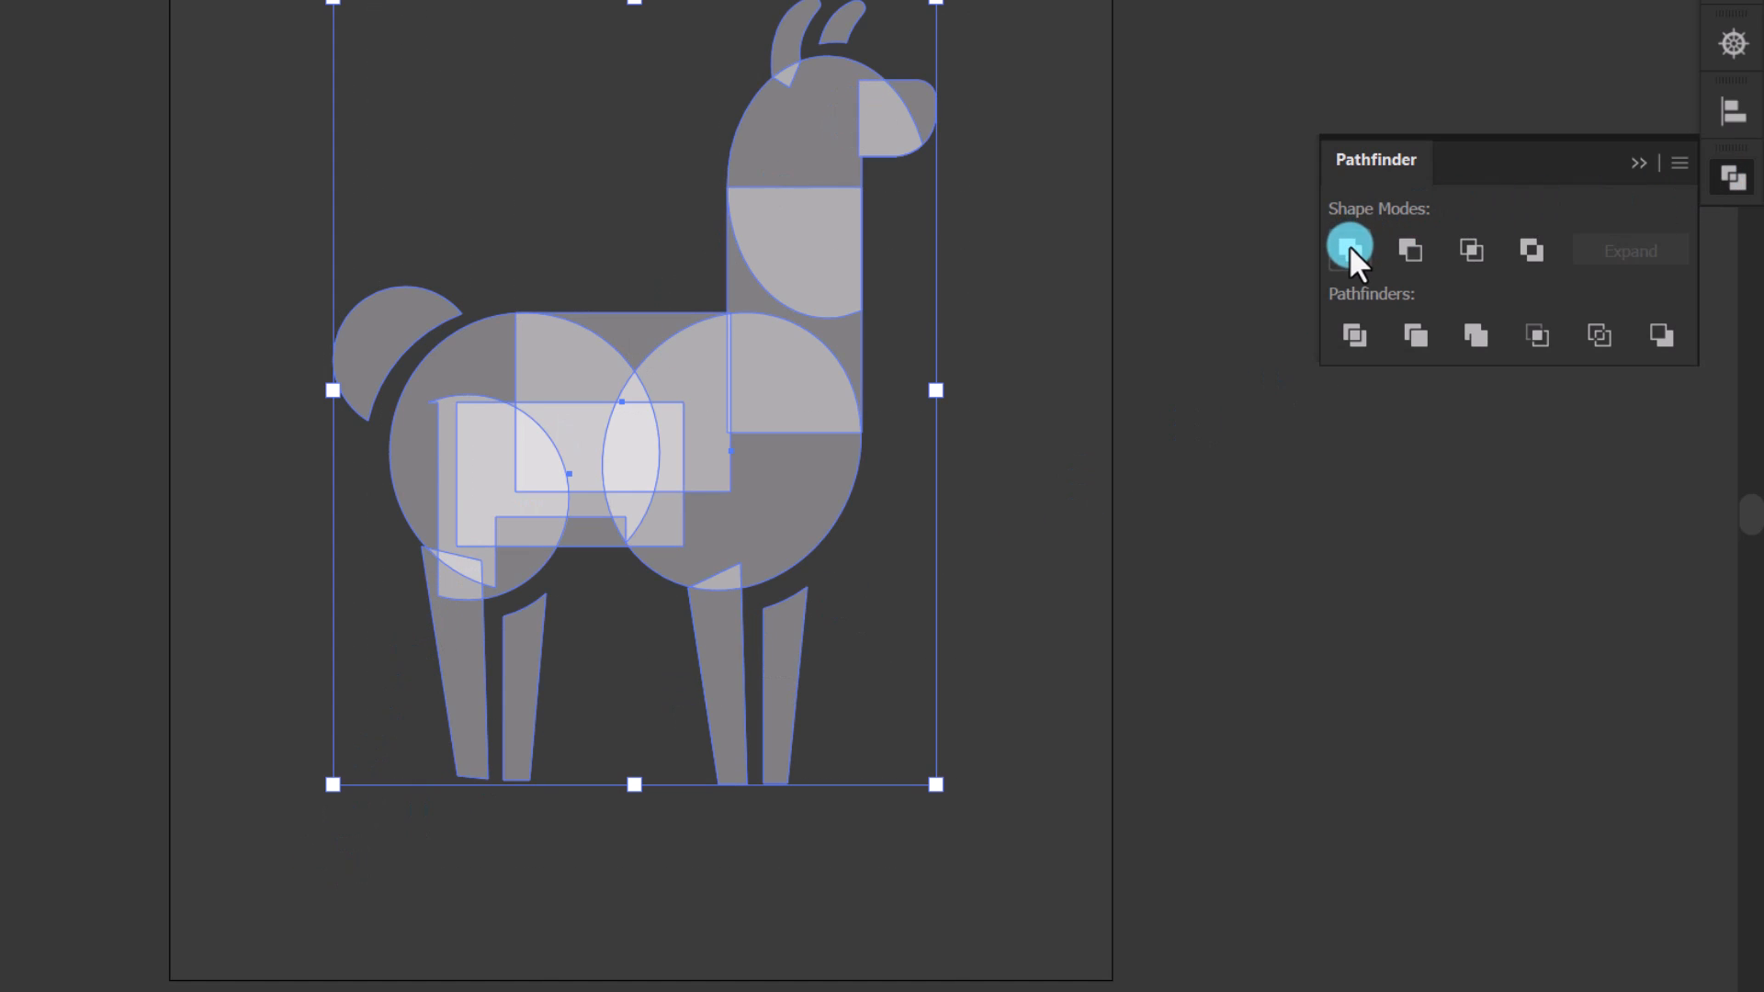
click(1349, 250)
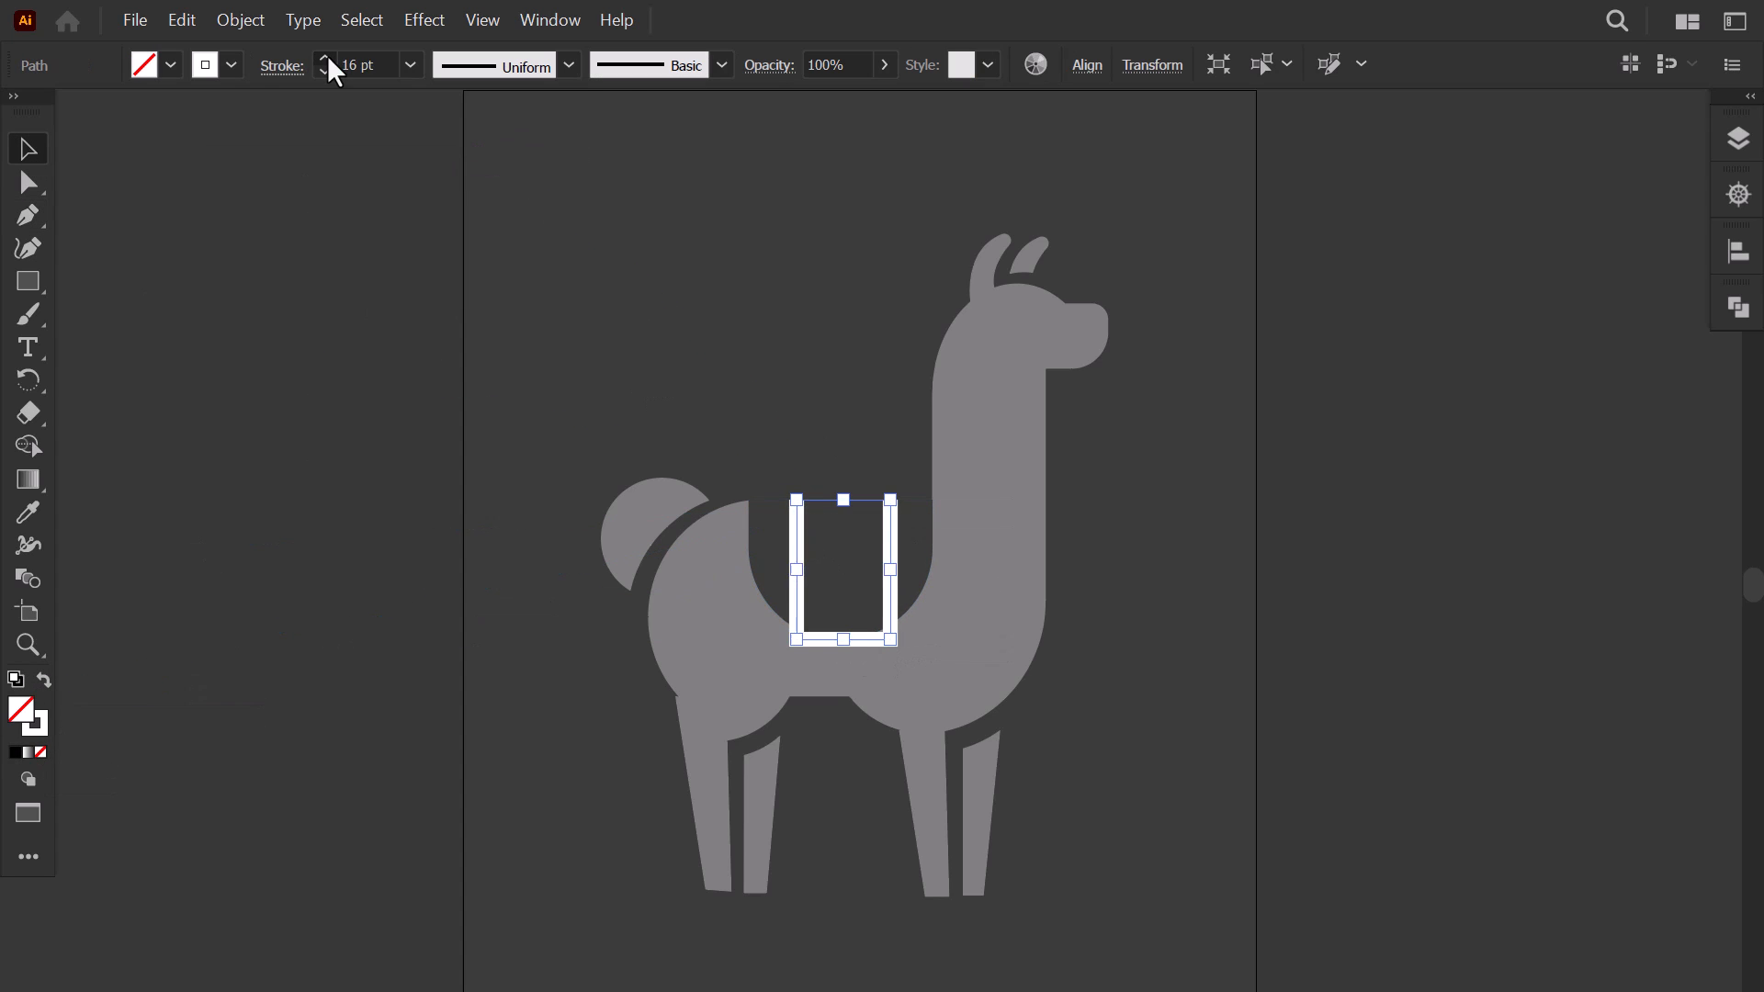
Thicken the saddle outline to 39 pt white, round its bottom corners and expand it to a fill
click(28, 180)
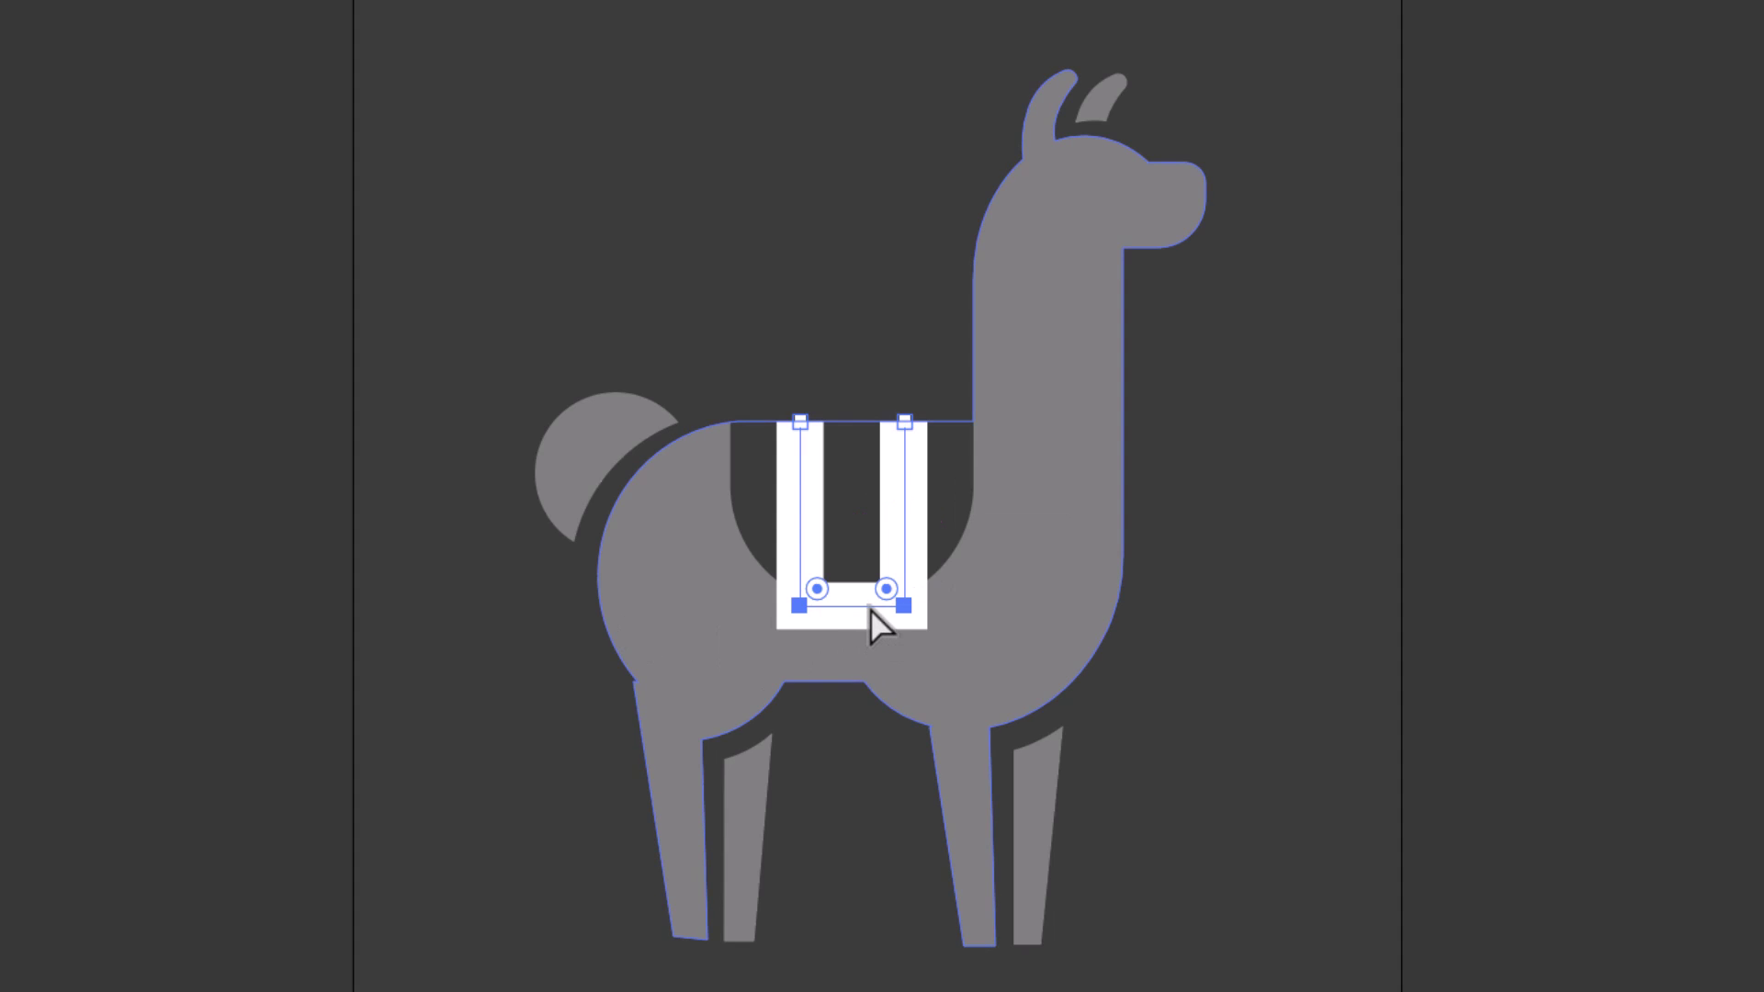
drag(880, 628, 880, 545)
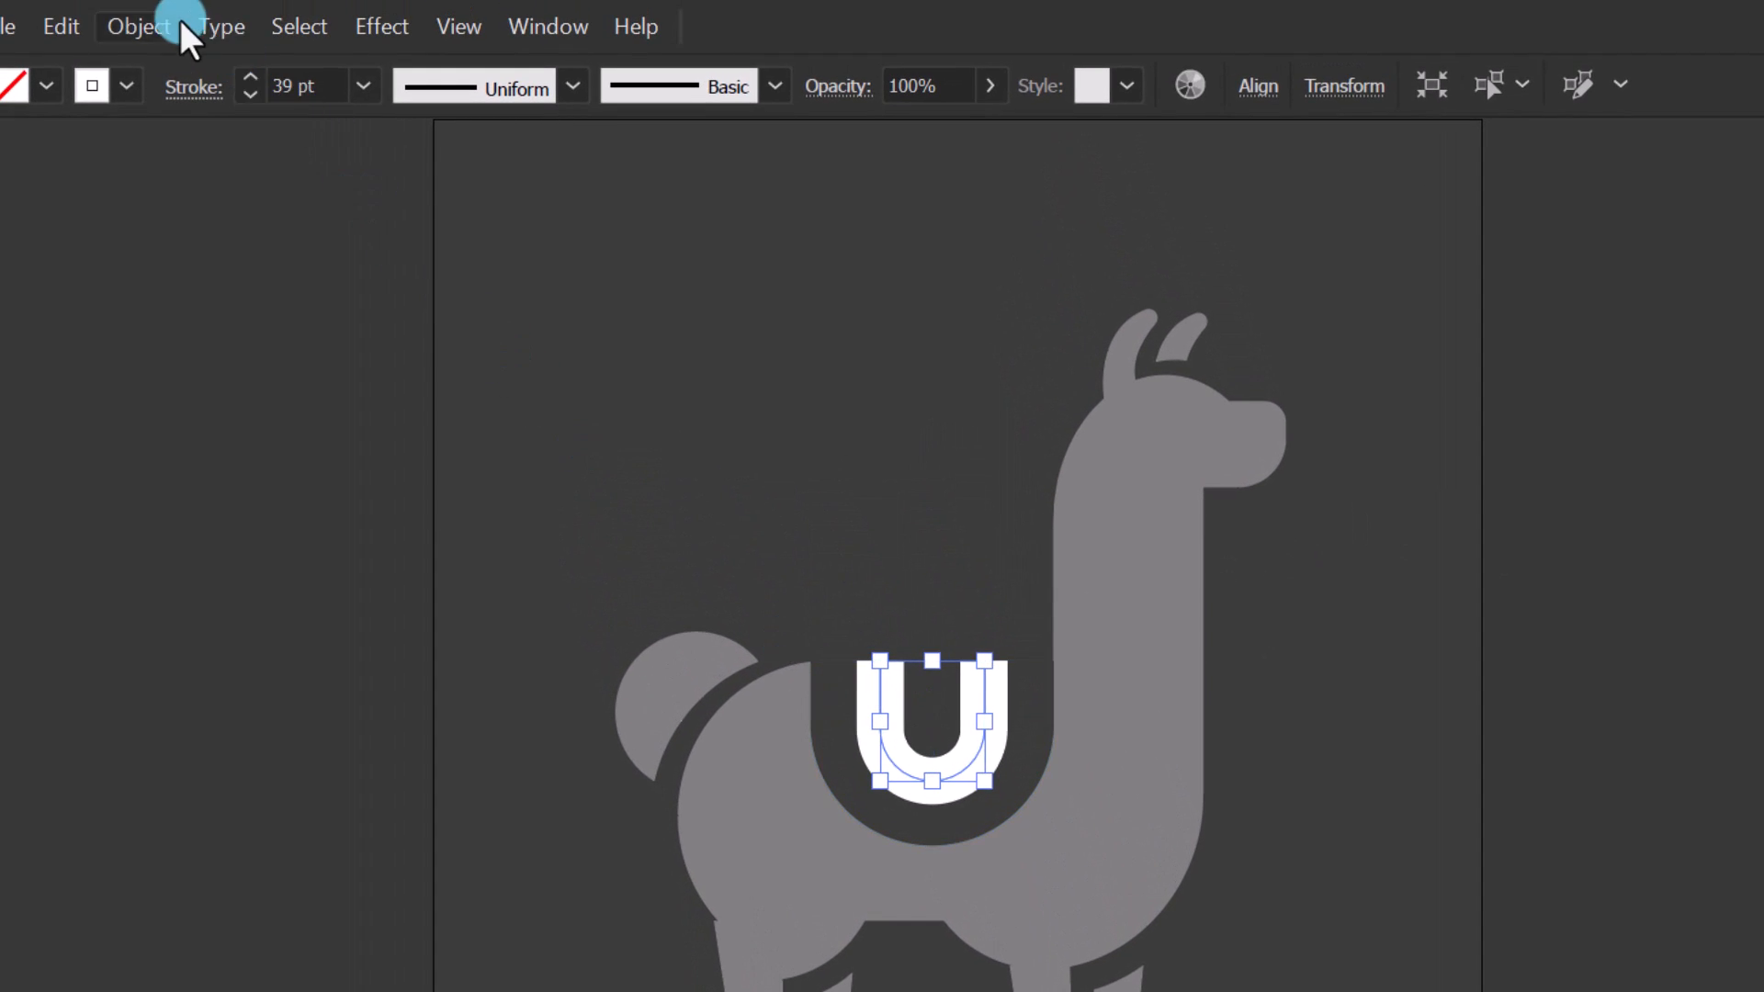
click(140, 26)
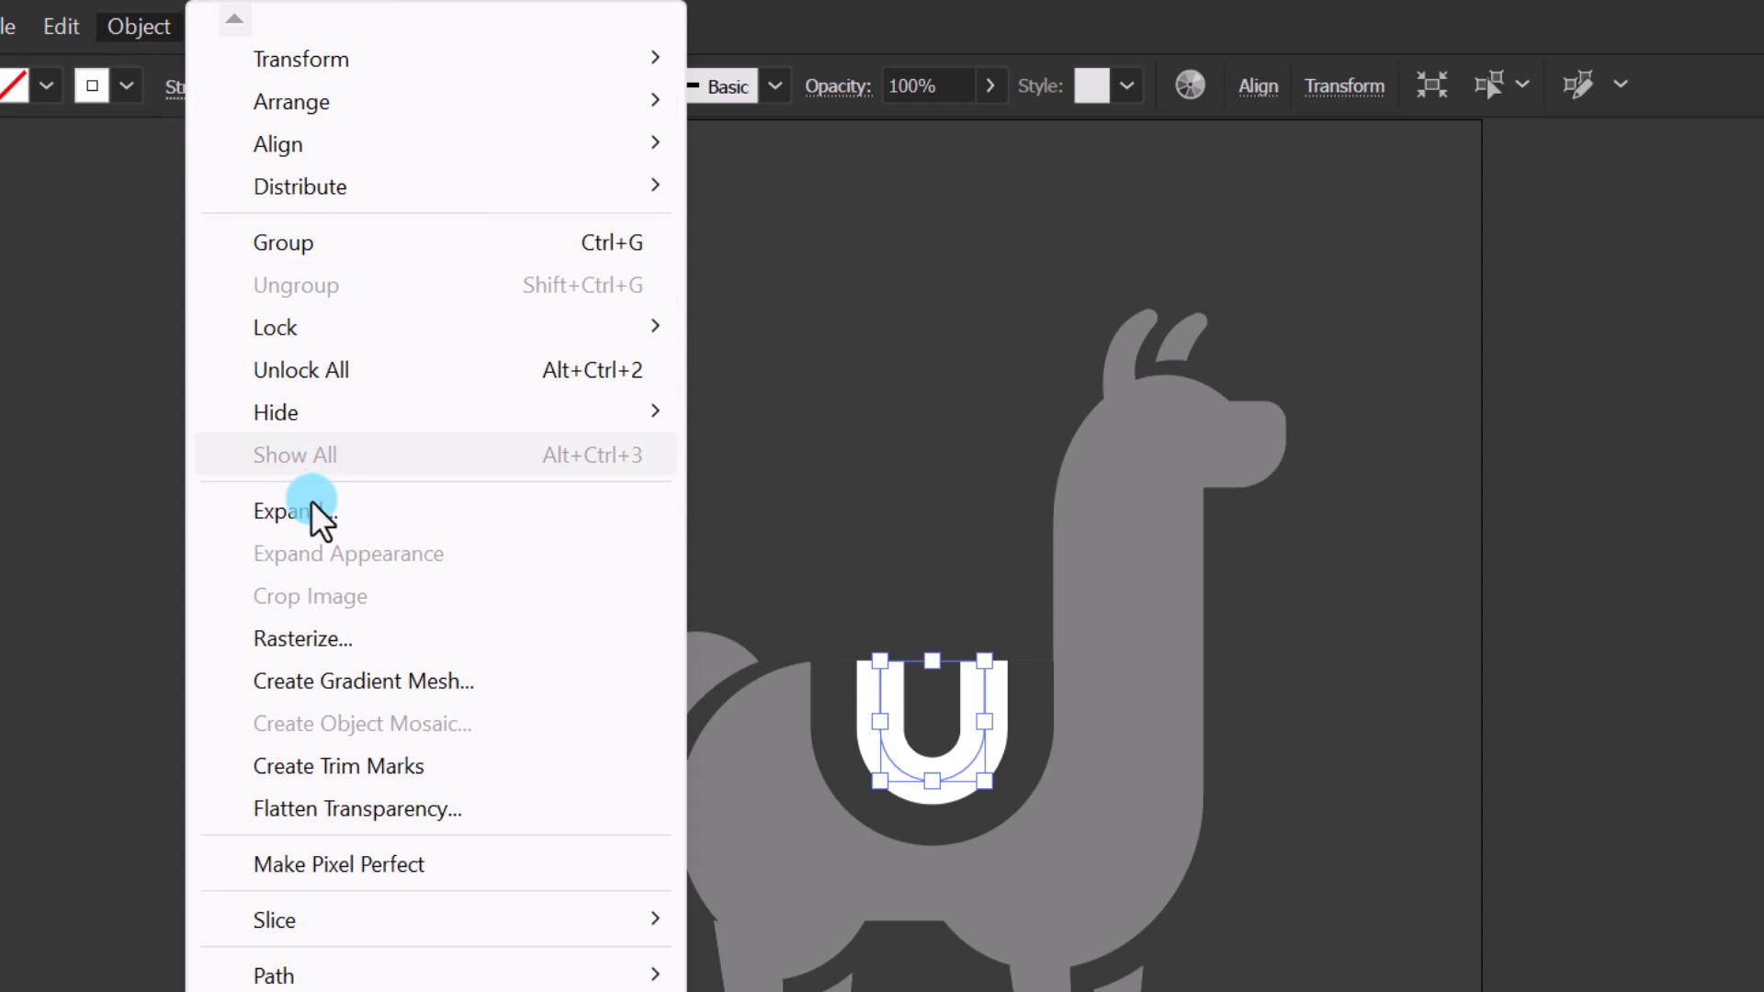
click(285, 511)
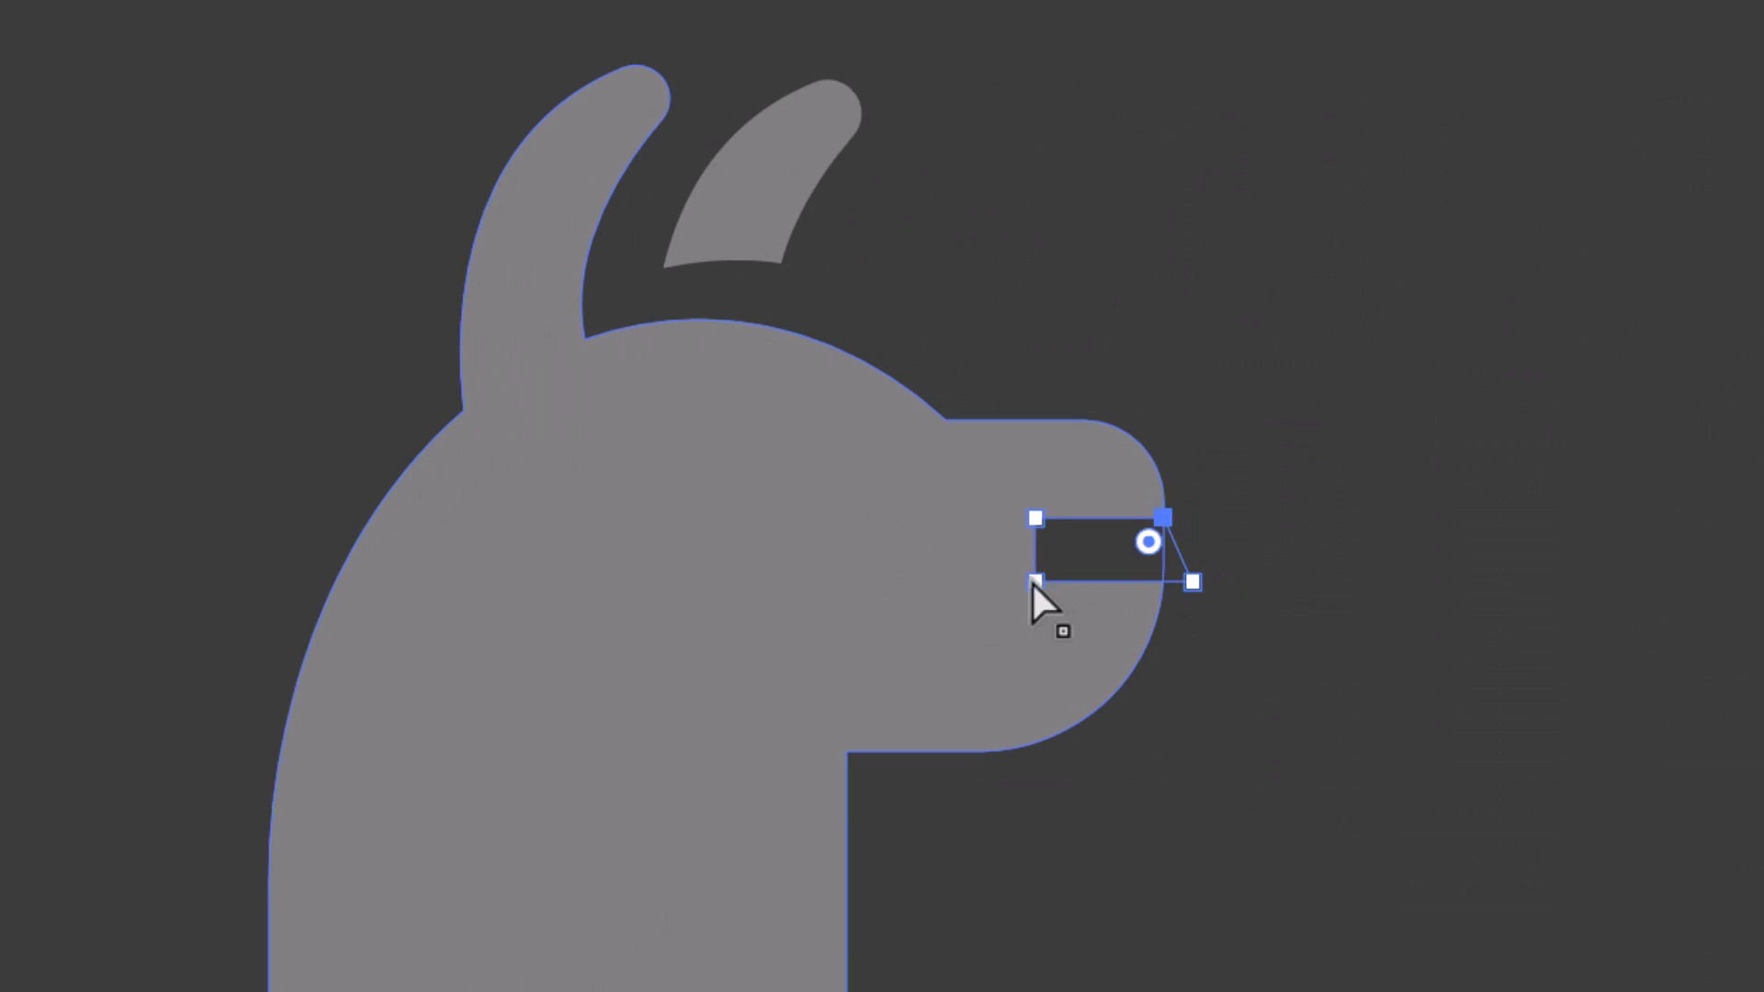
Reshape the thin nose-slit rectangle on the front of the snout
drag(1149, 540, 1102, 515)
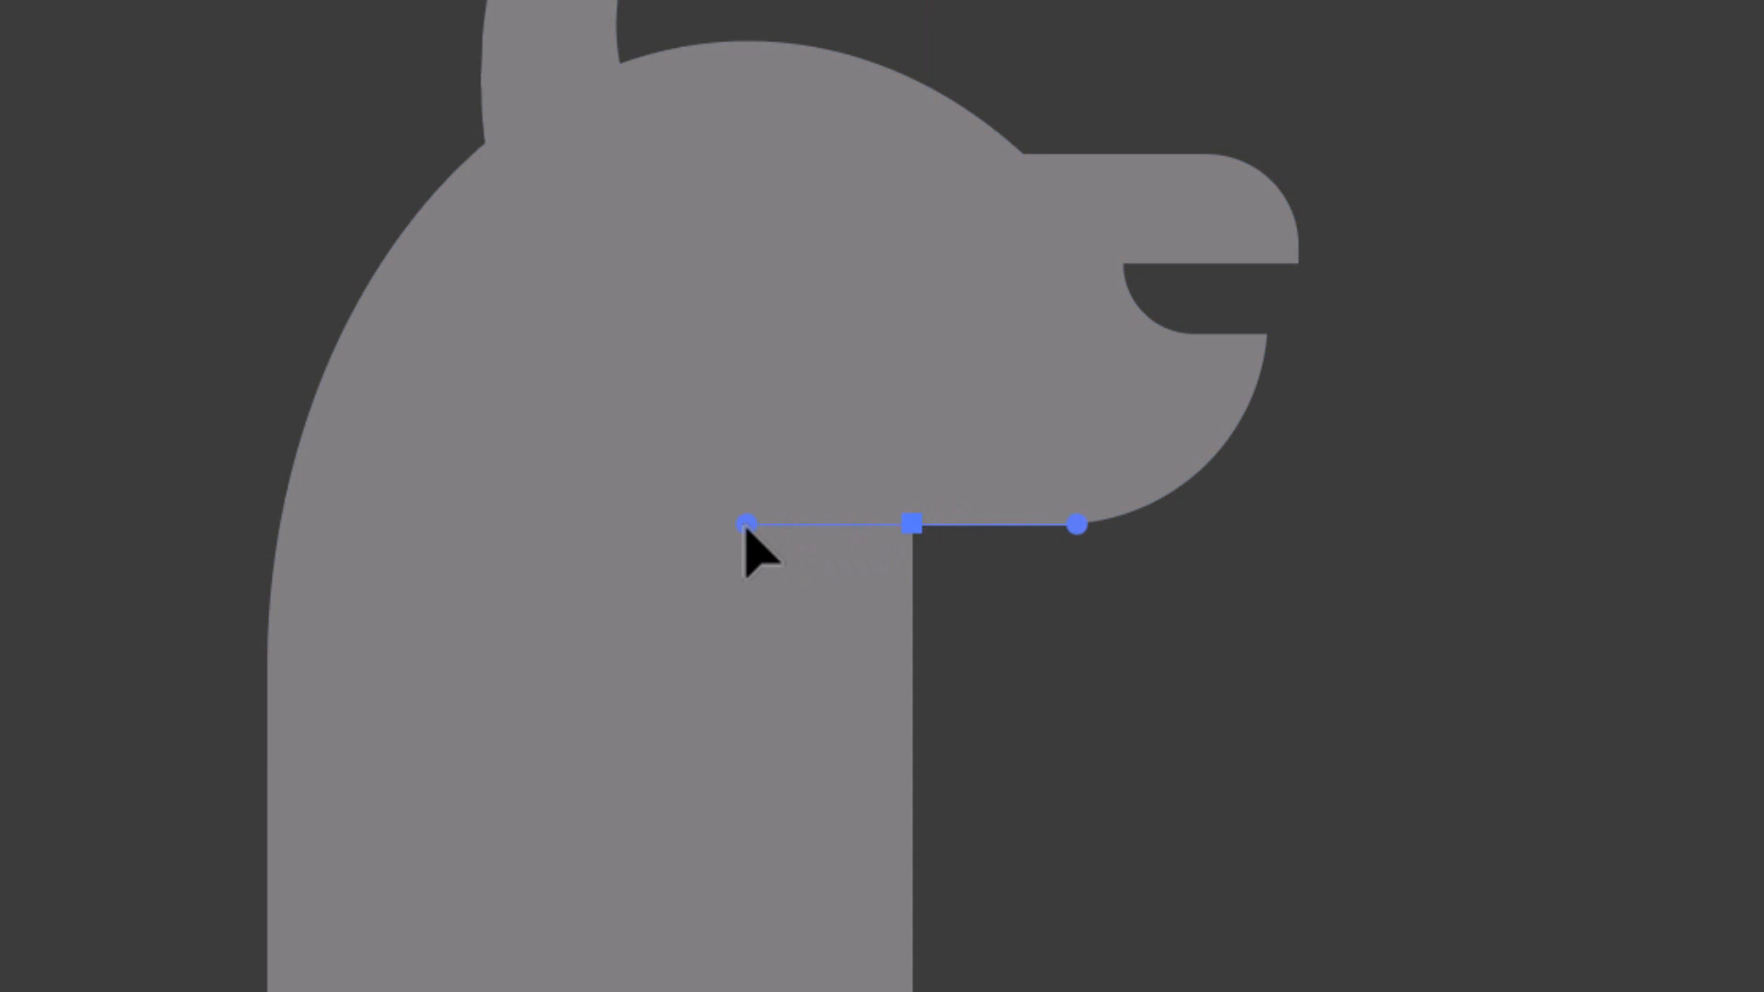
Draw a crescent shadow shape under the jaw with the Pen tool
drag(746, 524, 620, 439)
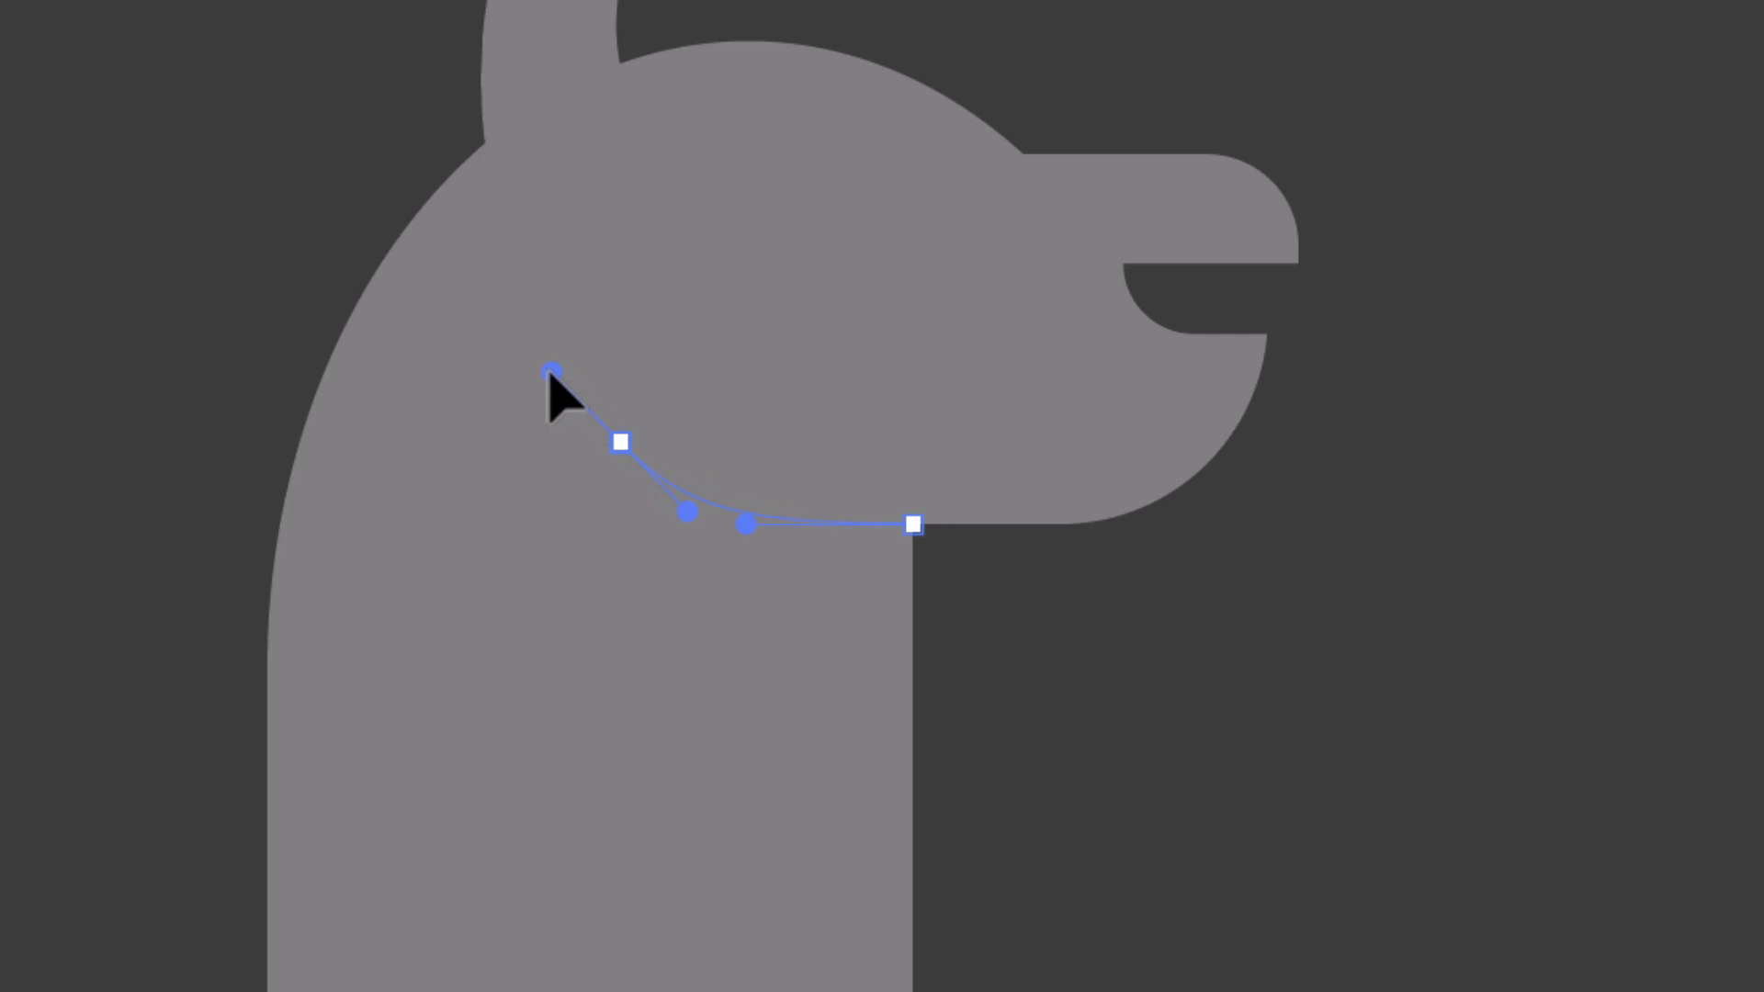
drag(550, 370, 616, 443)
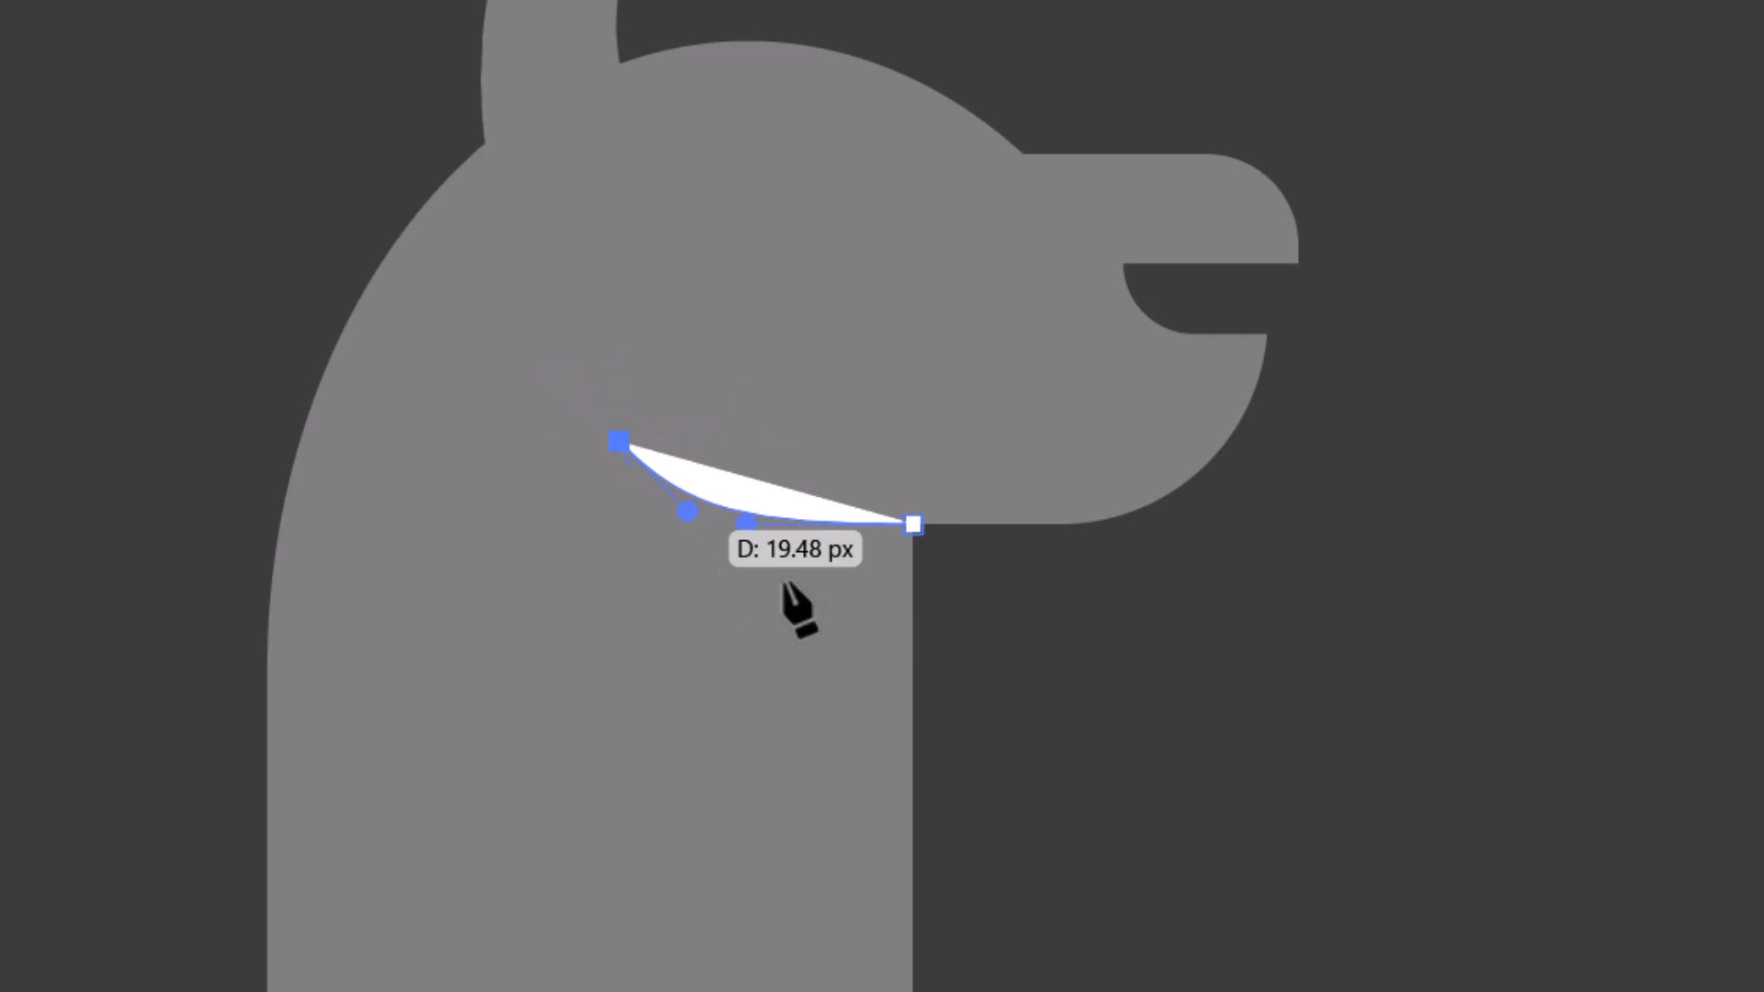
drag(913, 524, 1446, 634)
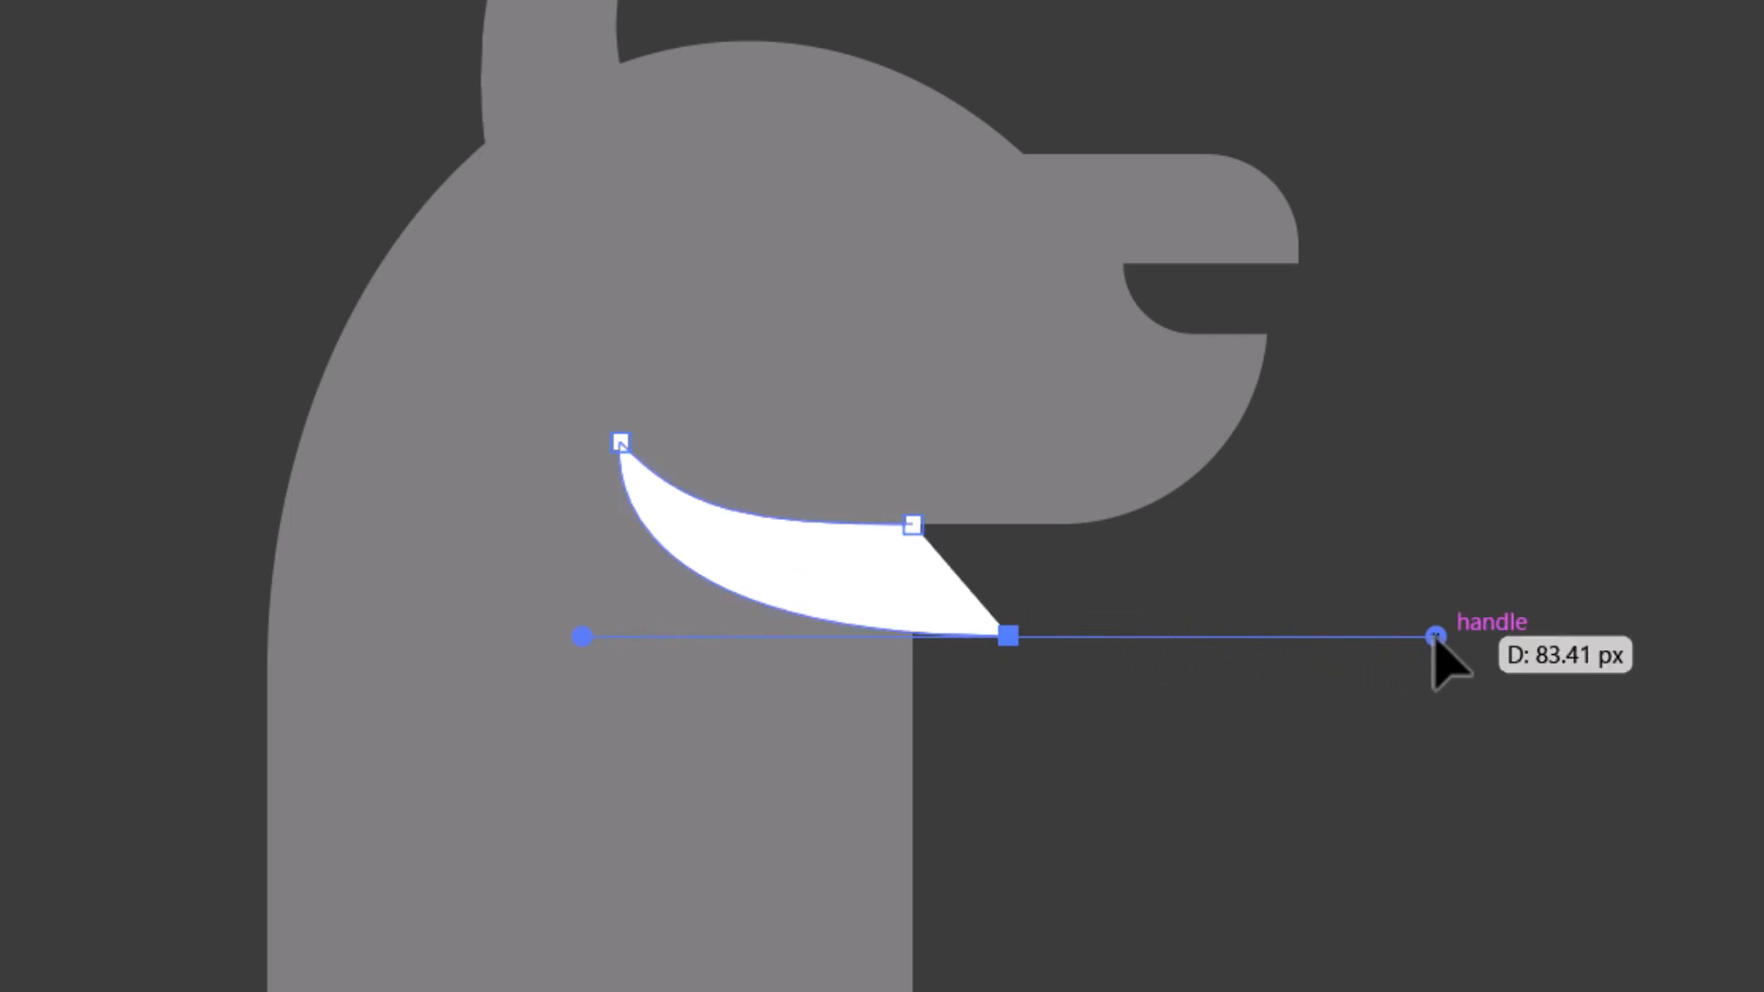
mouse_move(1007, 633)
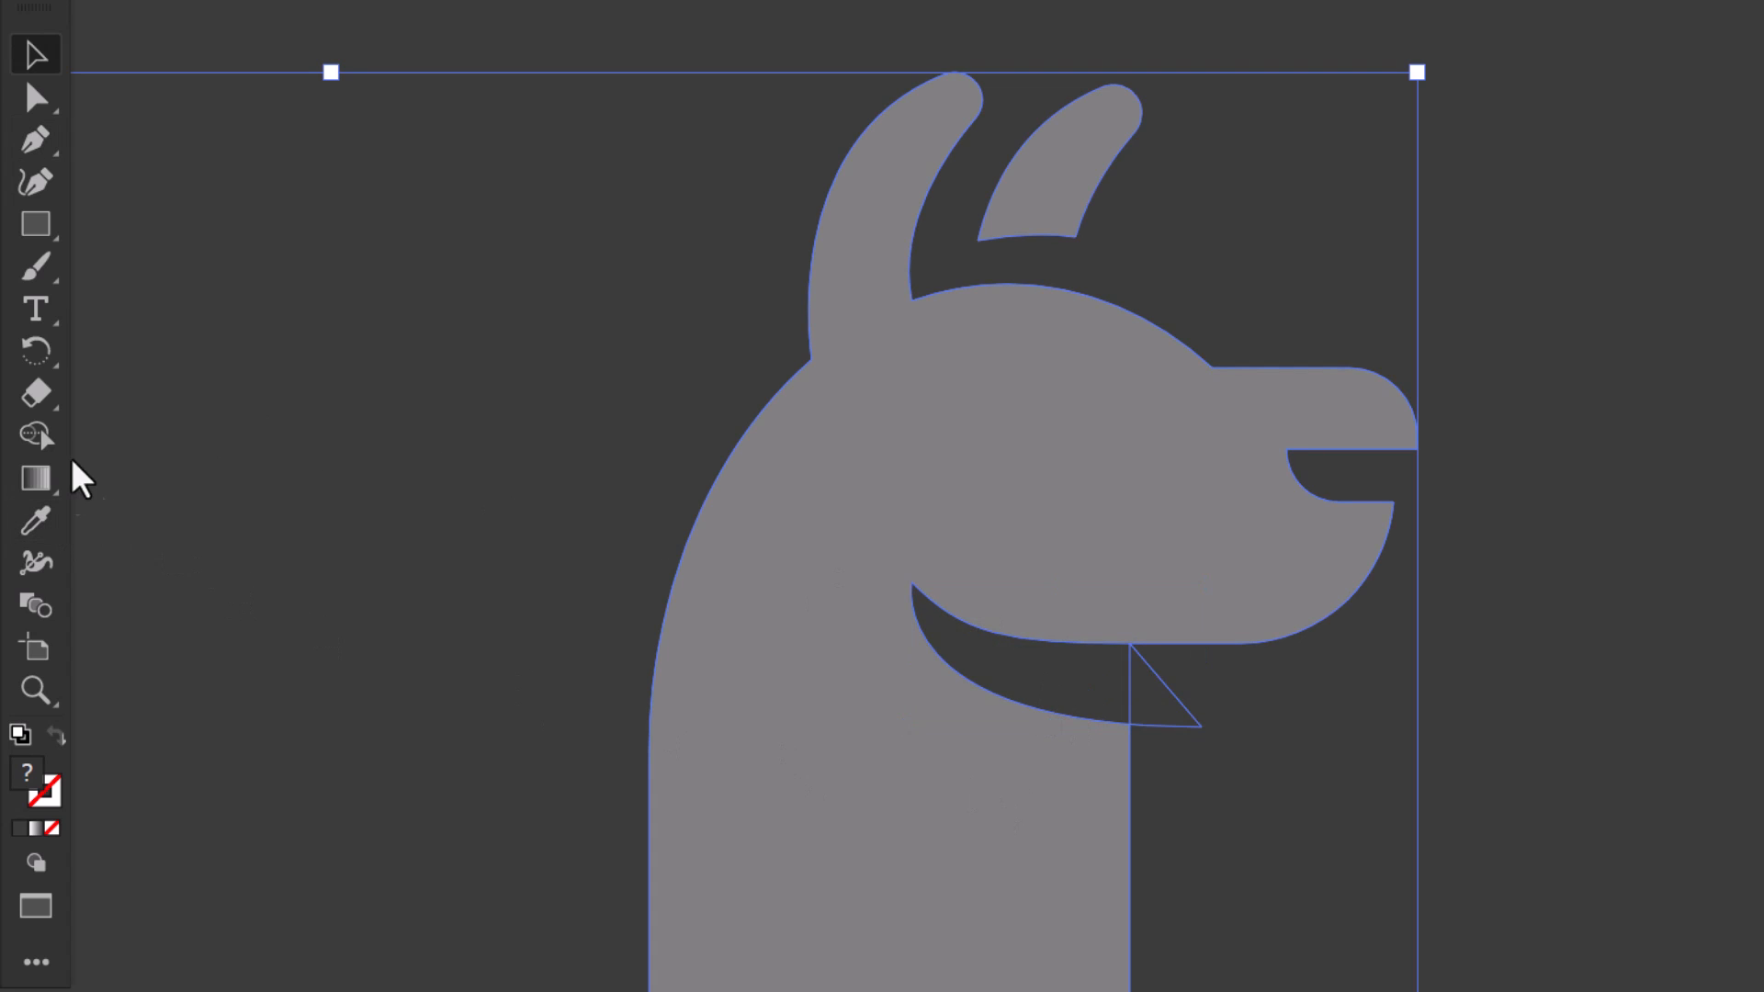
Remove the crescent region with Shape Builder and zoom out to view the head and neck
click(31, 434)
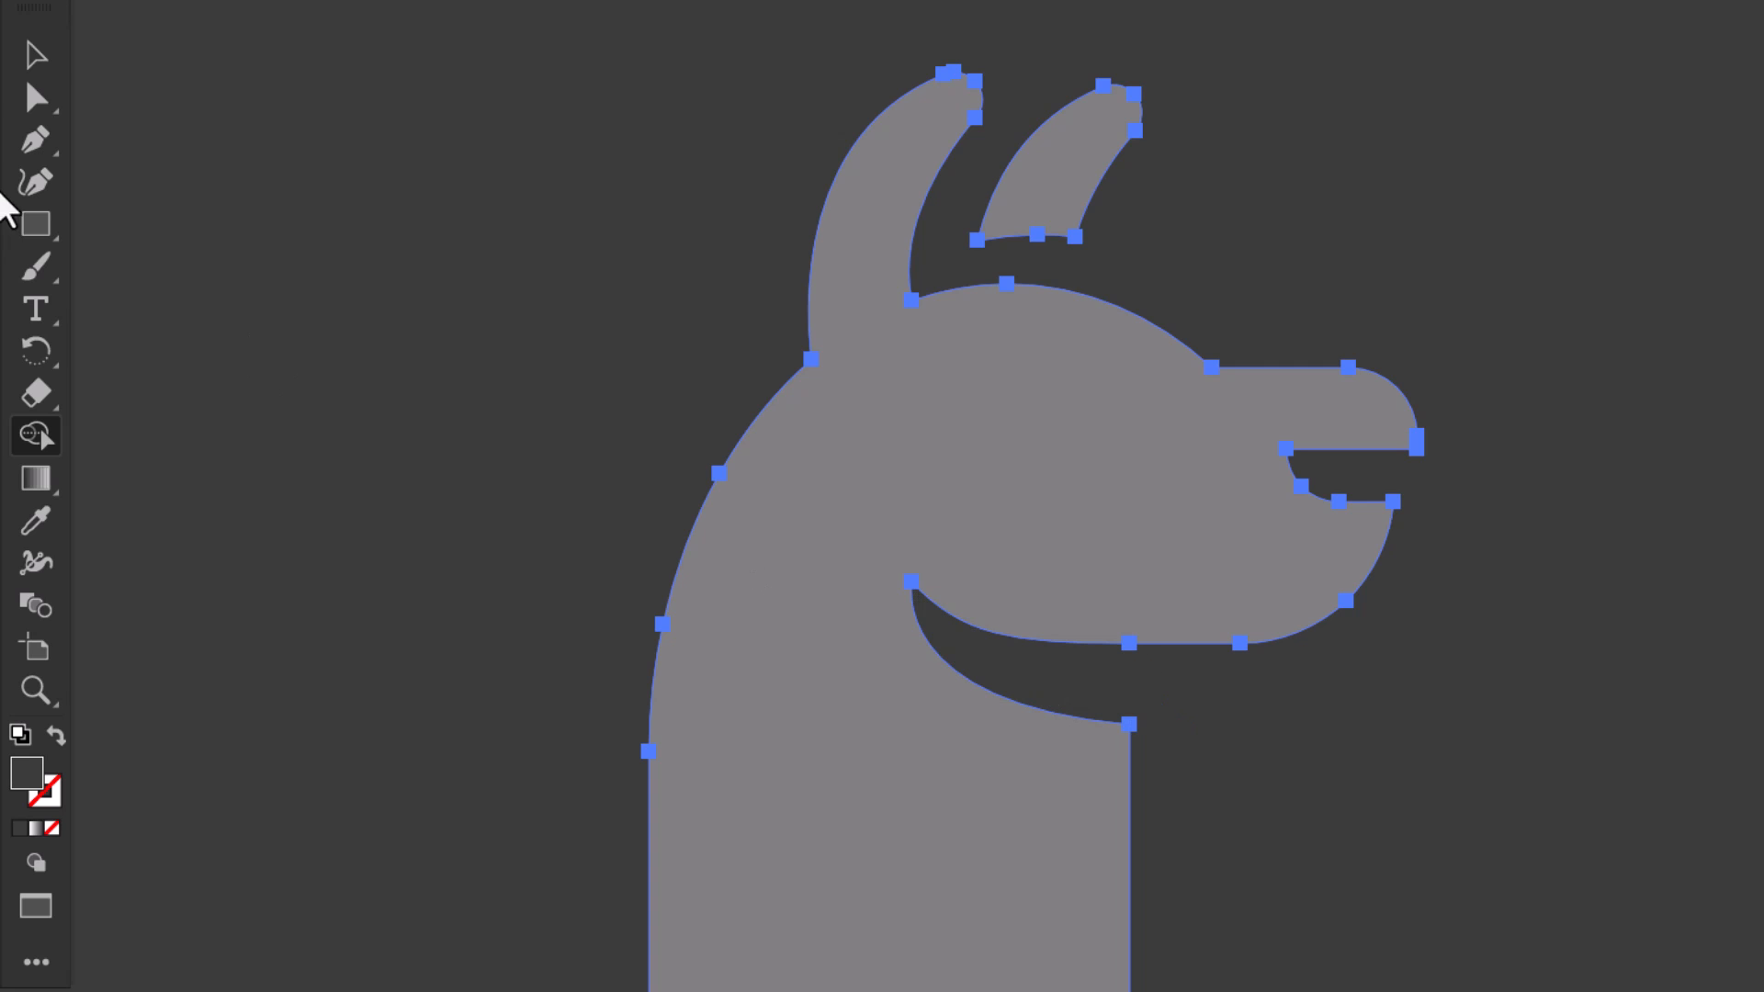
click(35, 689)
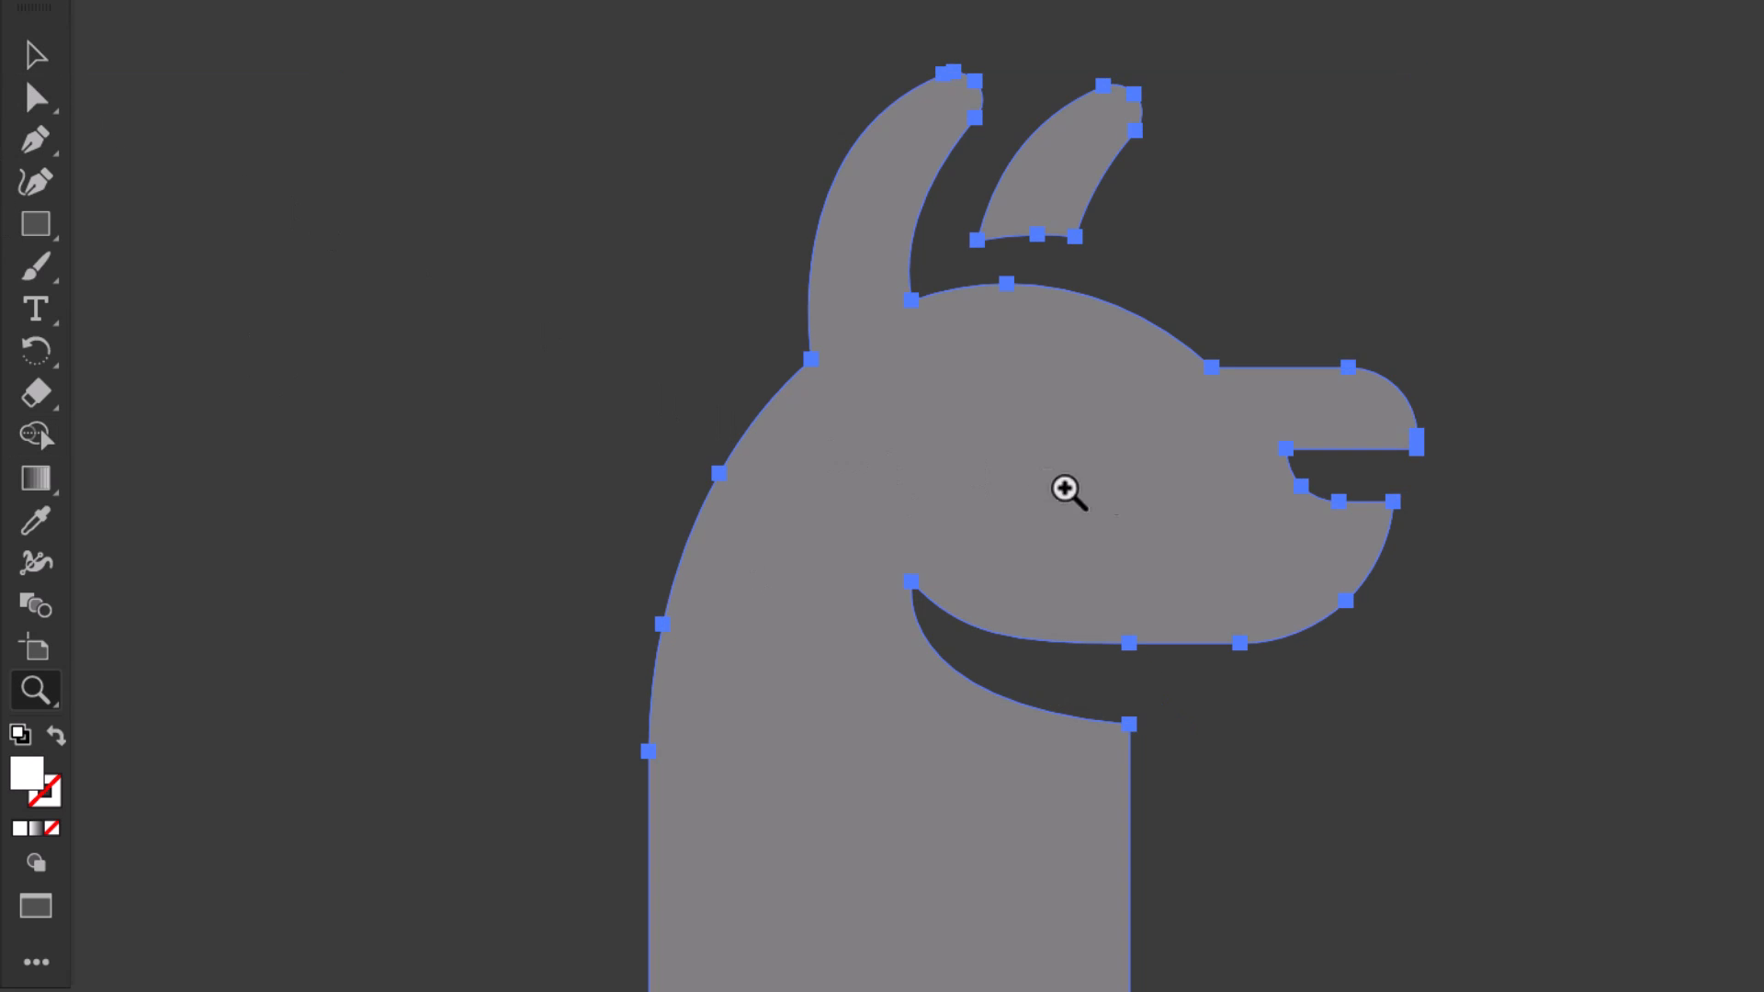
click(1065, 493)
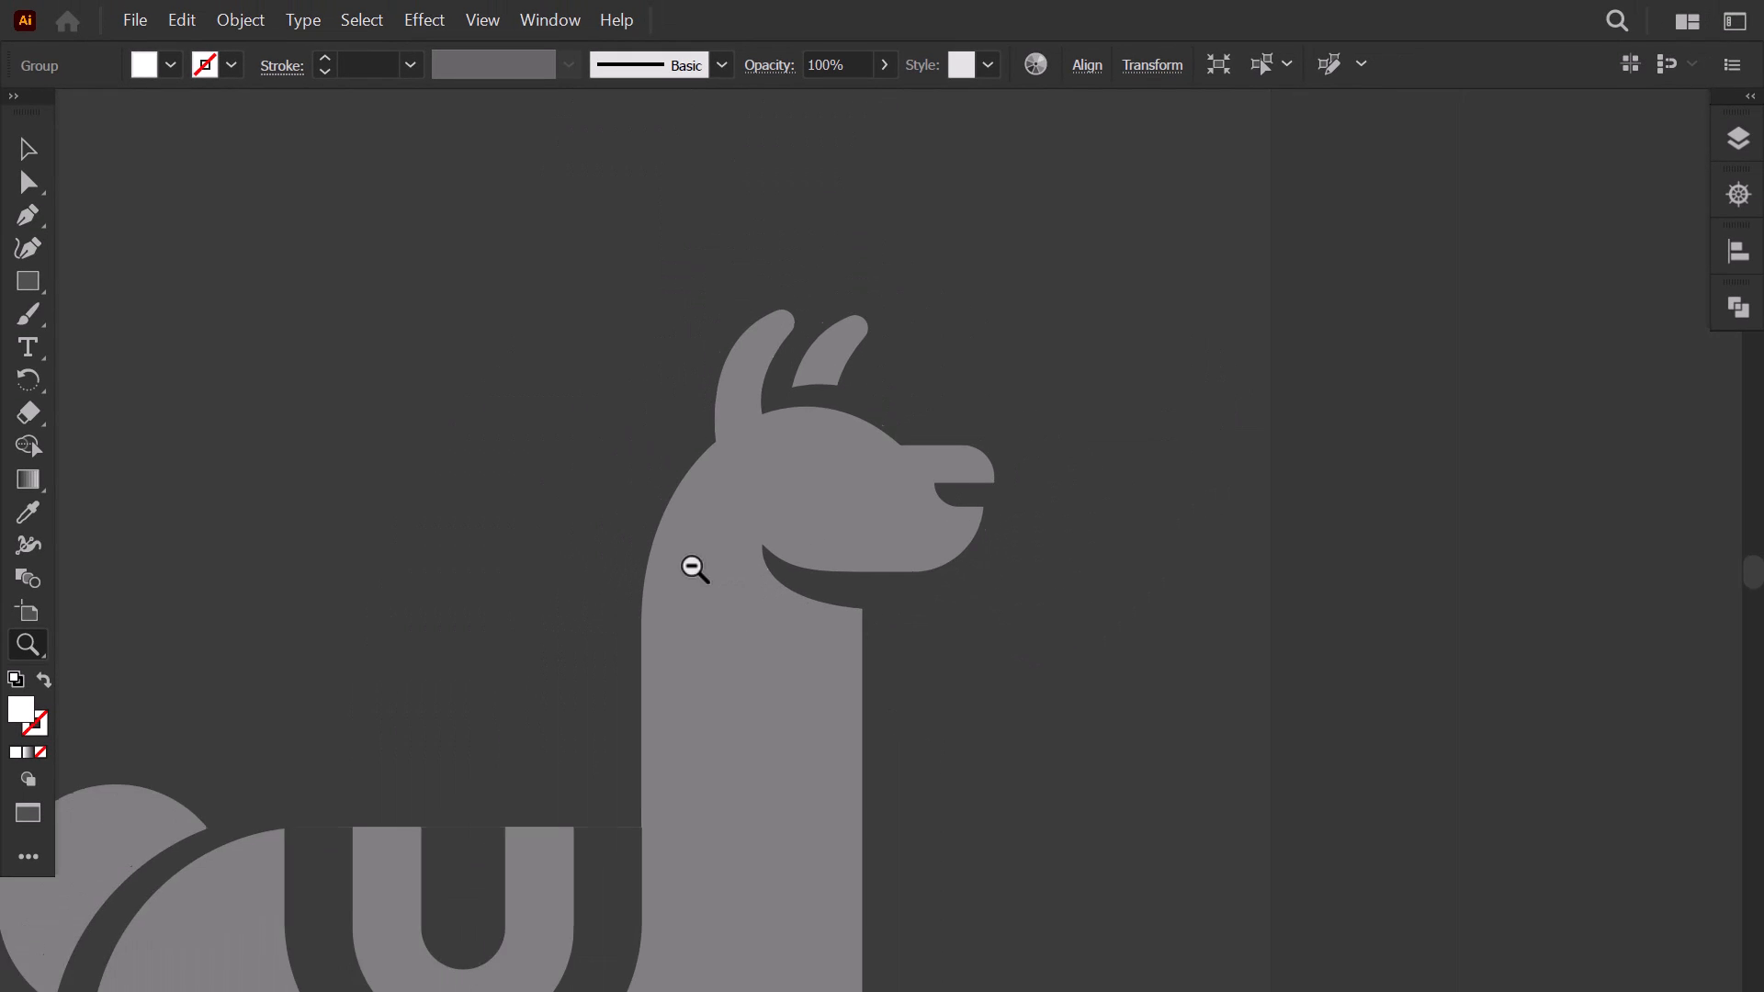